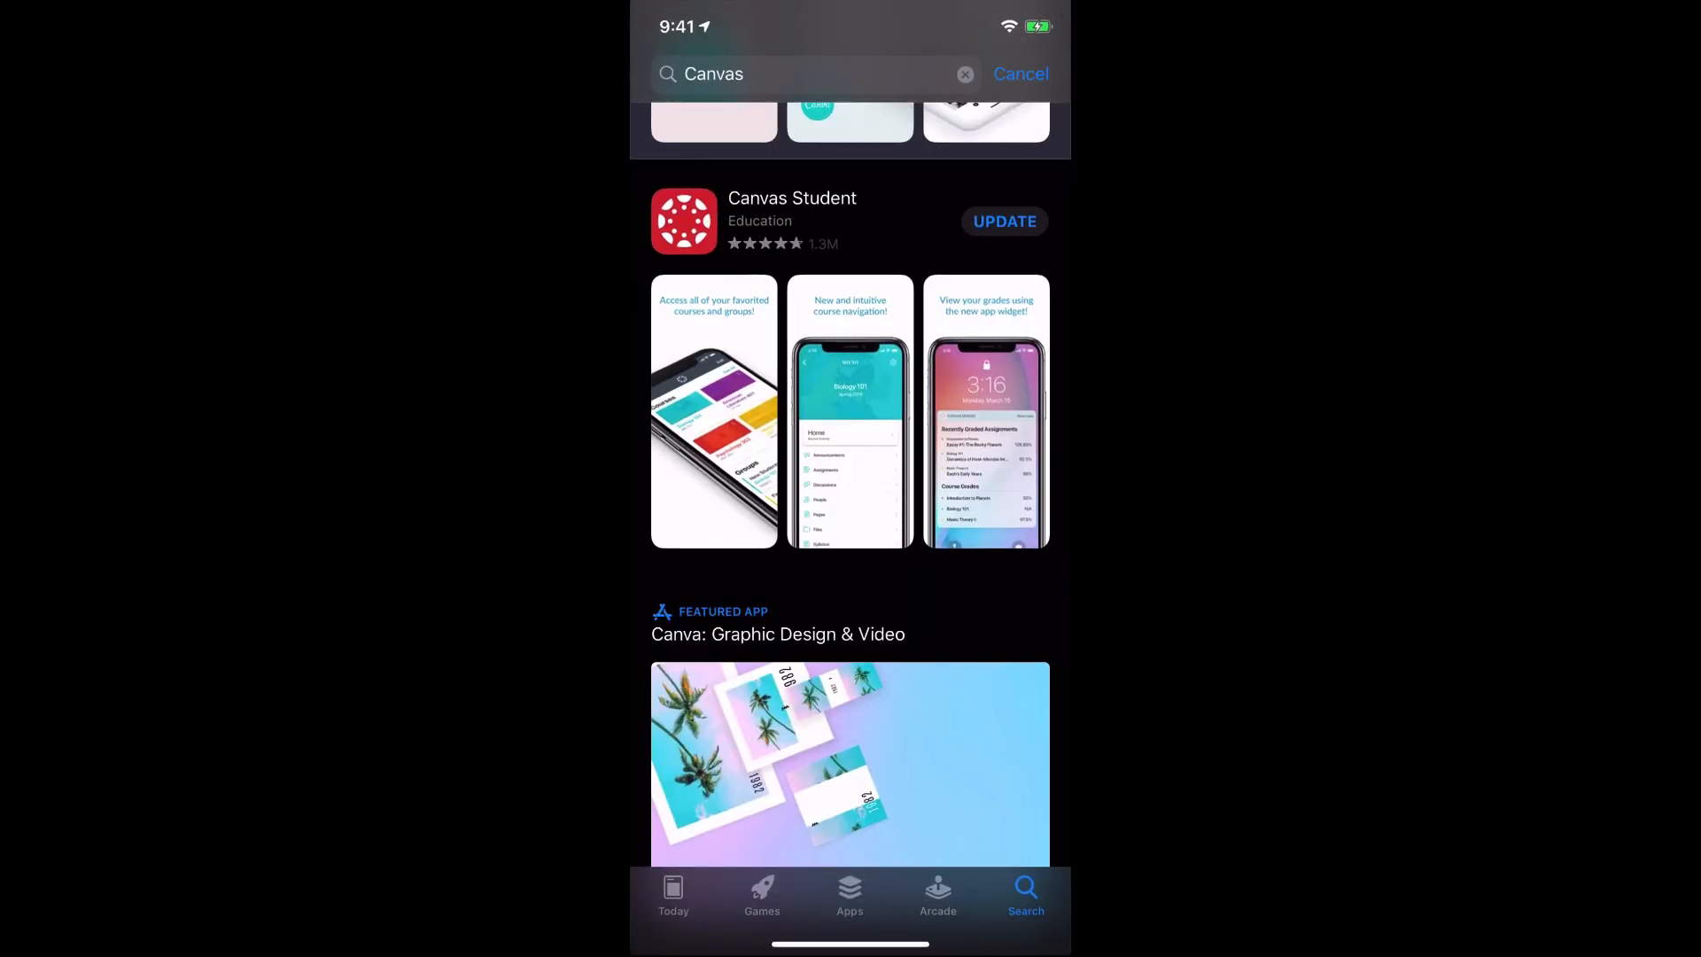
Launch Canvas Student, search 'pasco' and choose District School Board of Pasco County.
scroll(down, 3)
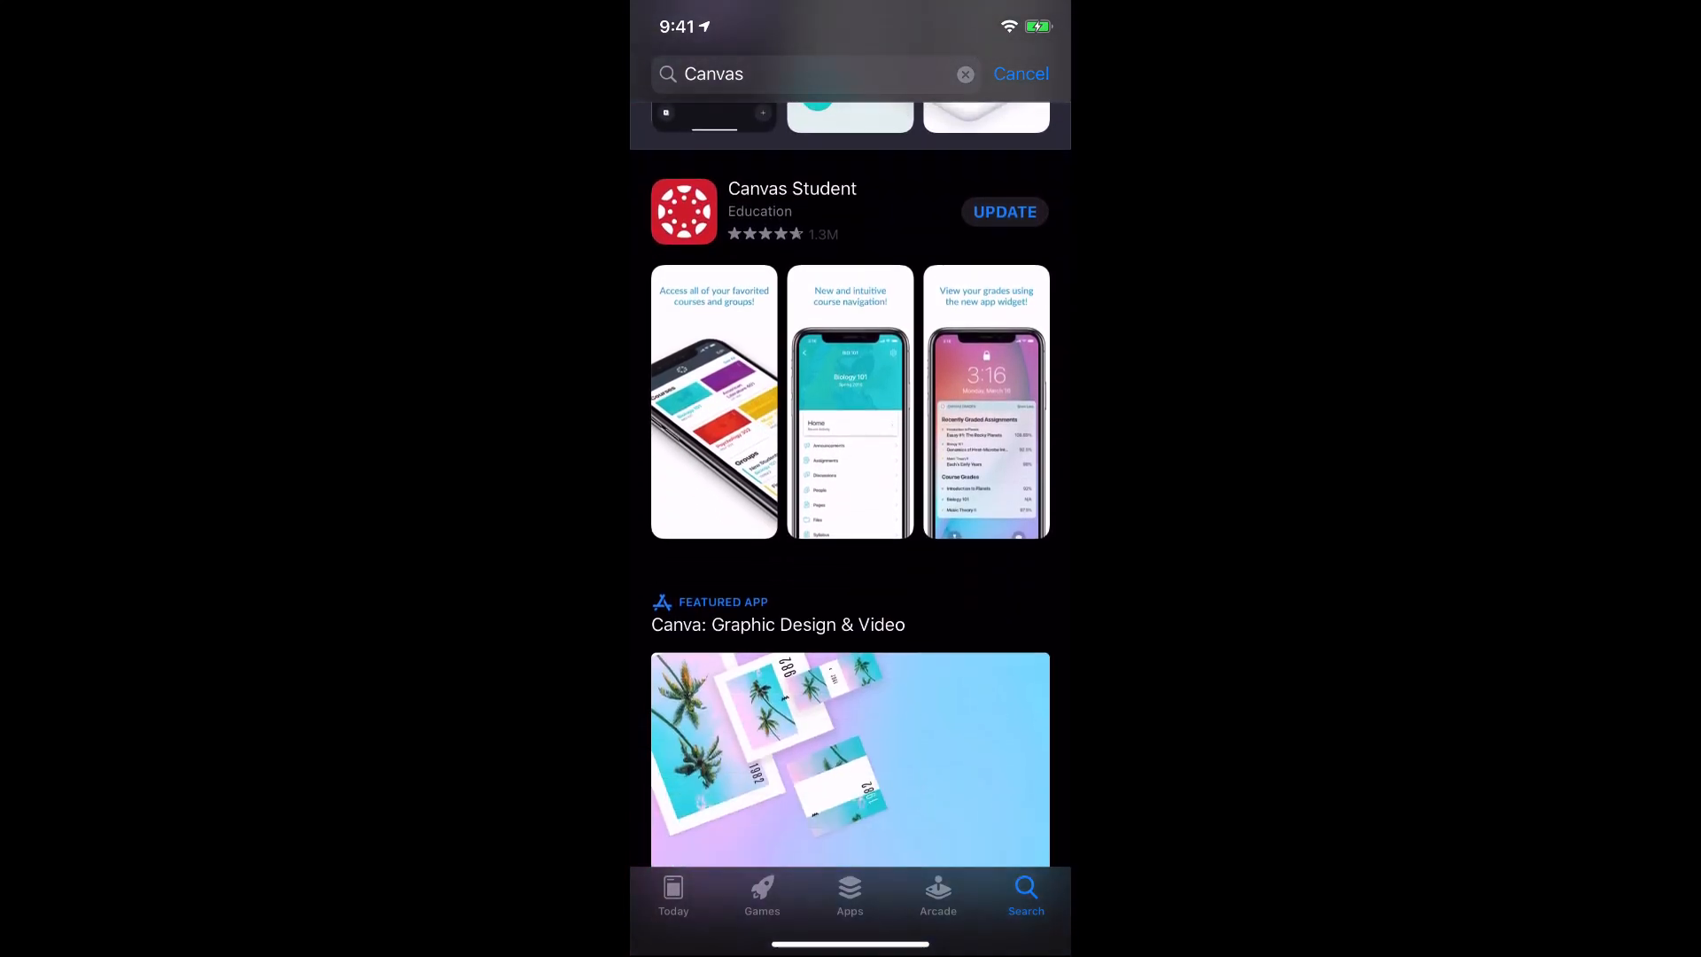
scroll(up, 3)
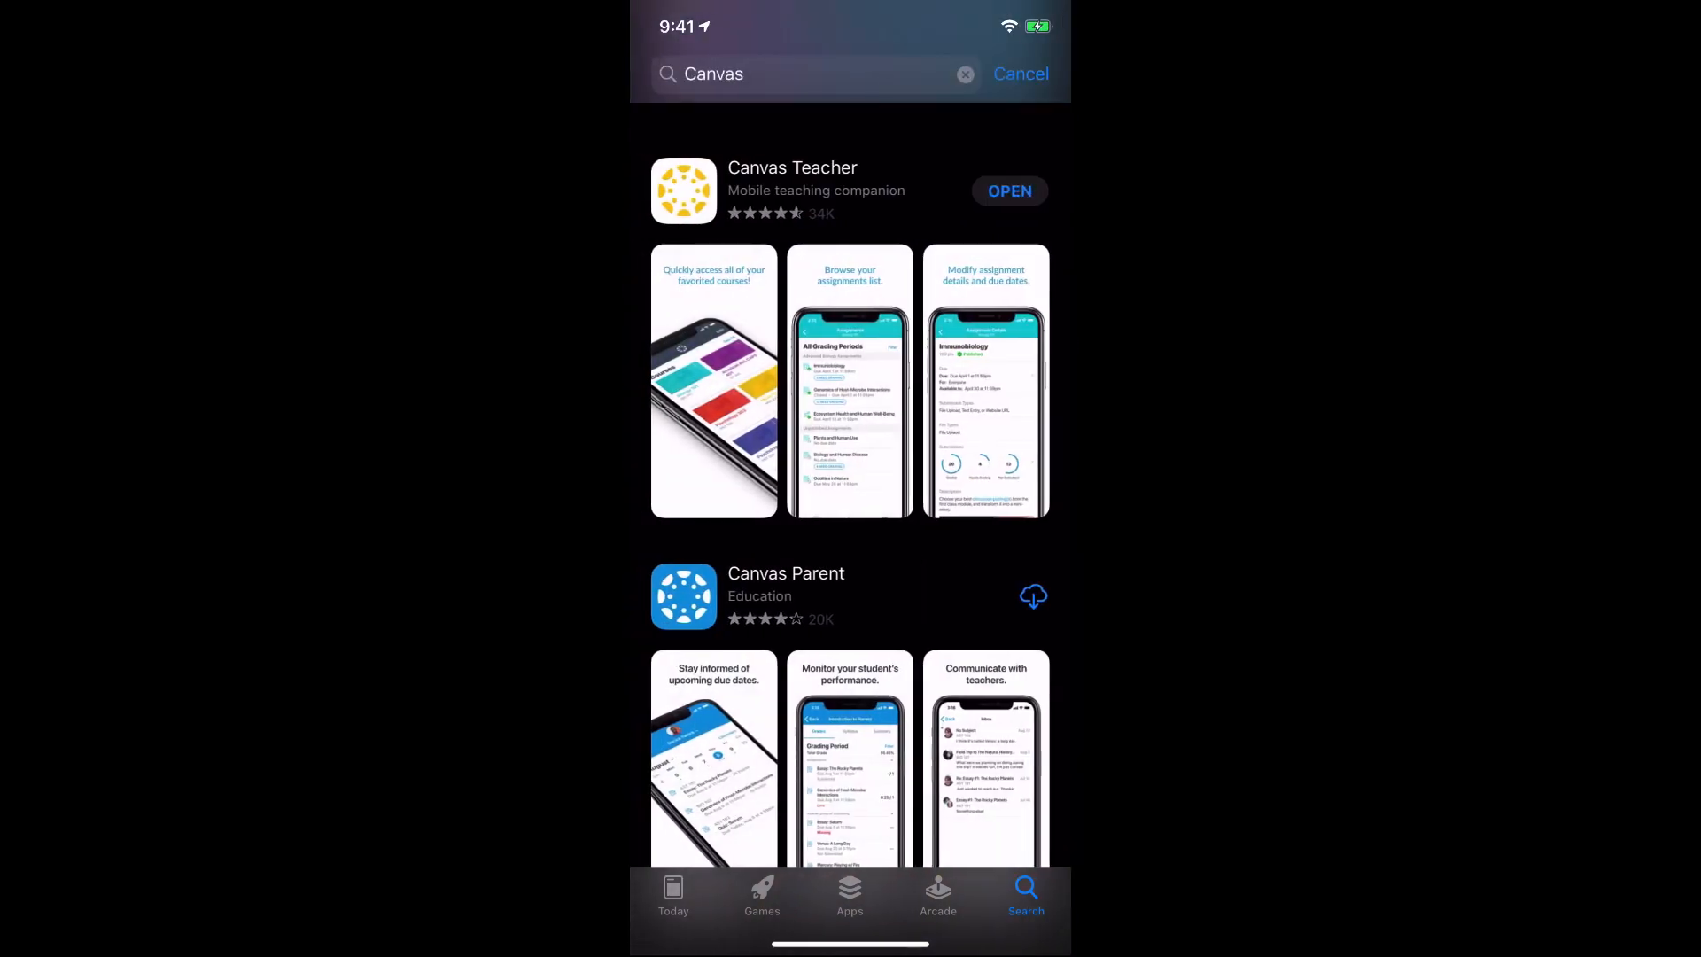
scroll(down, 3)
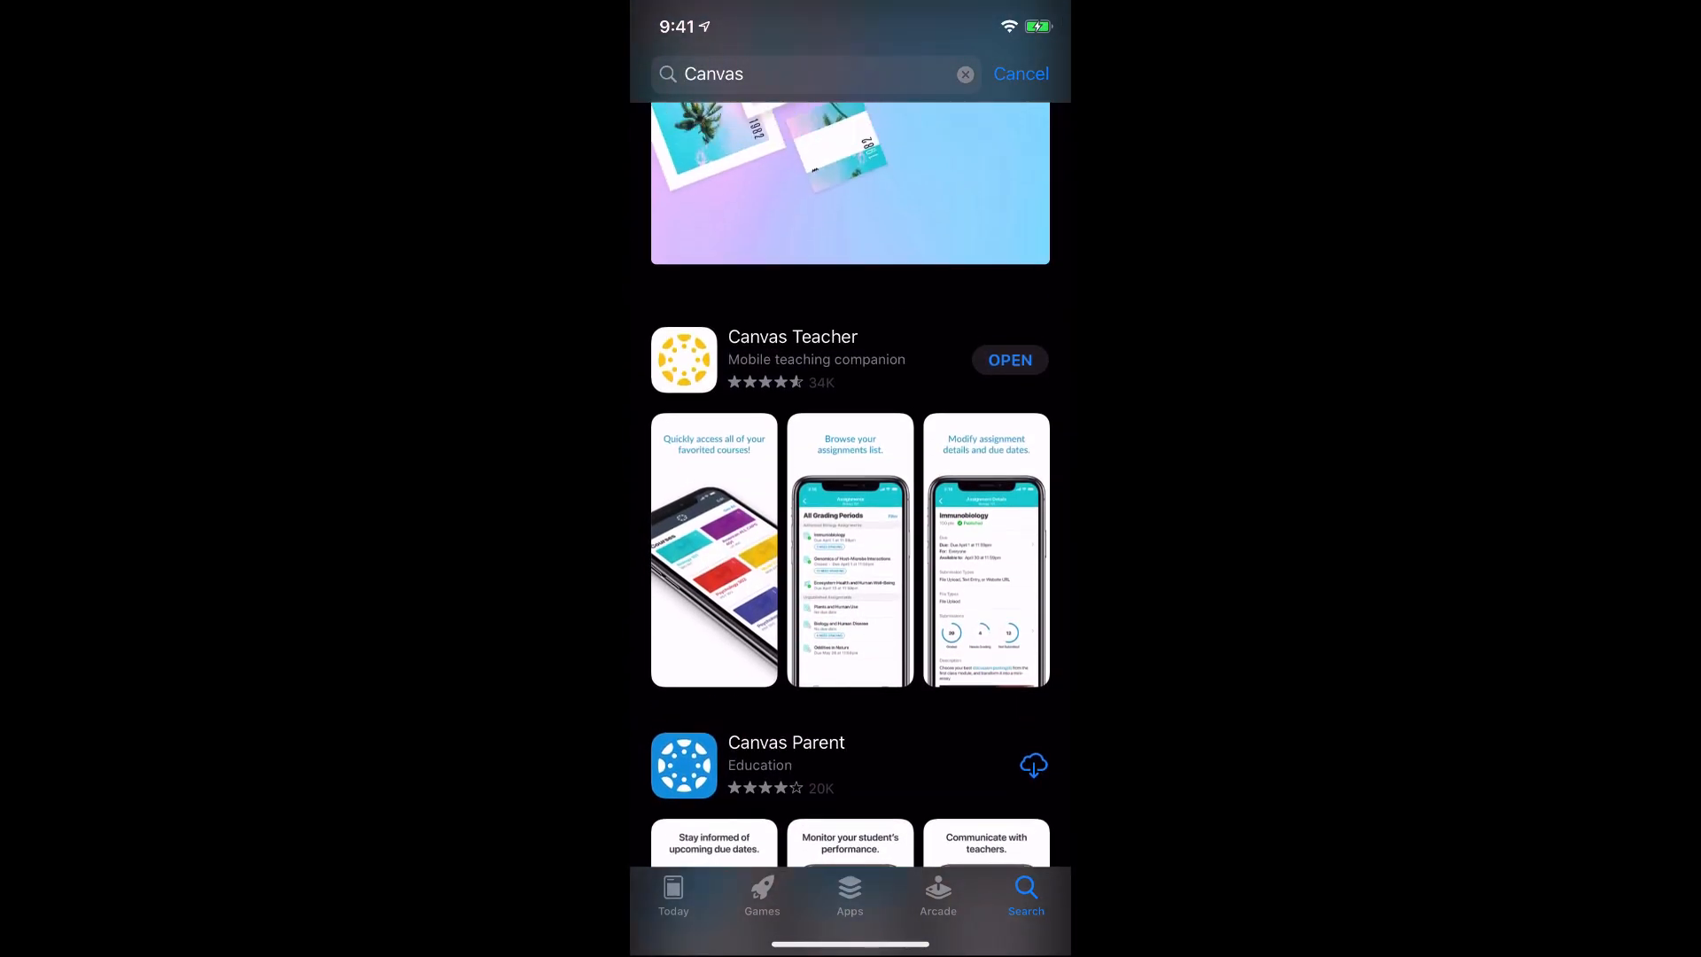
scroll(up, 3)
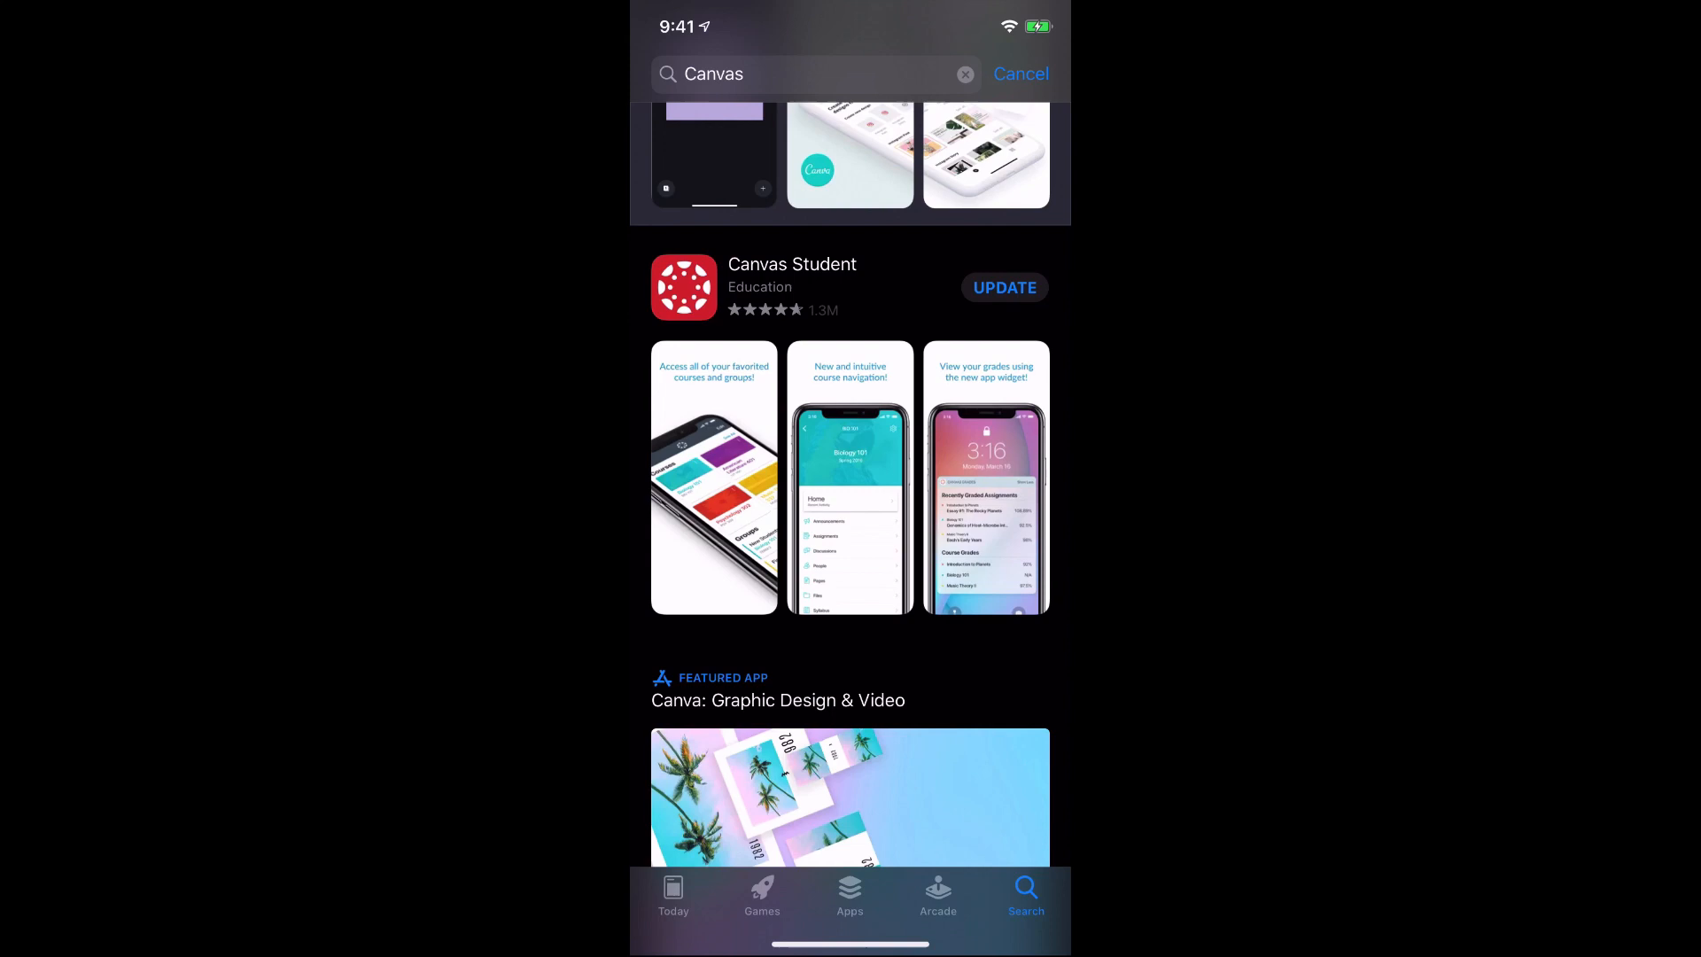
click(685, 287)
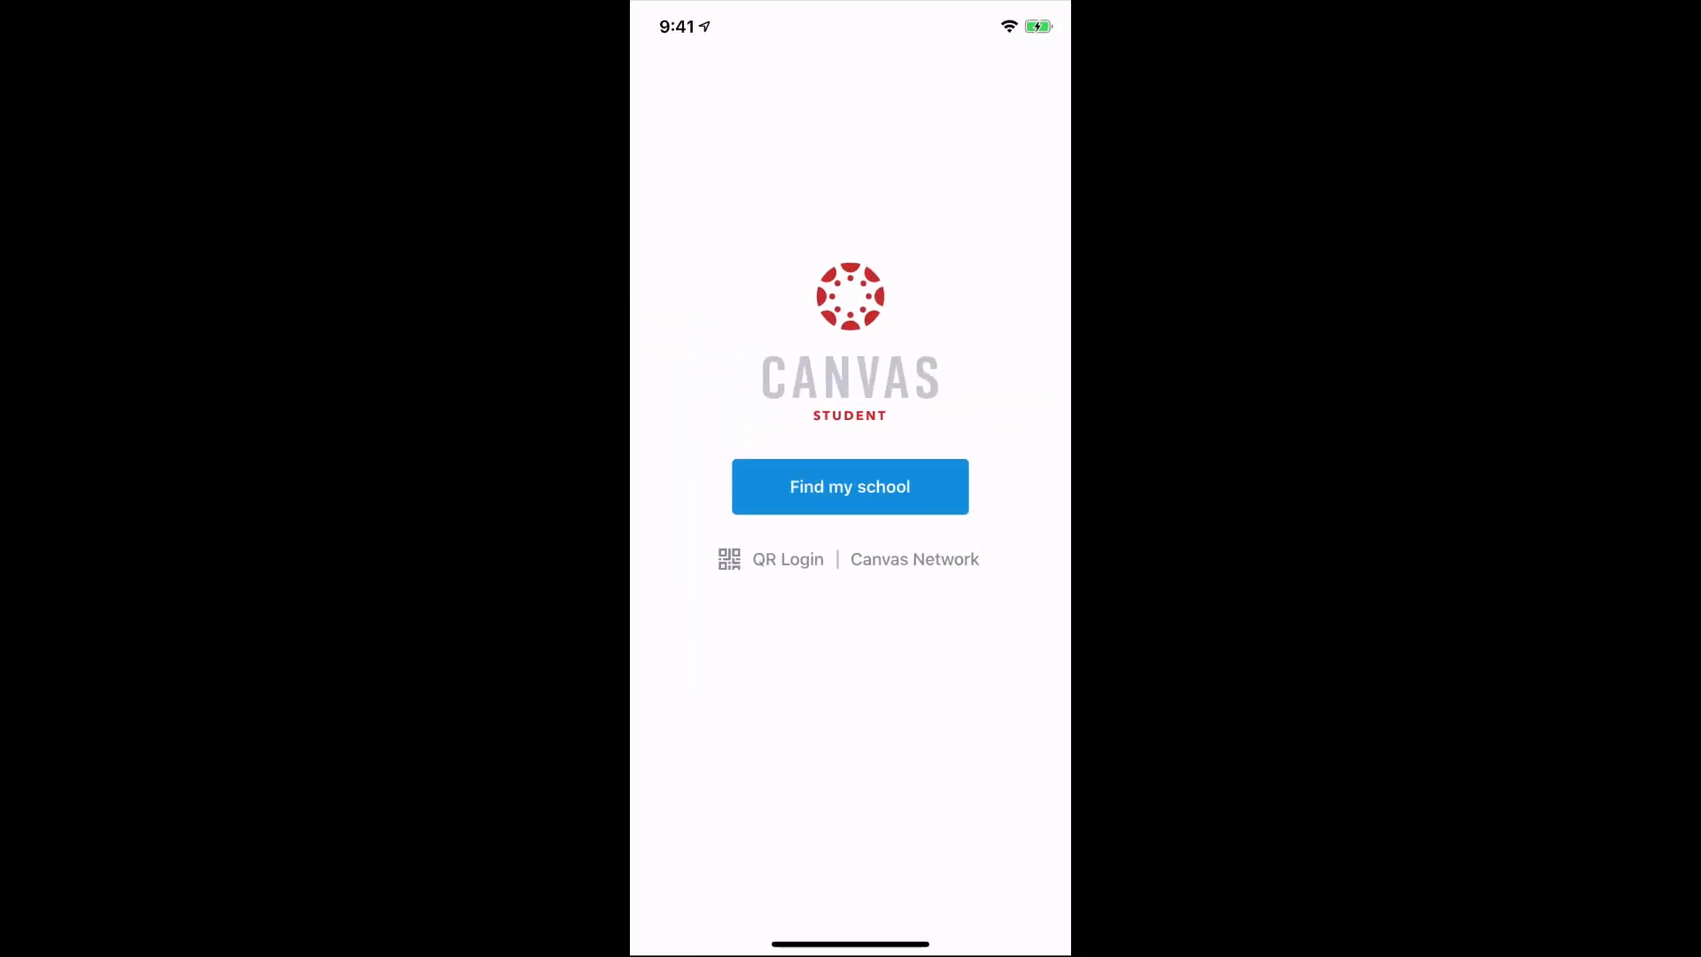
click(849, 487)
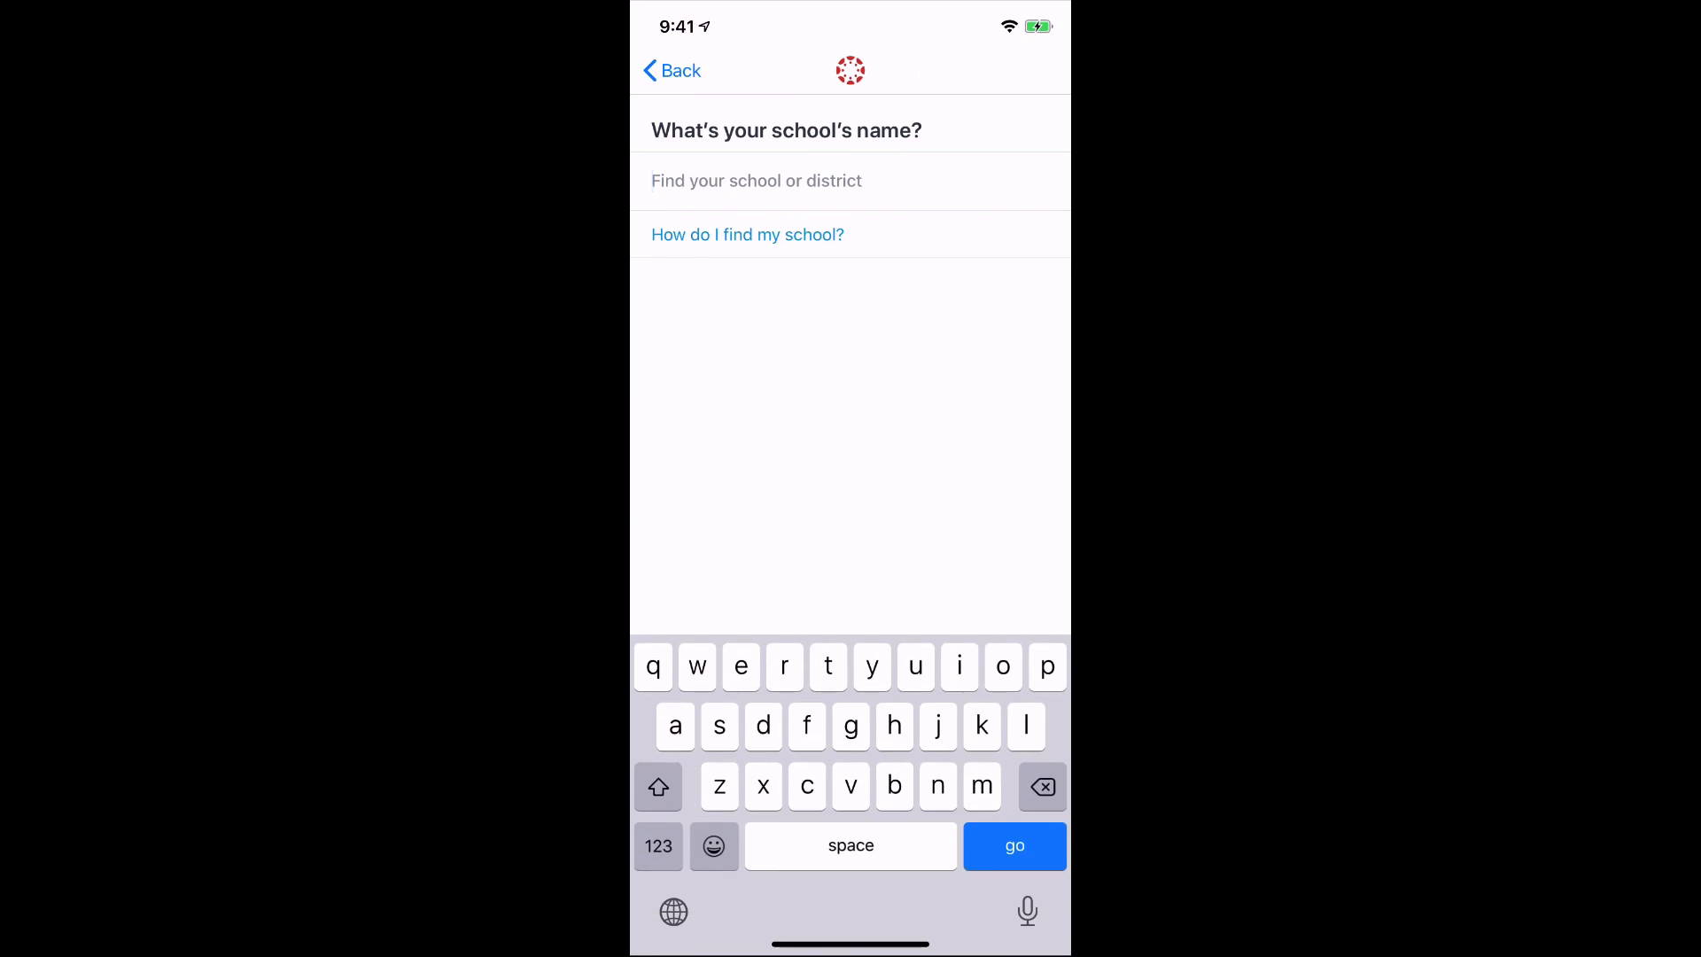
text(pas)
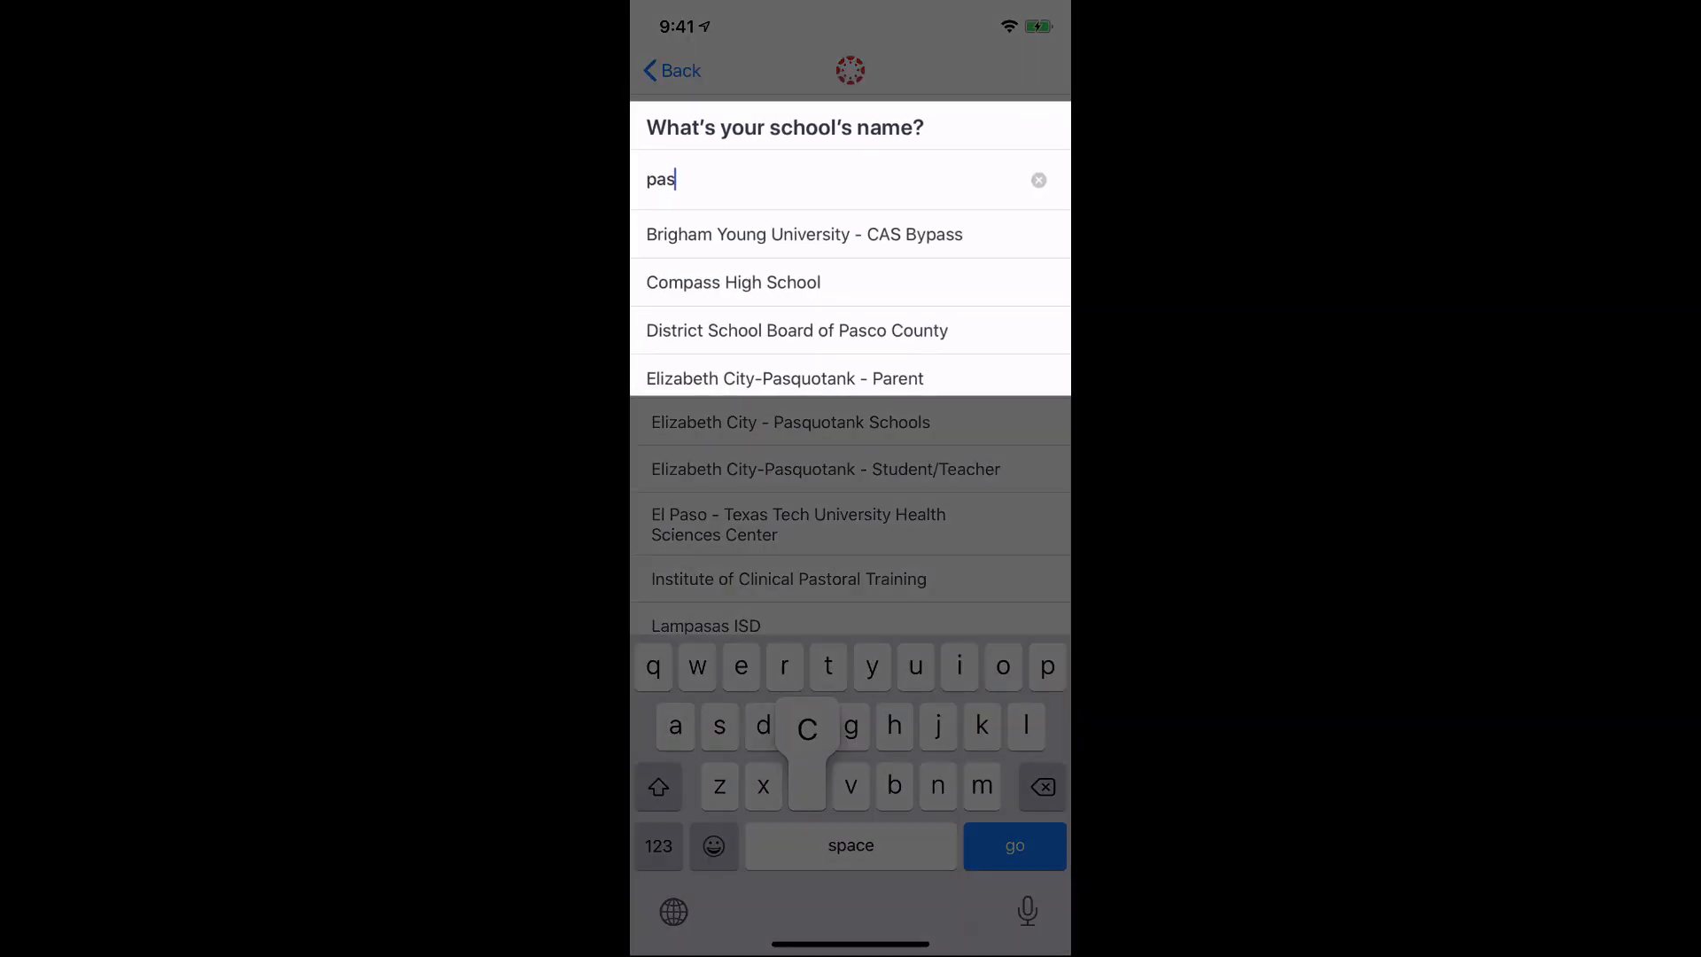
text(co)
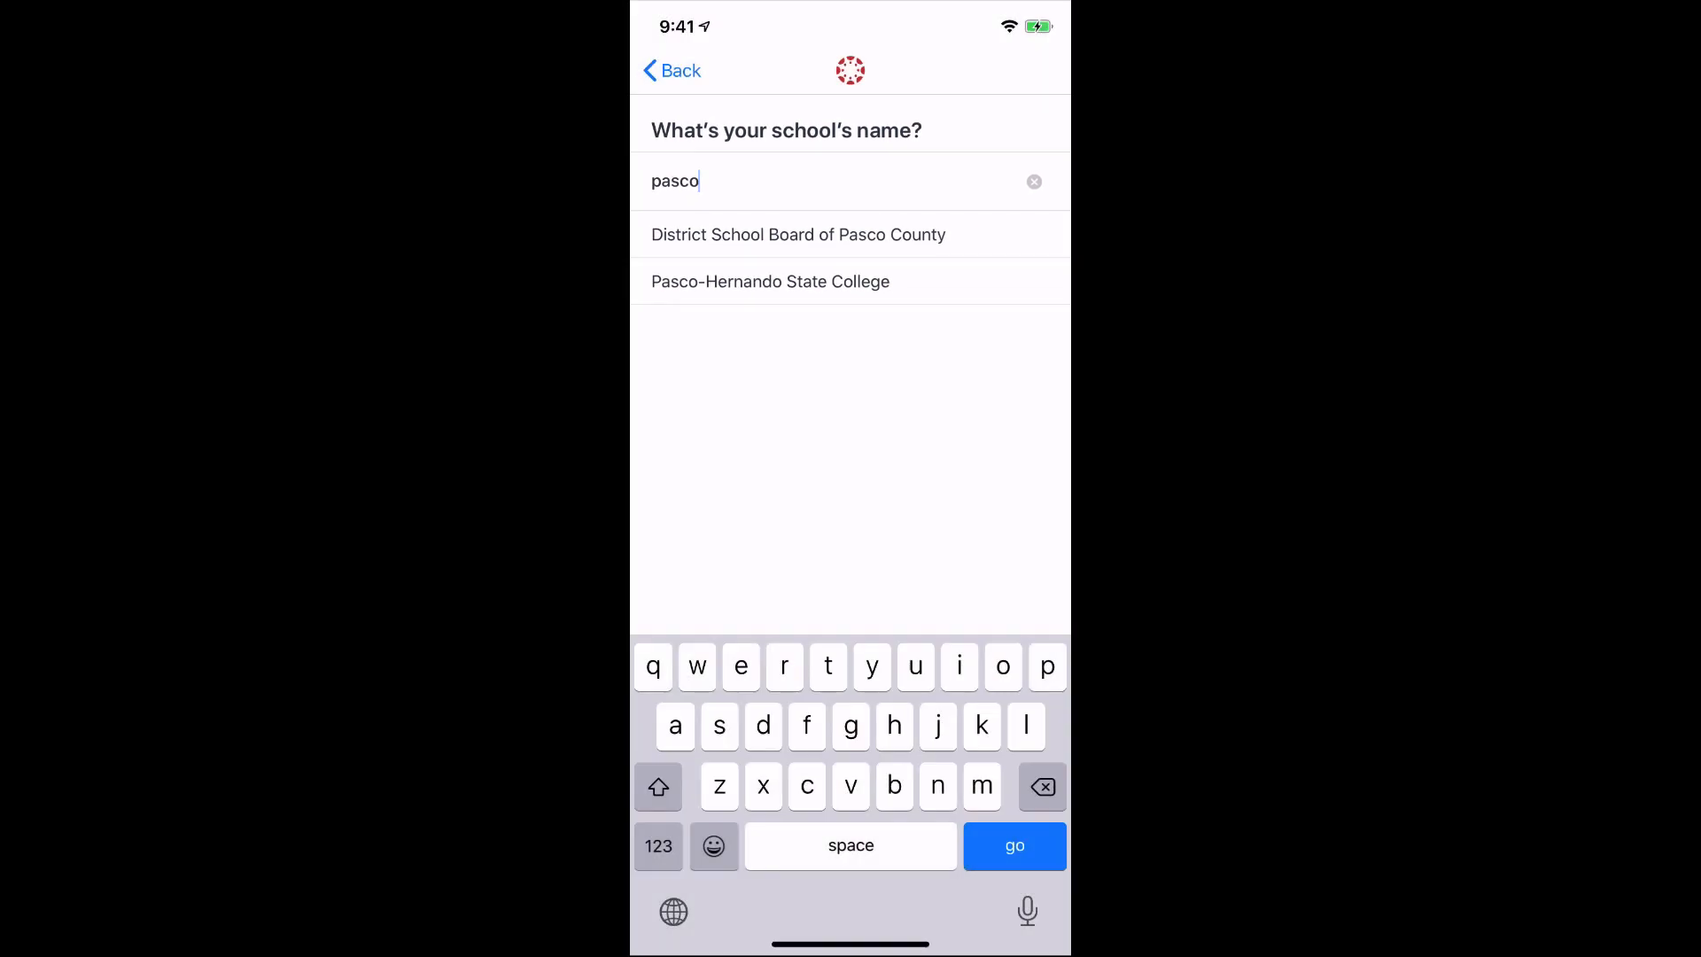
click(798, 234)
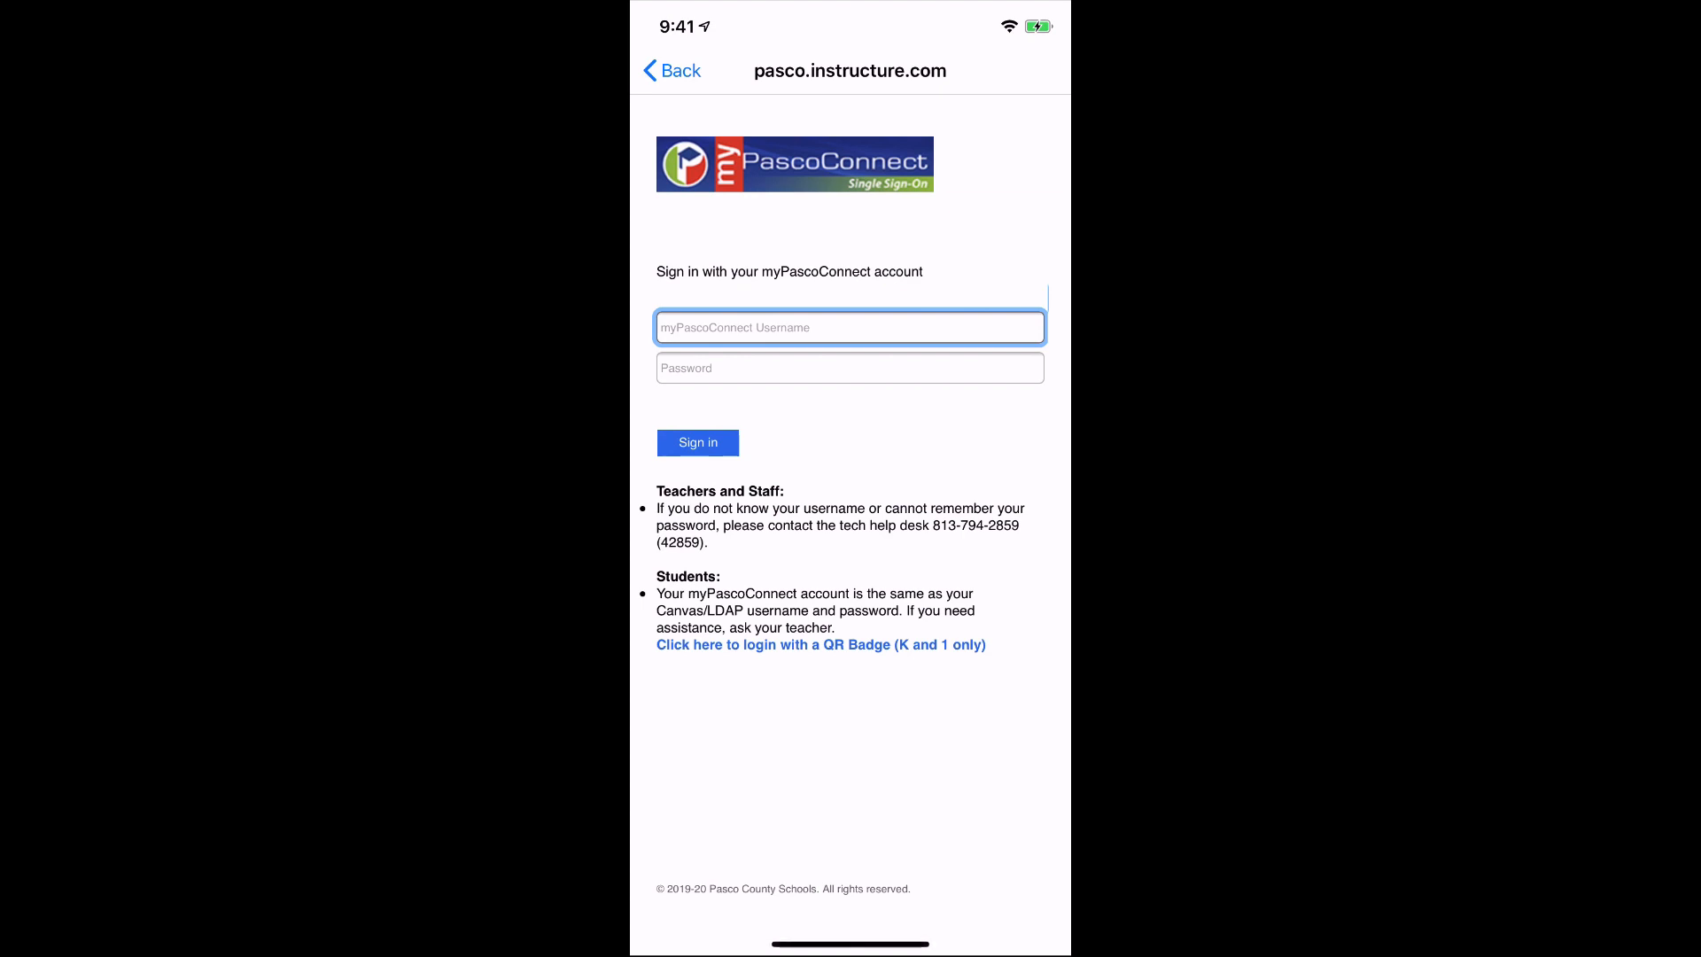
Sign in with the myPascoConnect account and open the STEM Grade Four course.
click(697, 443)
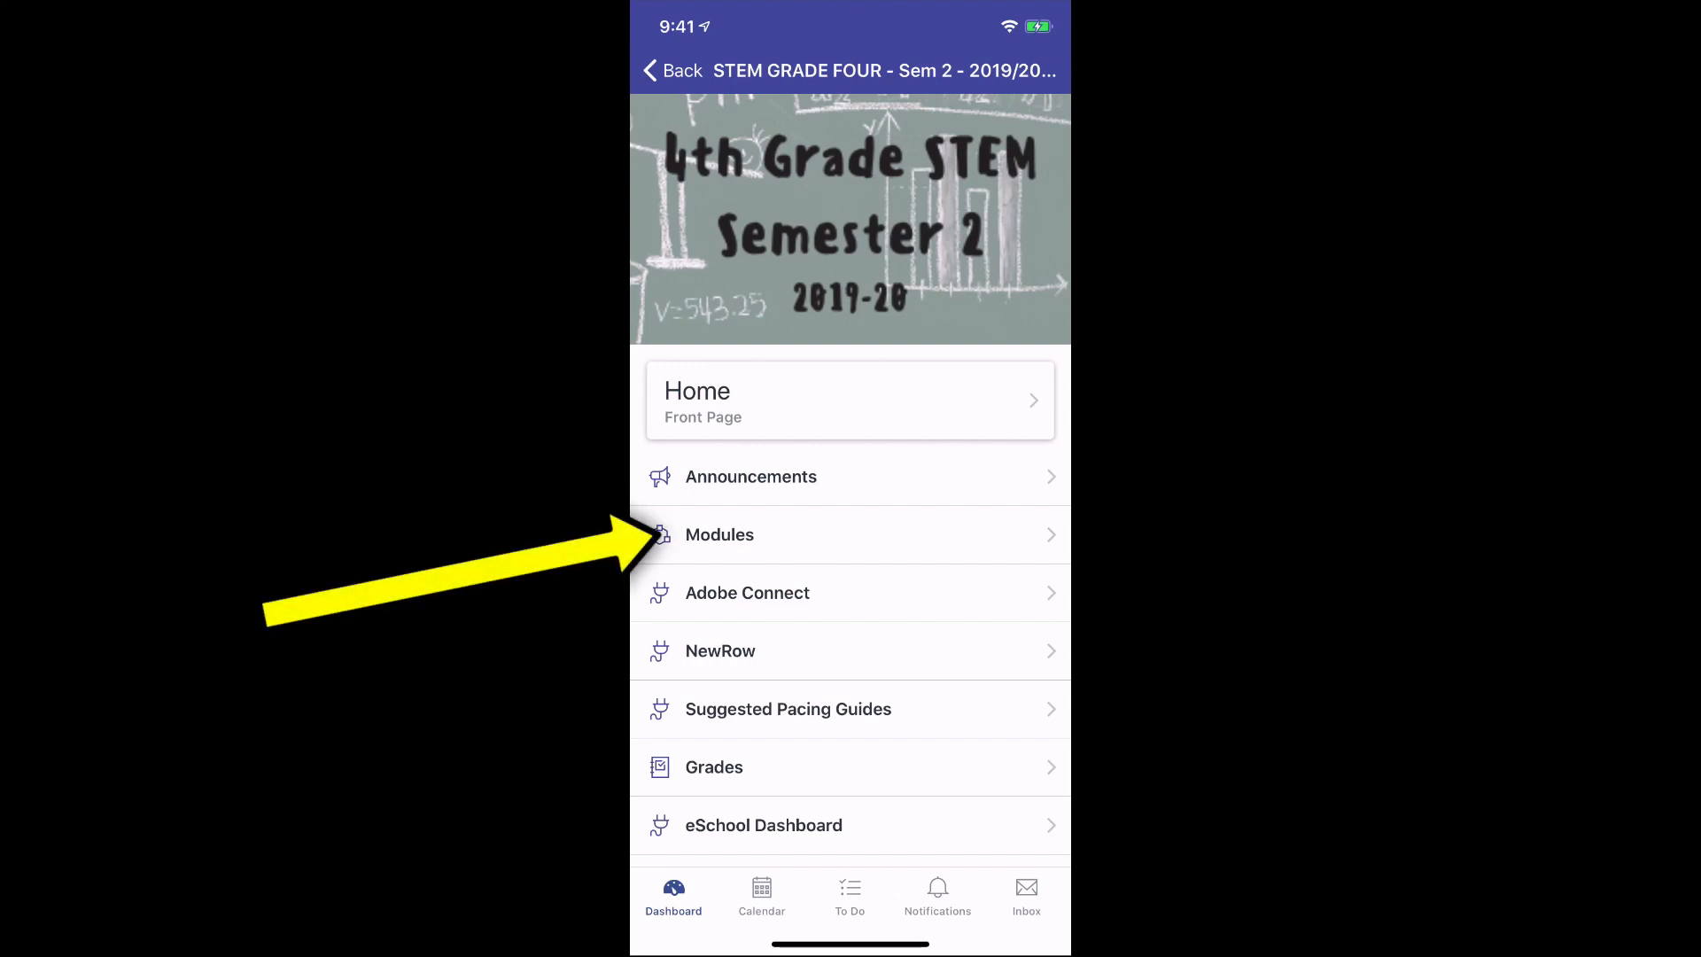
Go to Modules, then MATH - Module 5: Topic D, and open M5:TD:L19: Debrief.
click(719, 533)
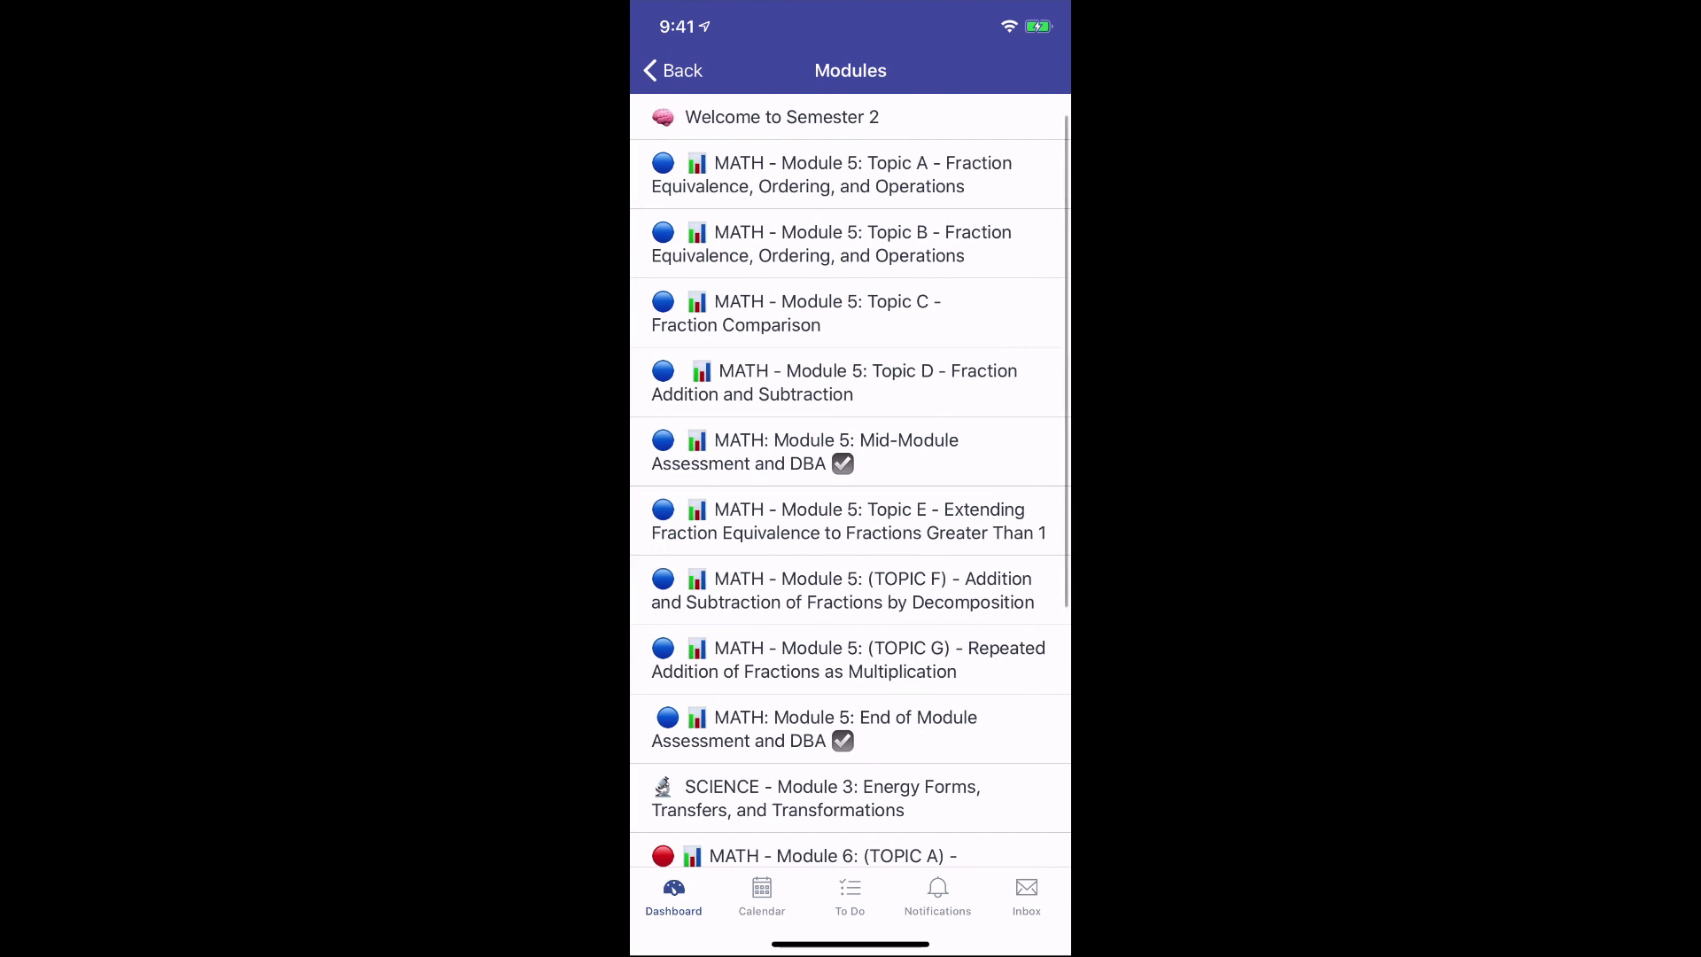
scroll(up, 3)
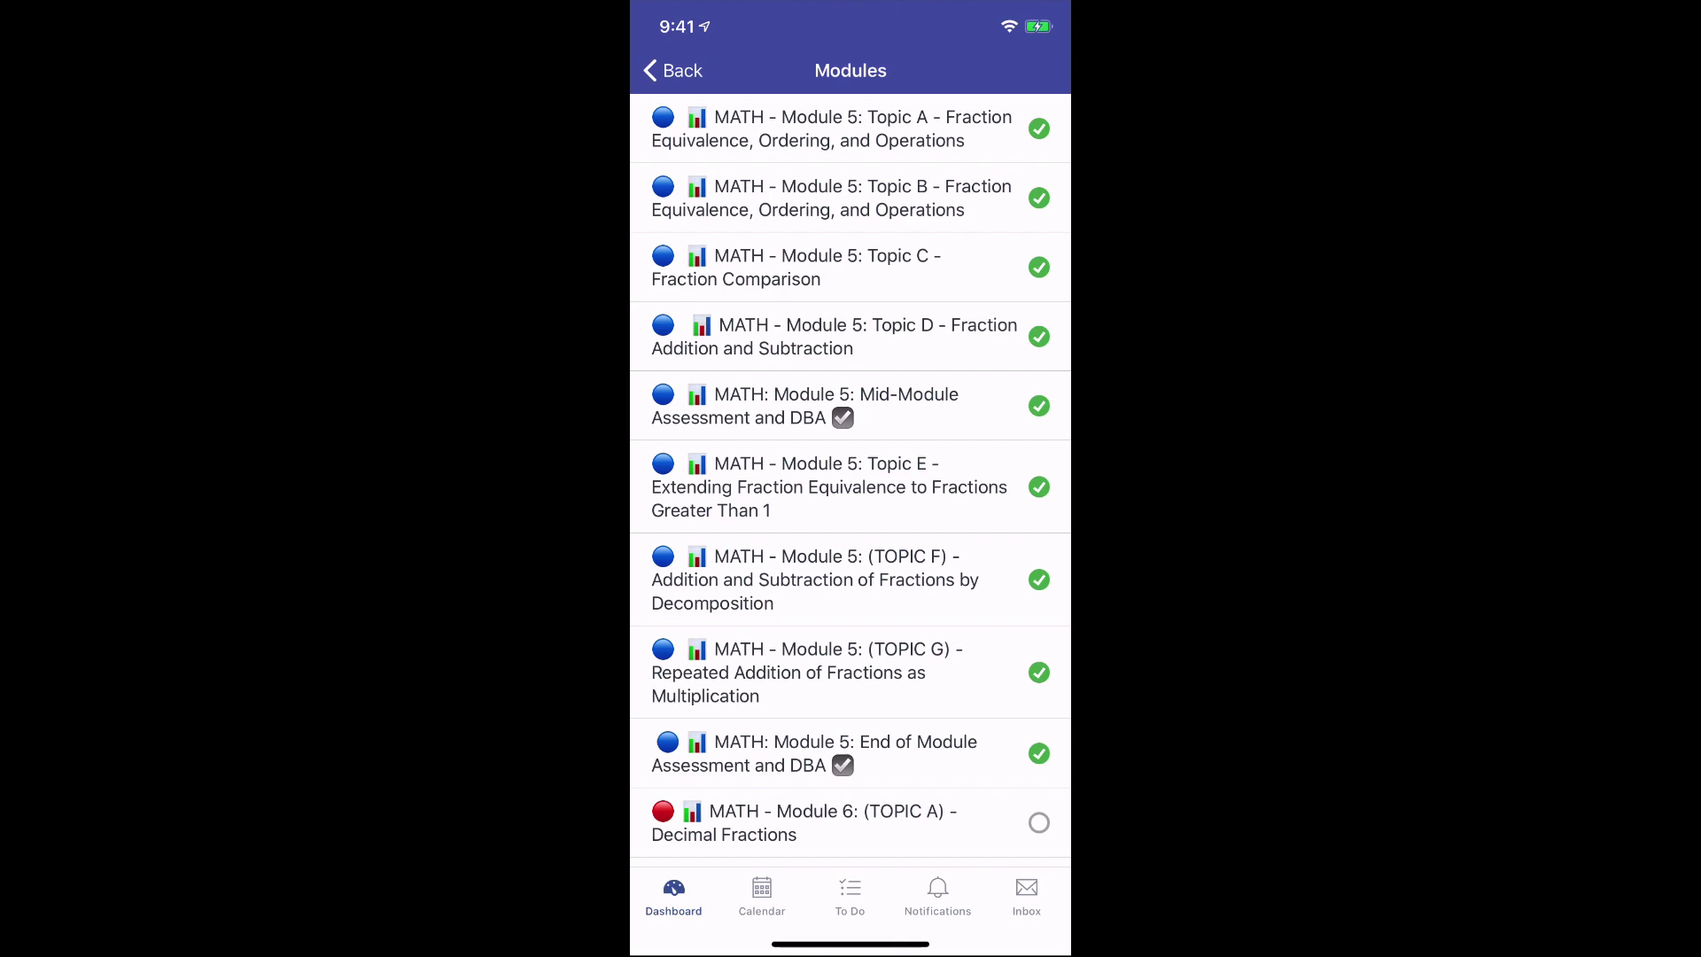
click(850, 336)
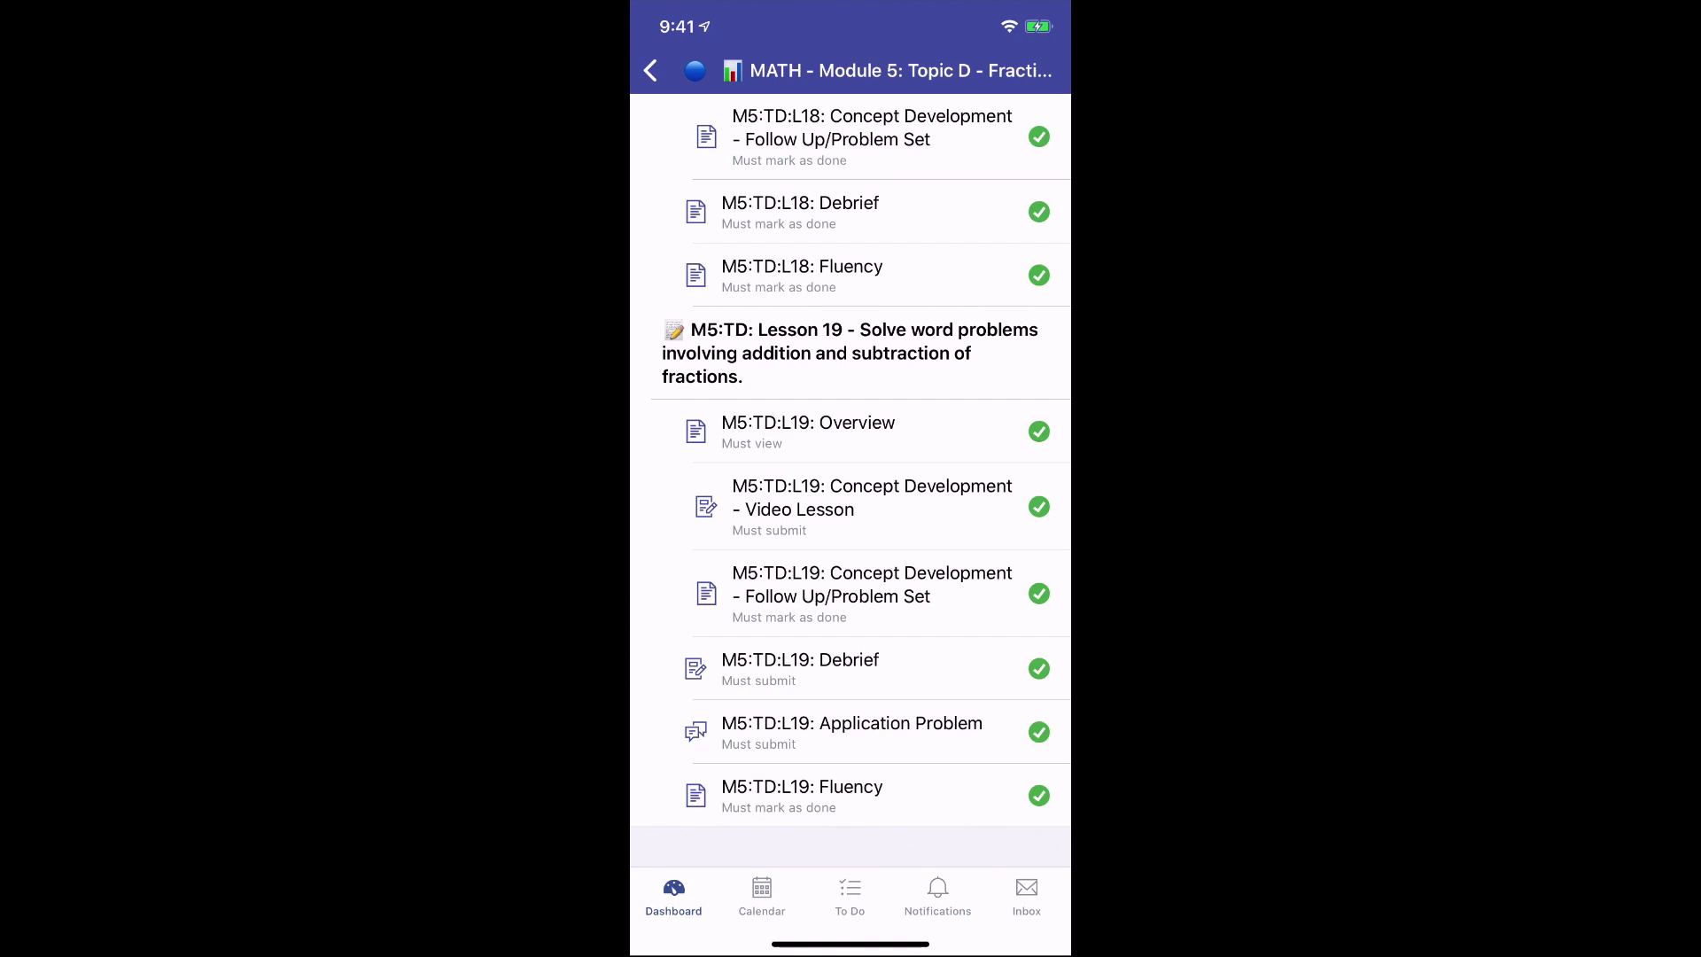
click(799, 659)
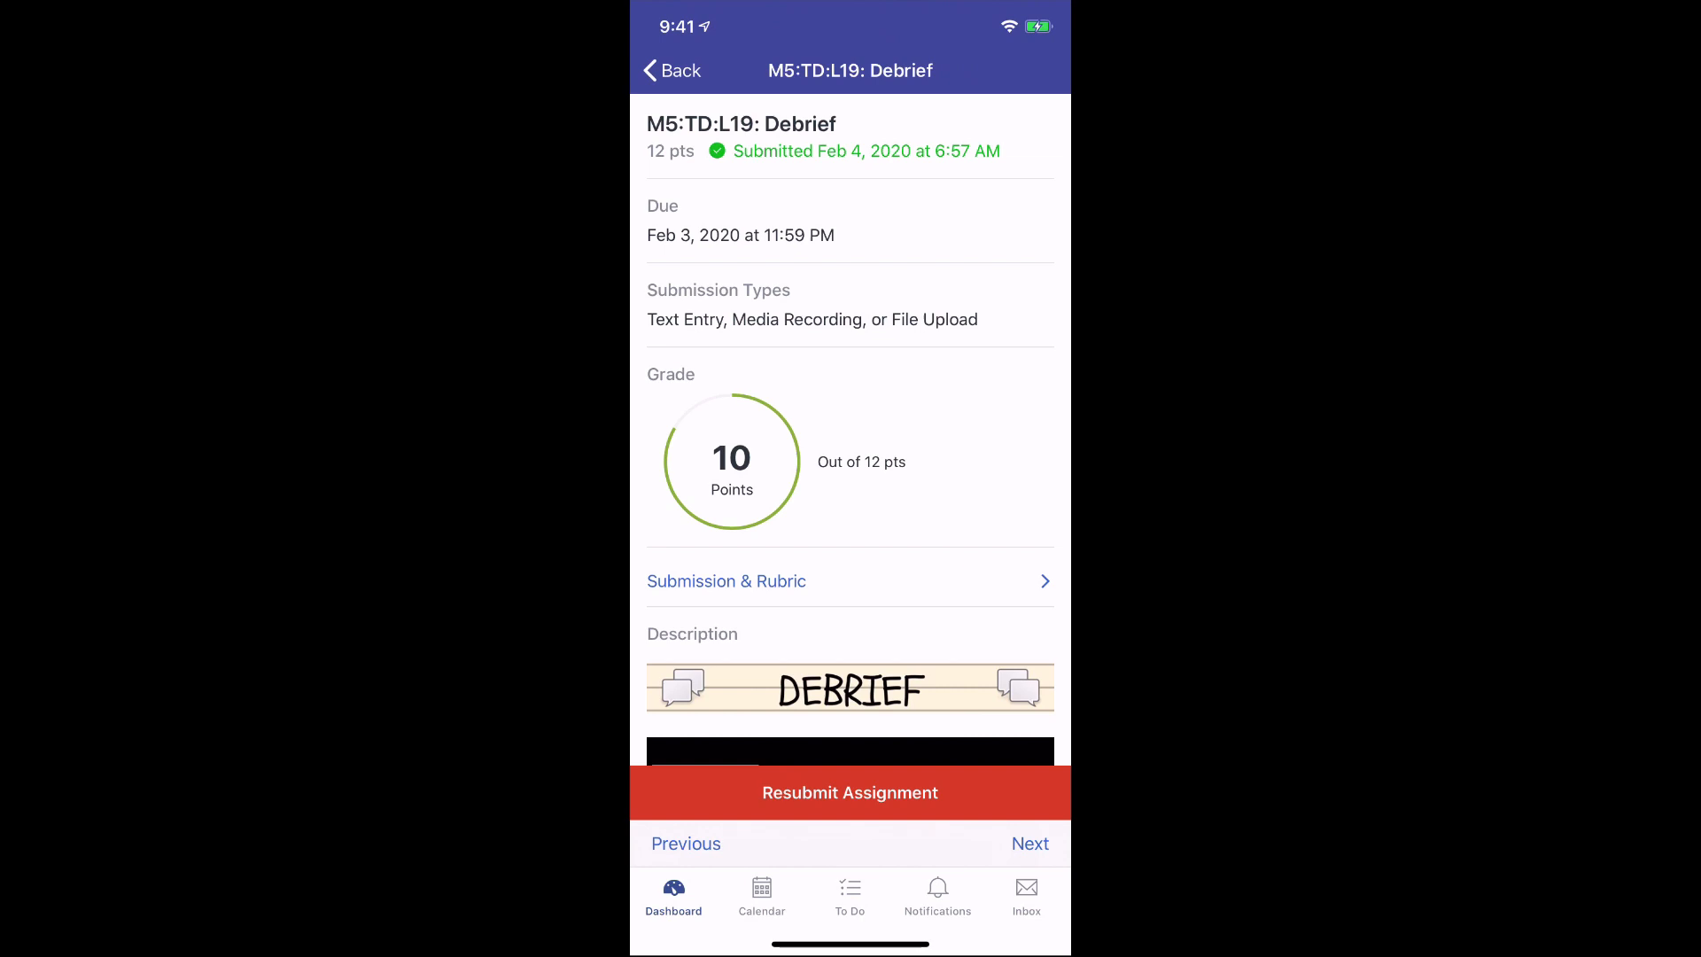
Follow the Module 5: Topic D: Lesson 19: Exit Ticket link in the Debrief description.
scroll(down, 3)
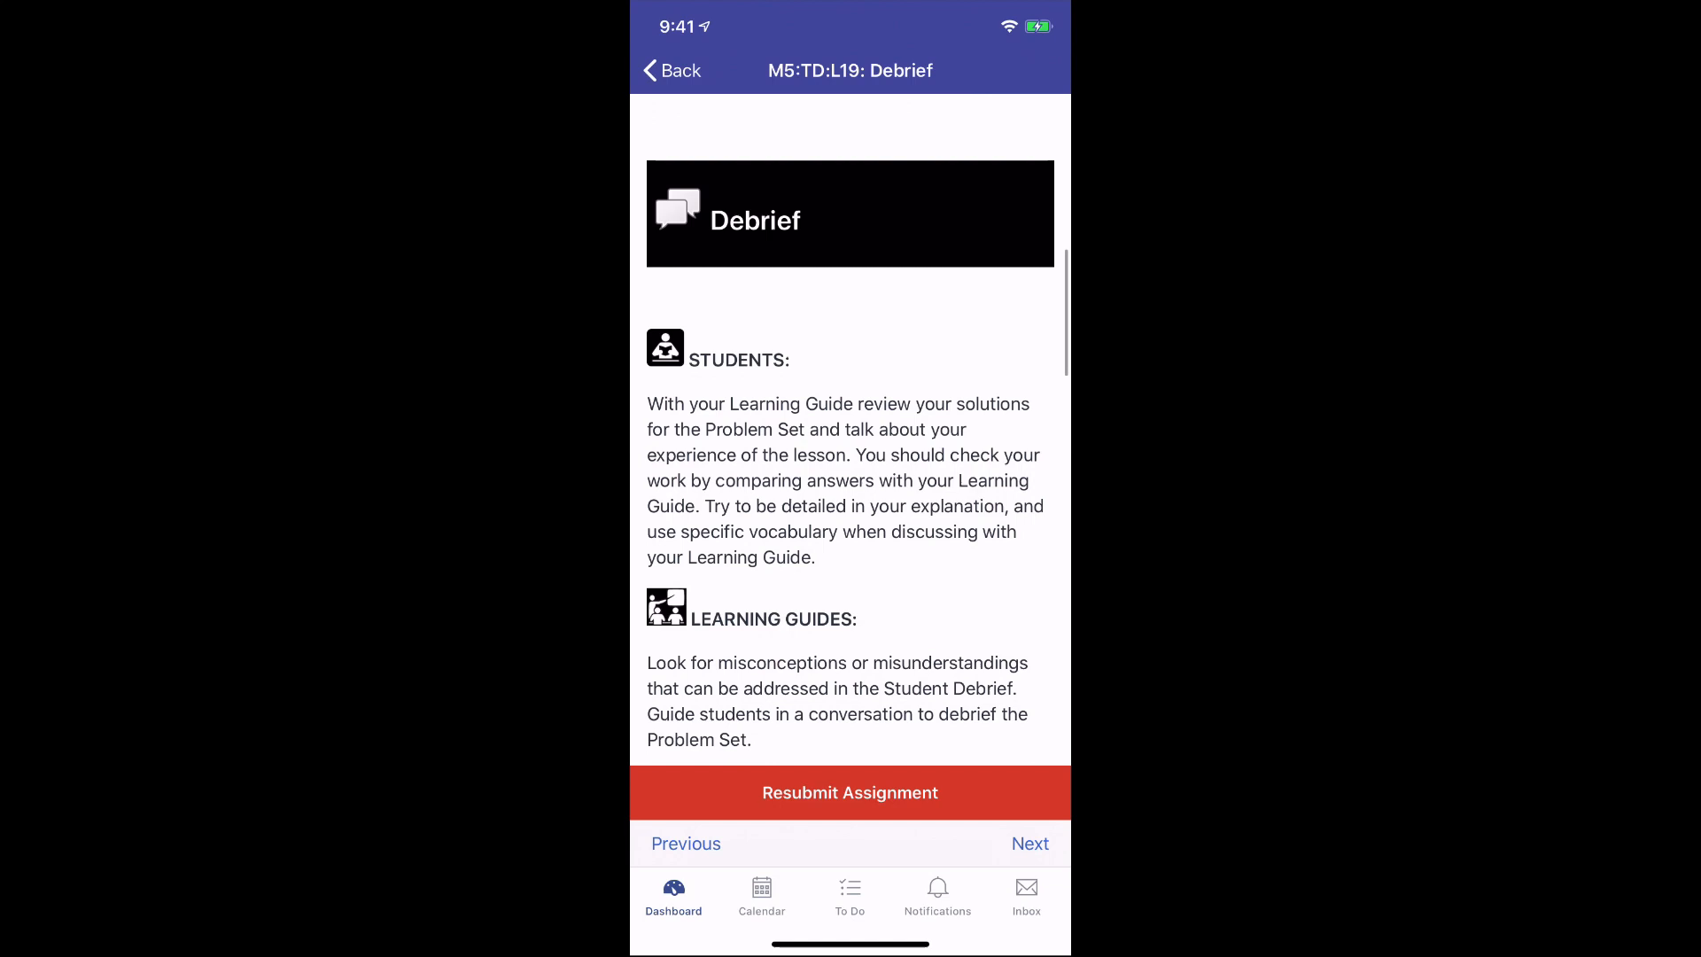
scroll(down, 3)
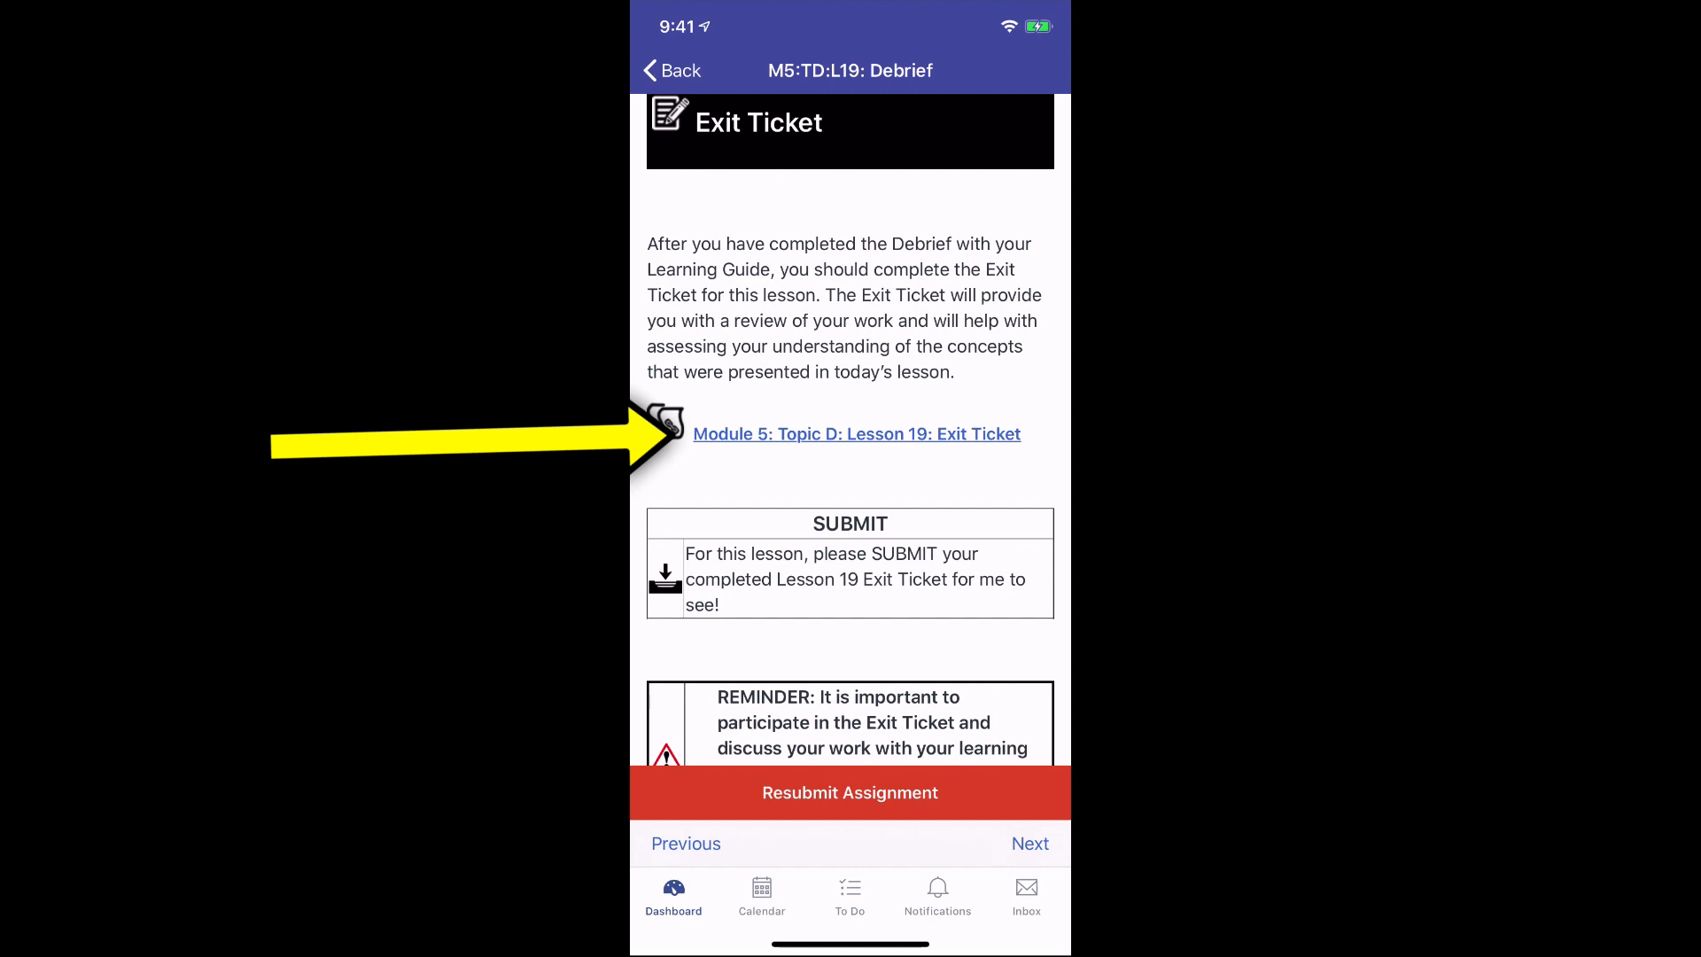
click(856, 433)
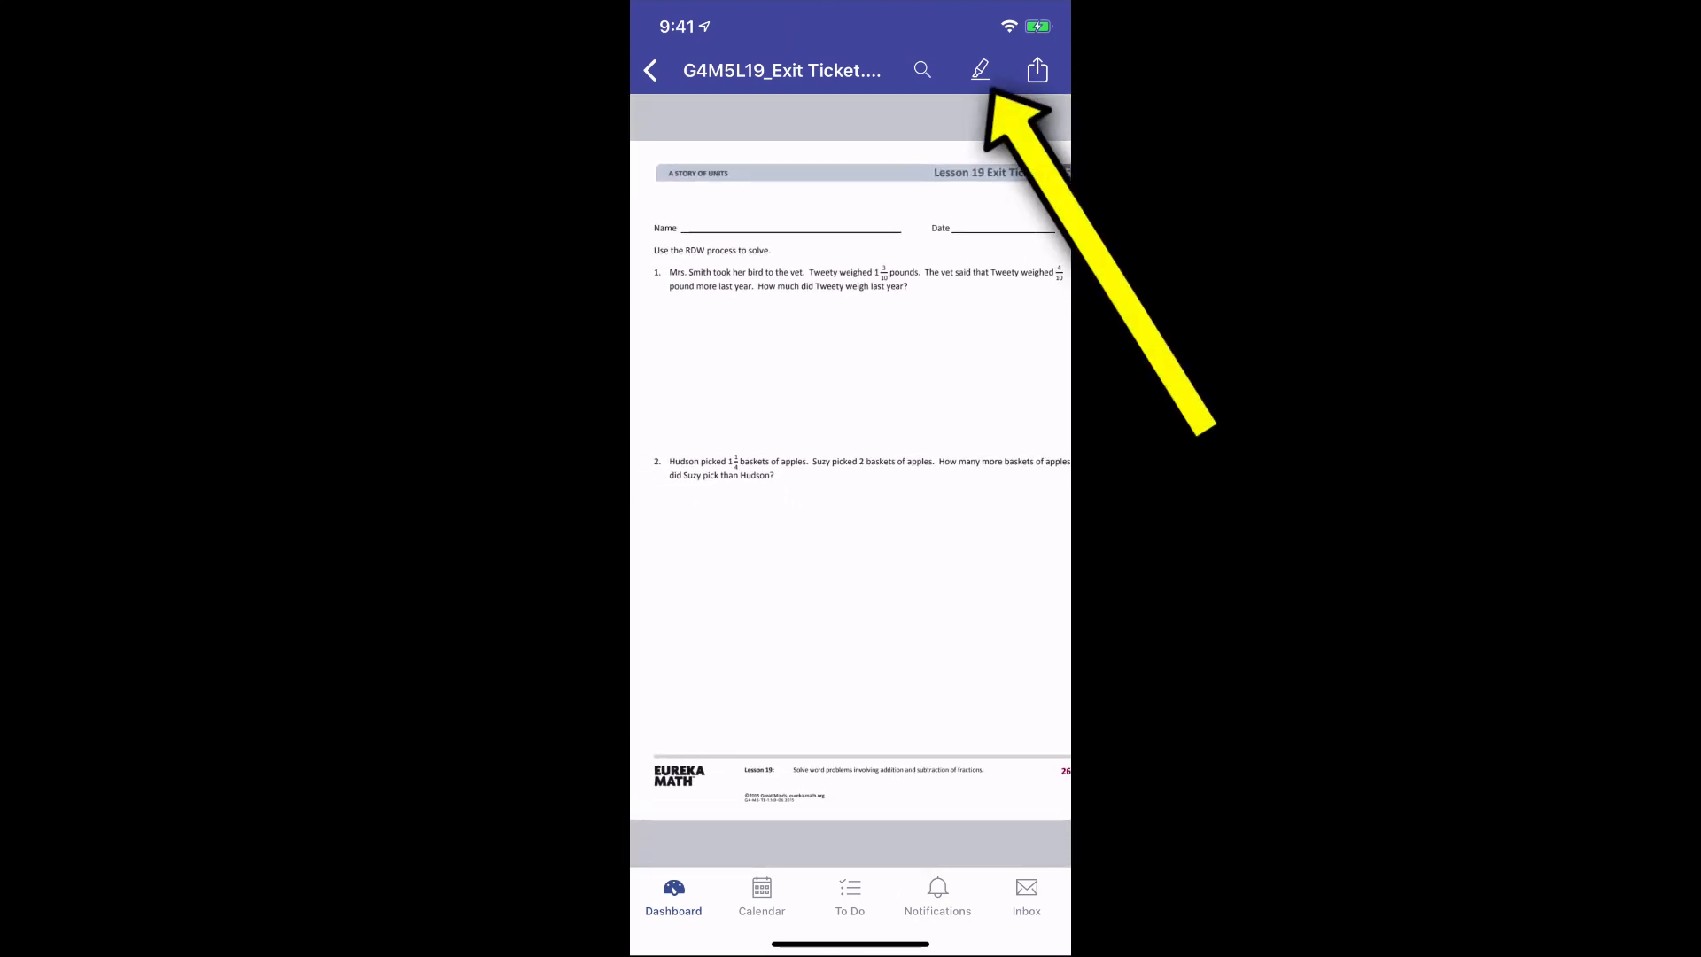
Annotate the Exit Ticket with handwritten '2+2=4' and typed 'Hello', then return to the assignment.
click(977, 69)
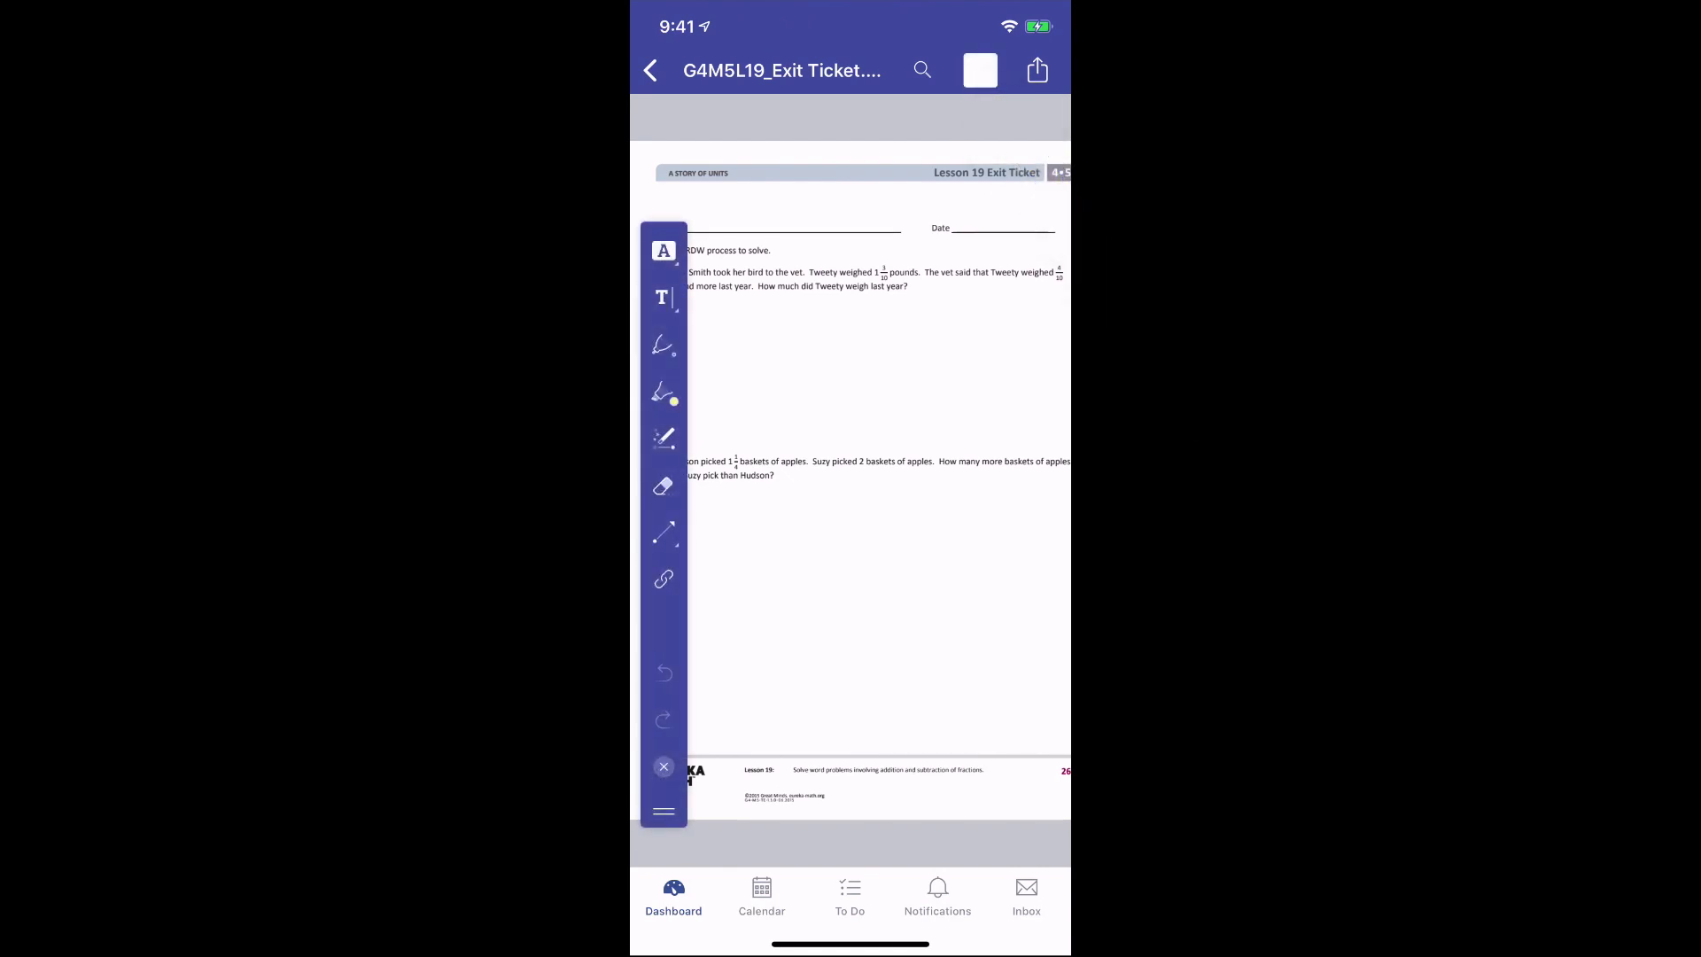
click(663, 344)
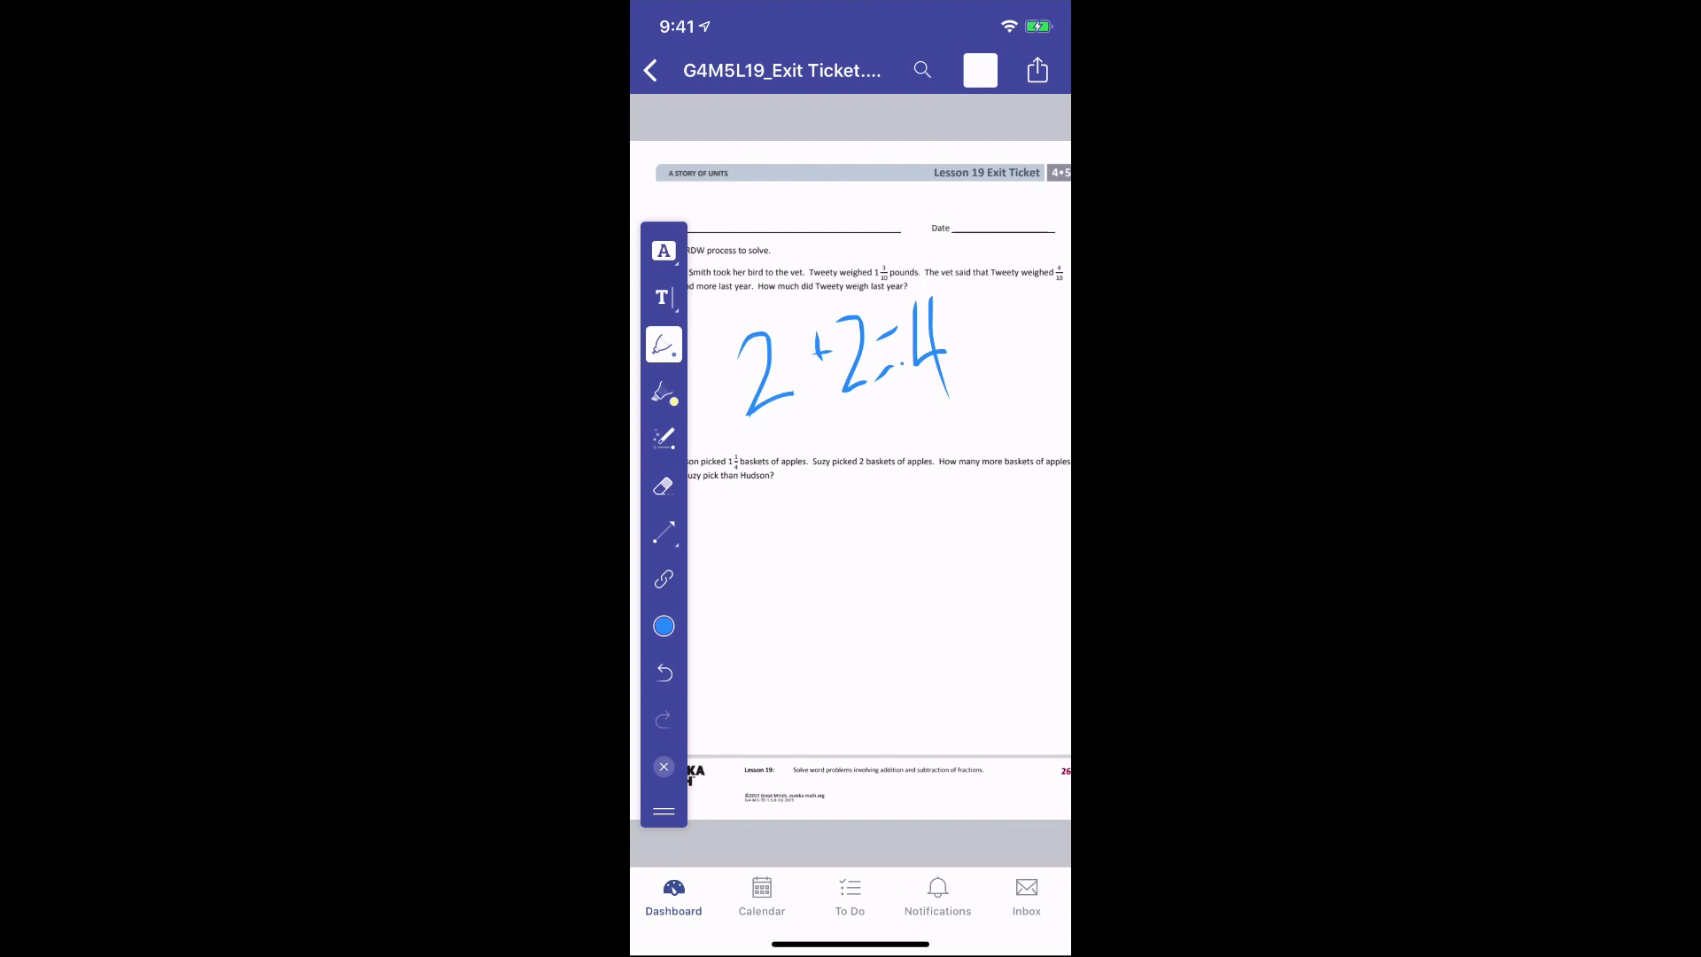
click(662, 298)
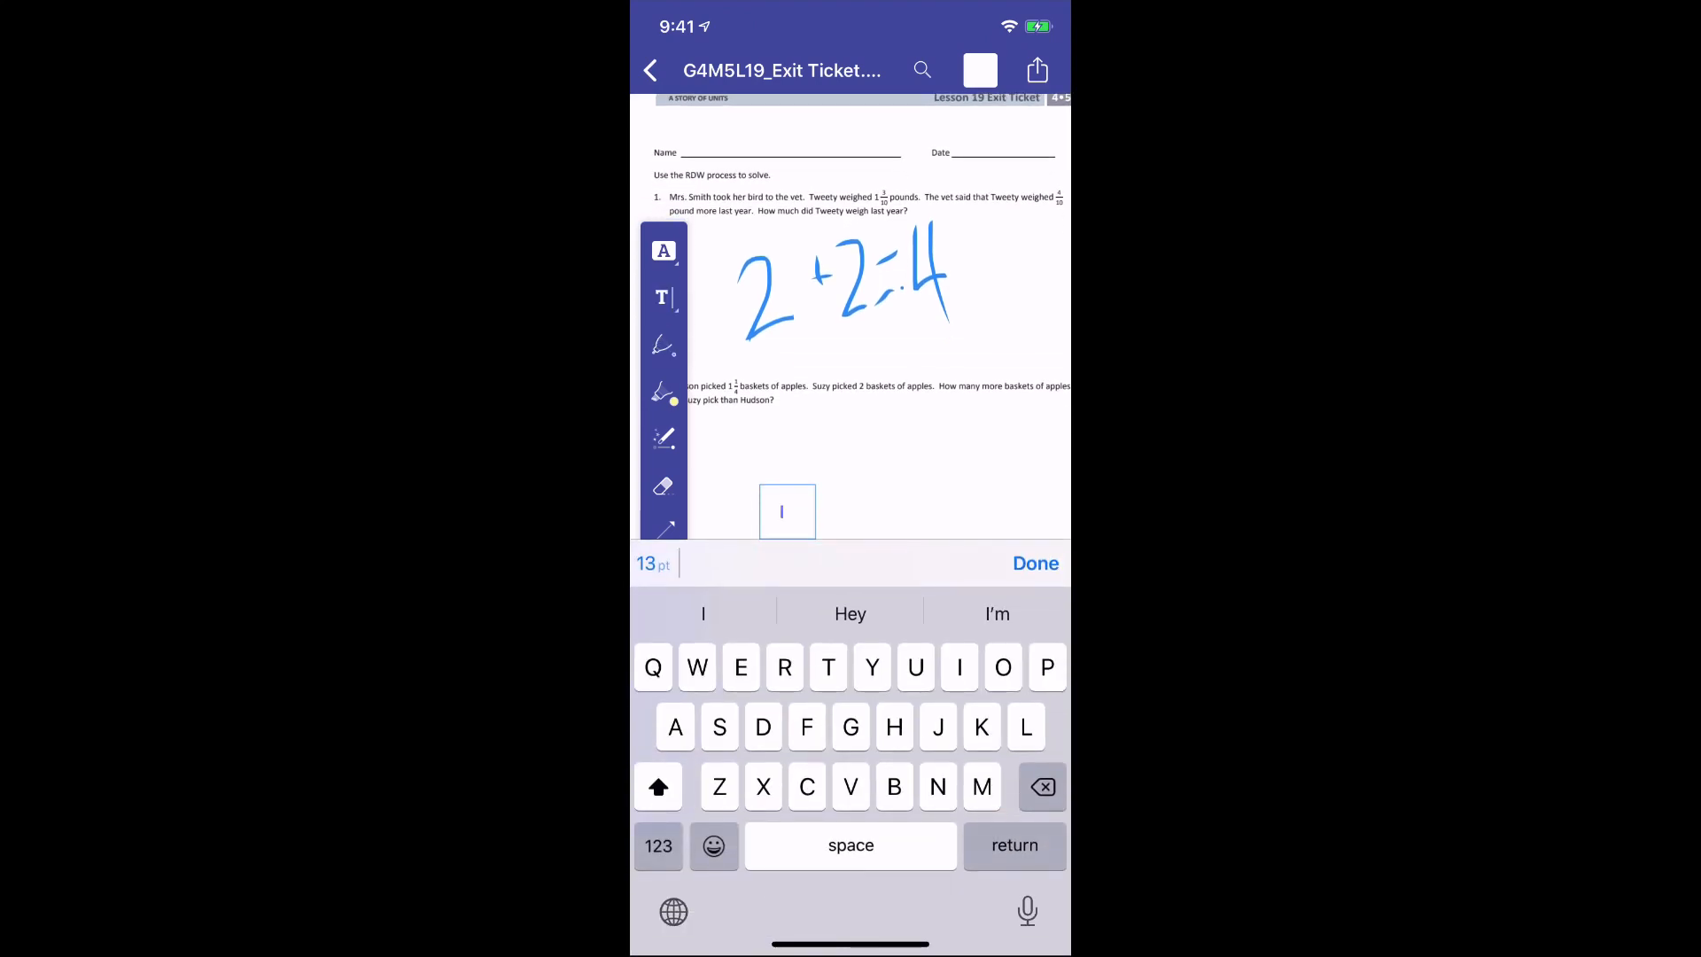
click(1034, 563)
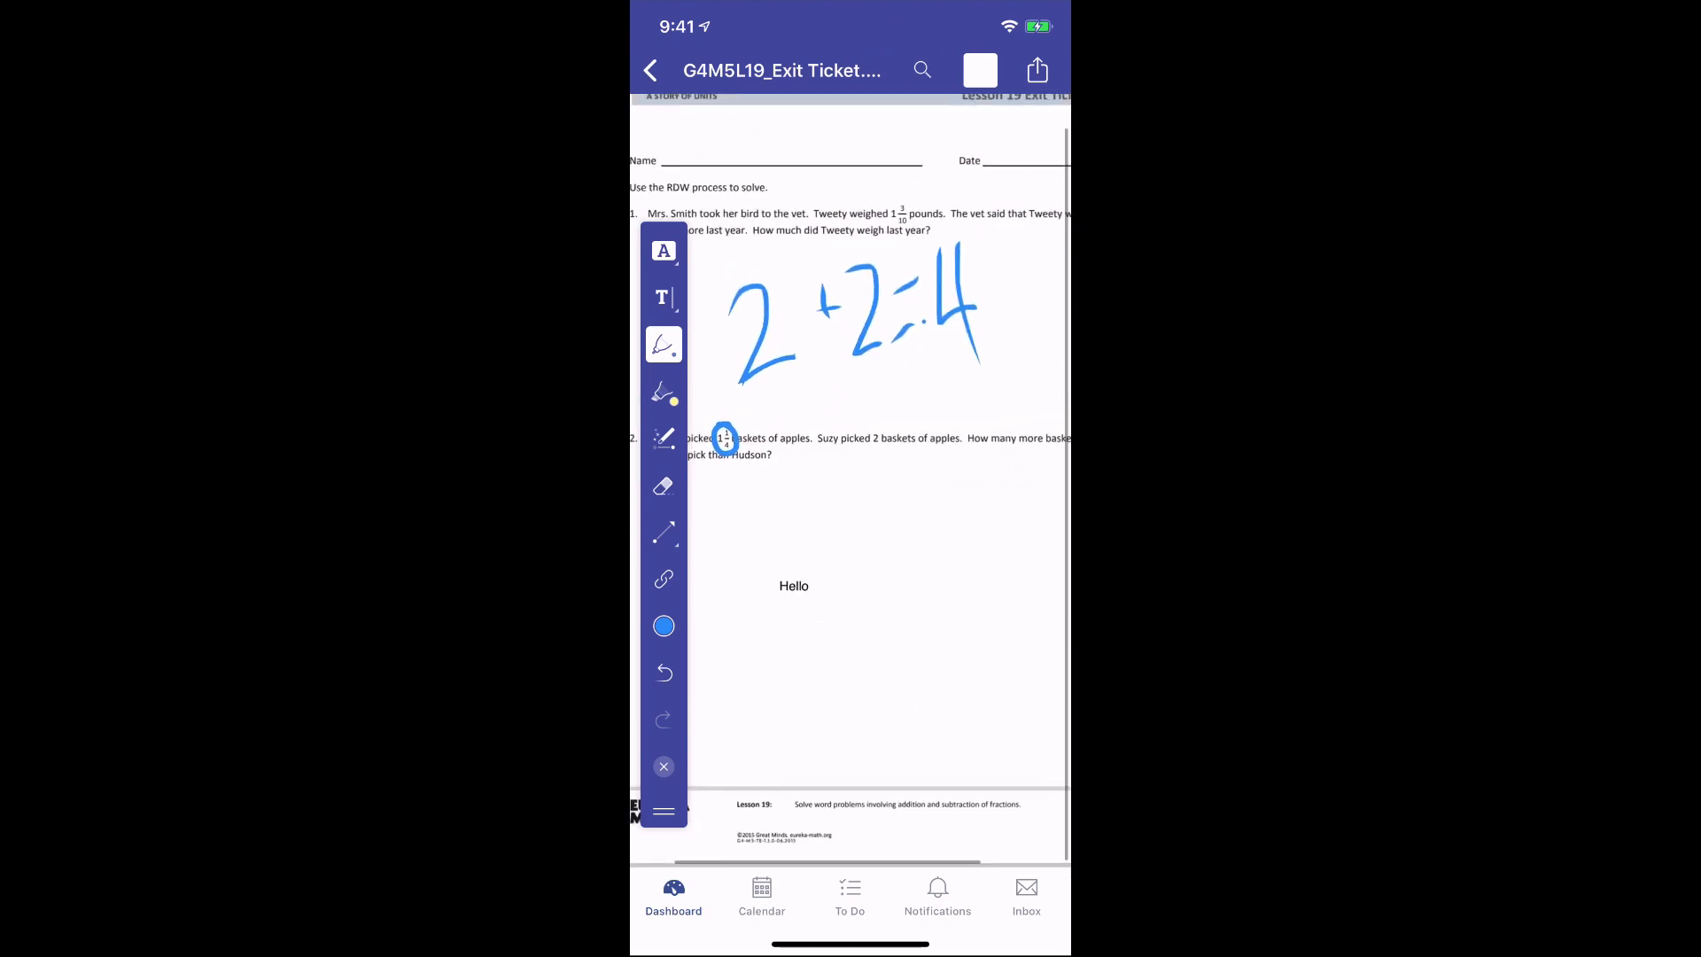
scroll(down, 3)
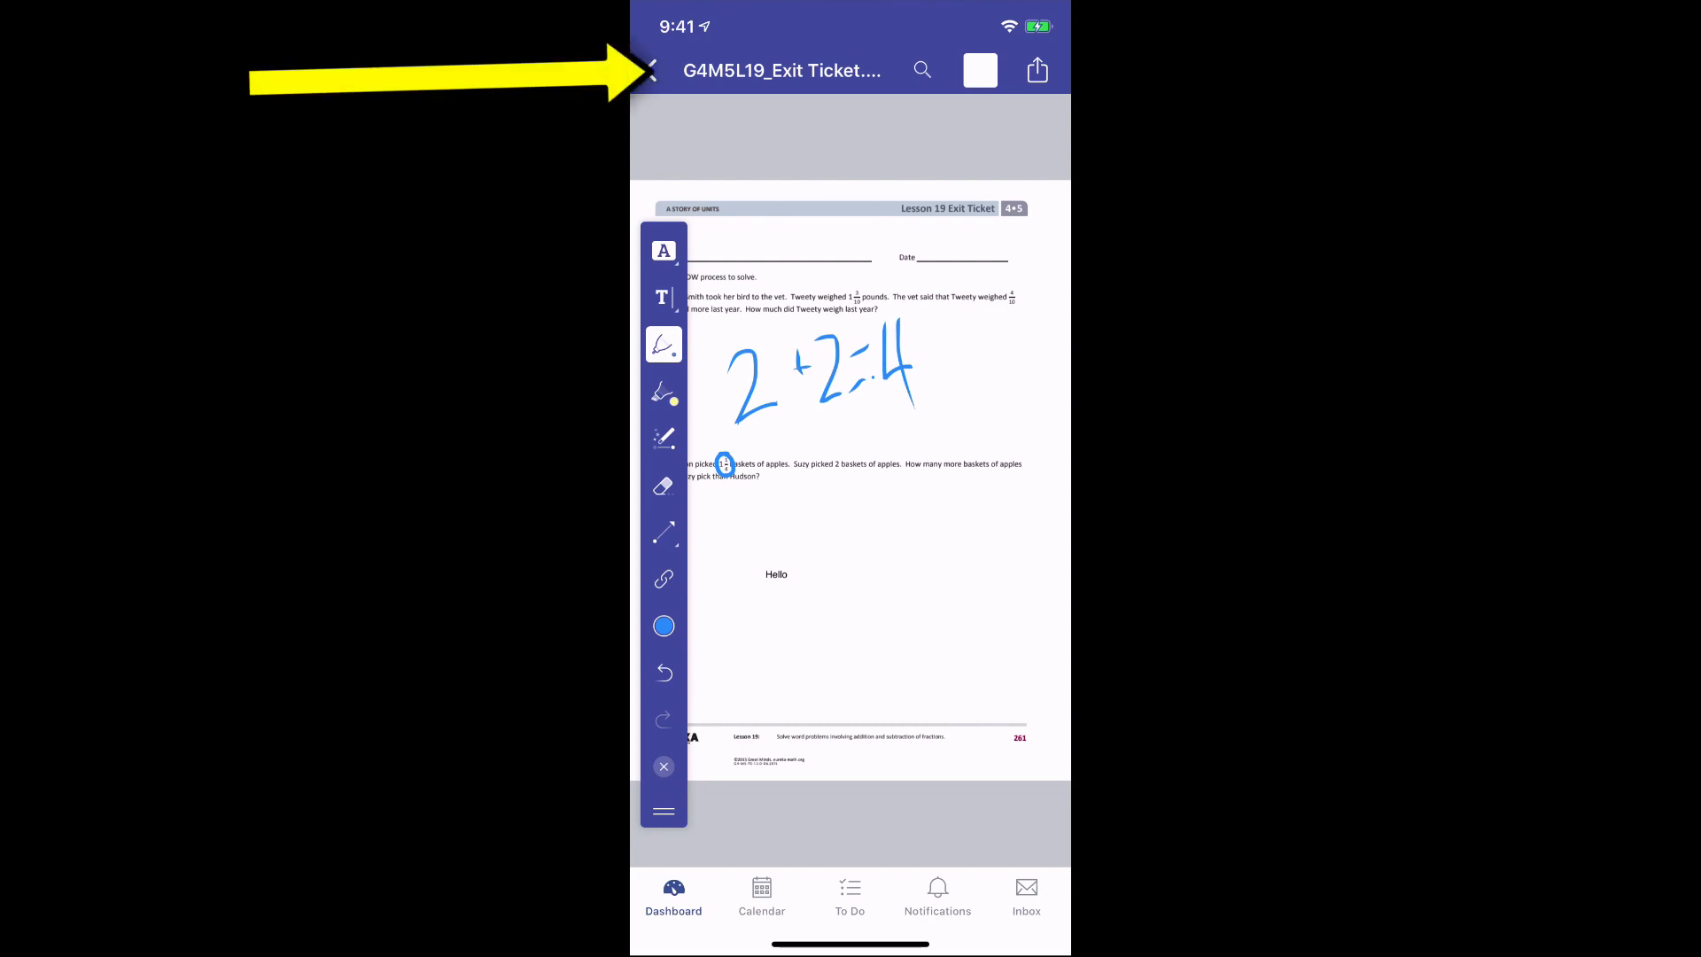
click(649, 69)
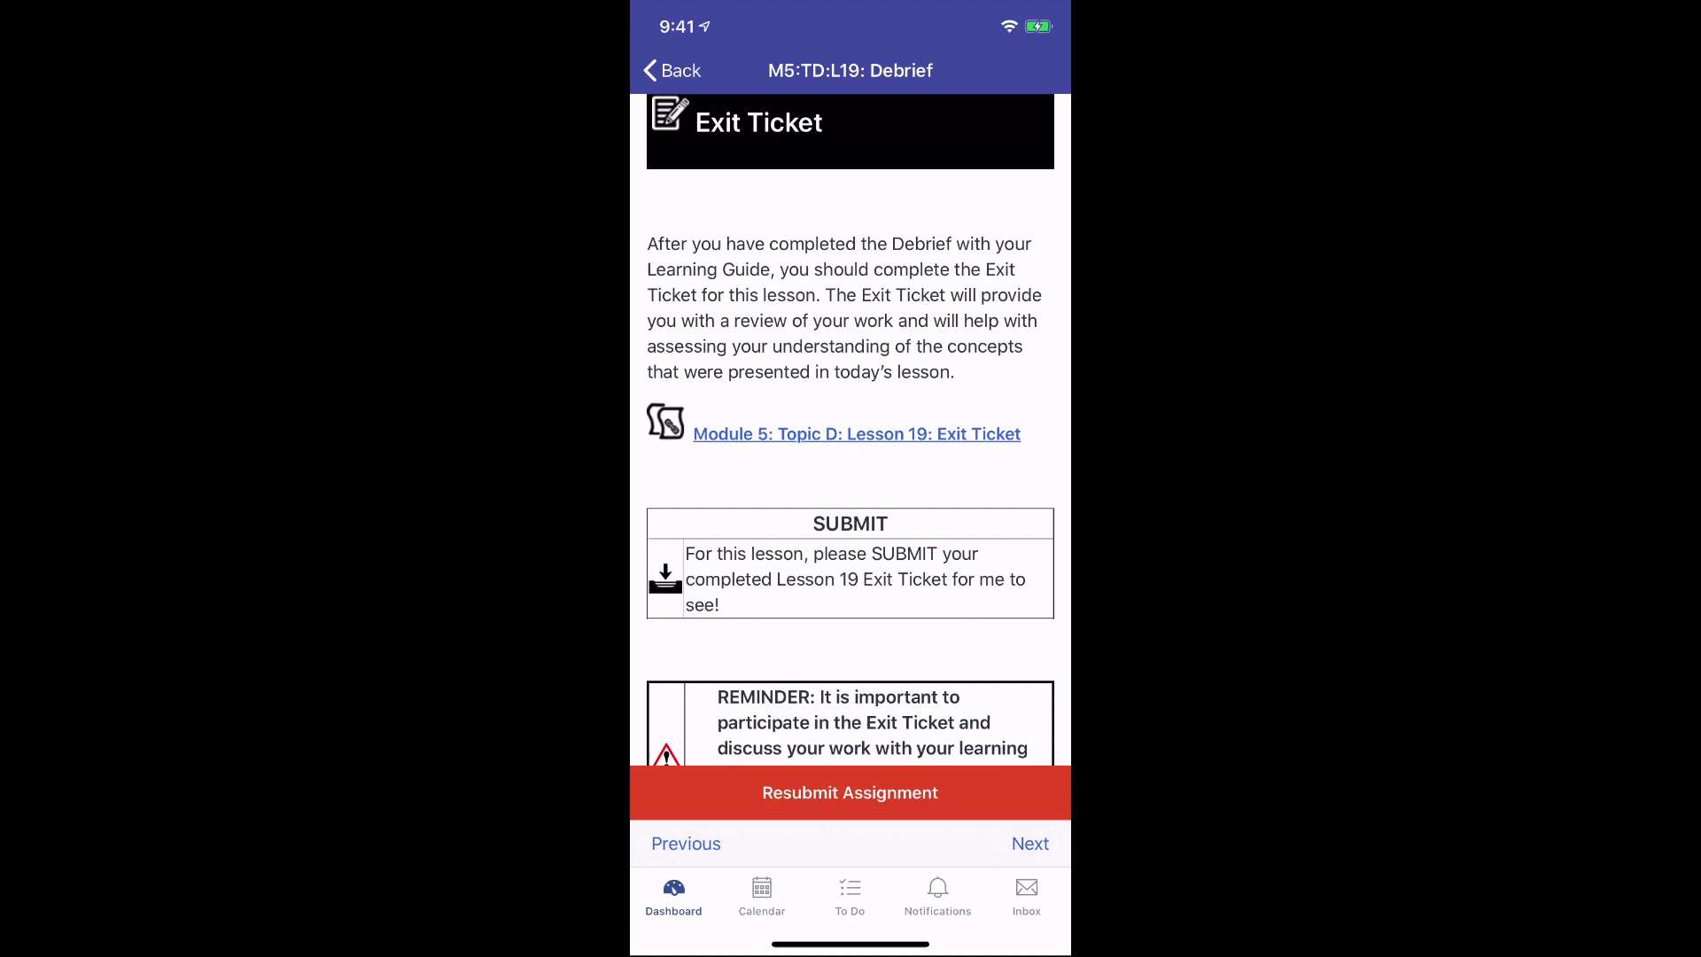
Reopen the Exit Ticket and draw a freehand smiley face beside 'Hello'.
click(855, 434)
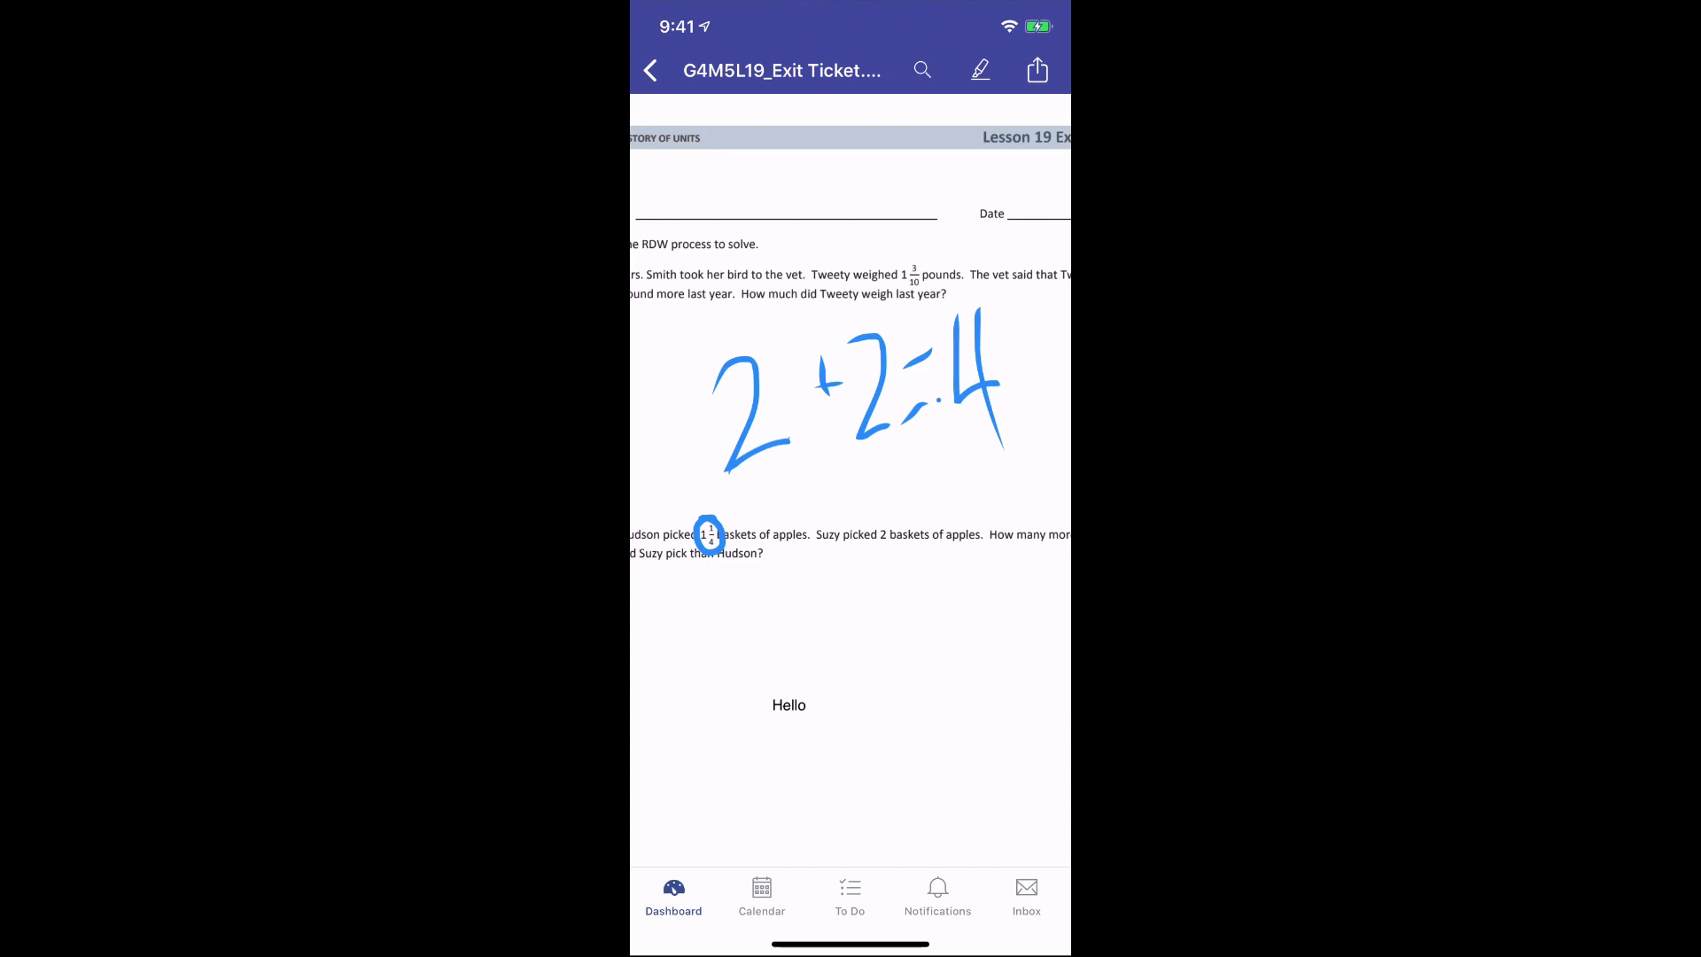
click(977, 69)
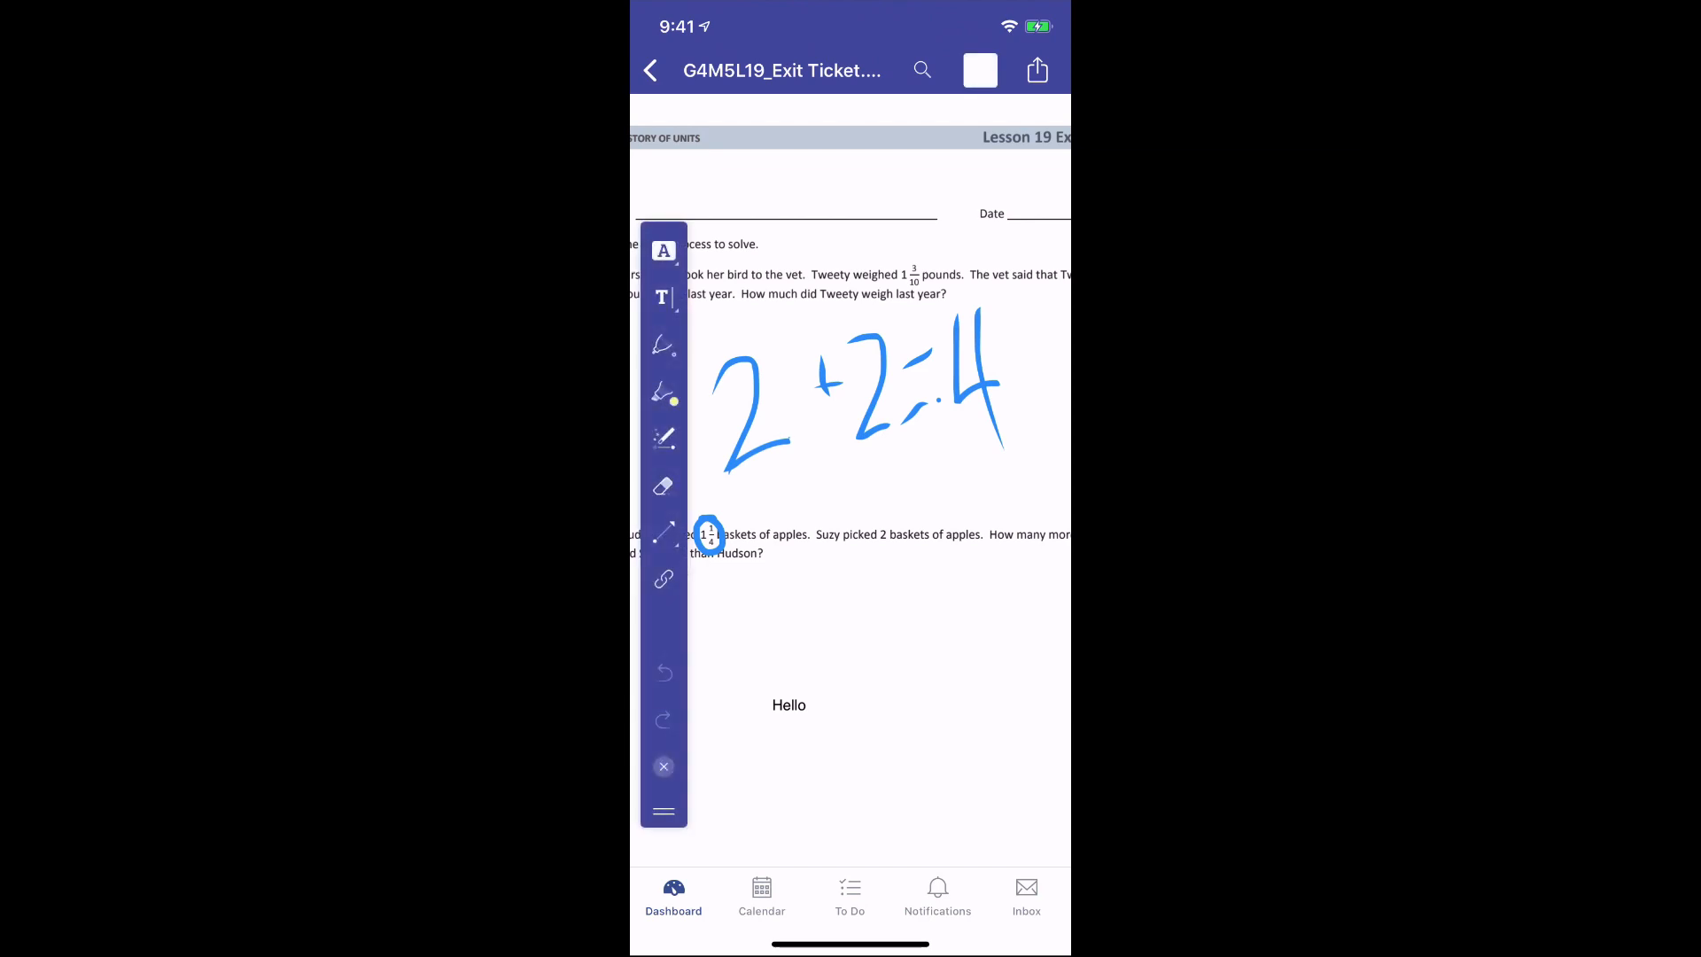
click(663, 345)
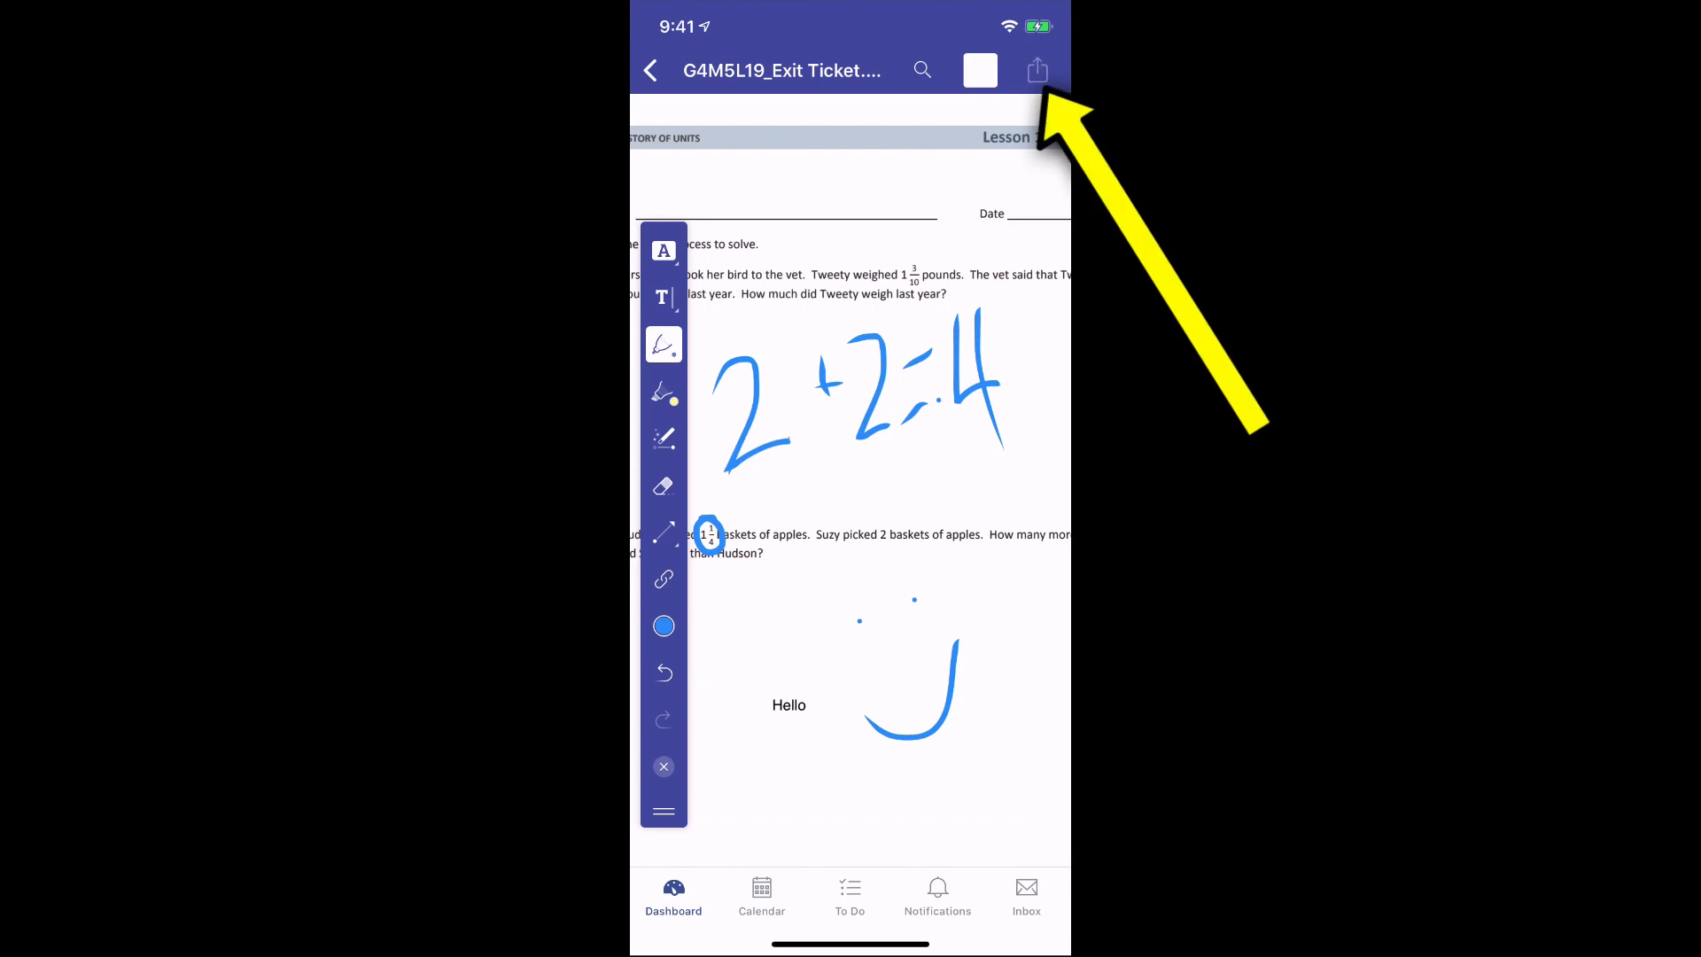
Share the annotated Exit Ticket to the Canvas Student app for submission.
click(1035, 69)
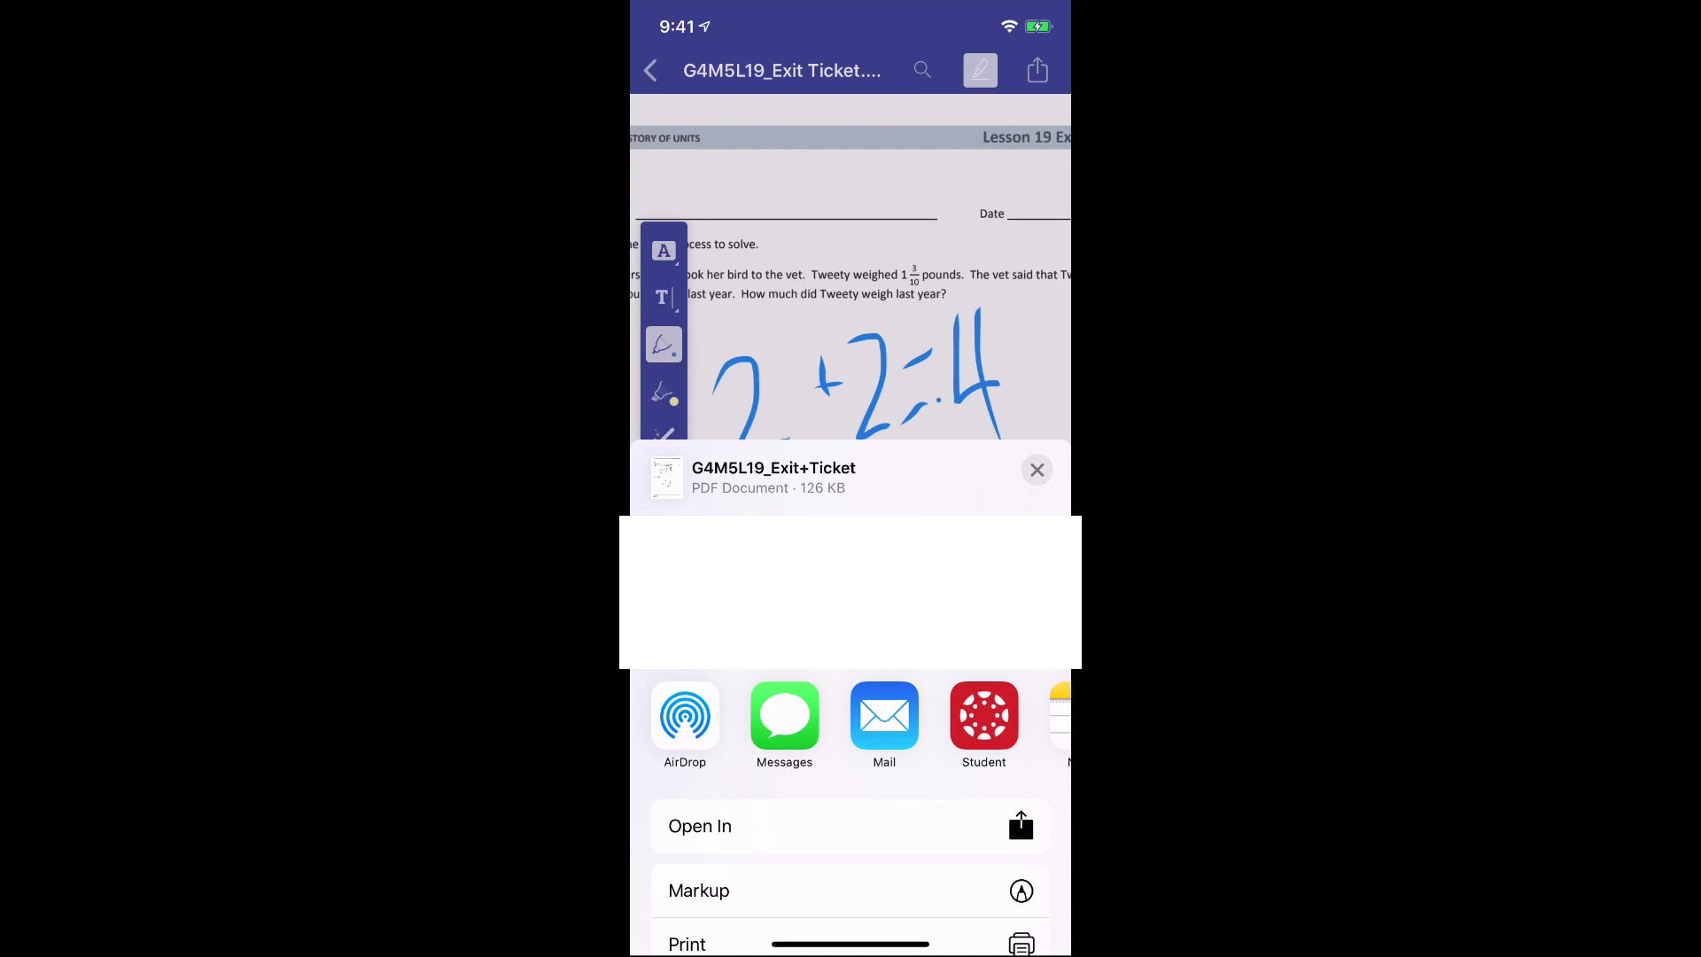
scroll(left, 3)
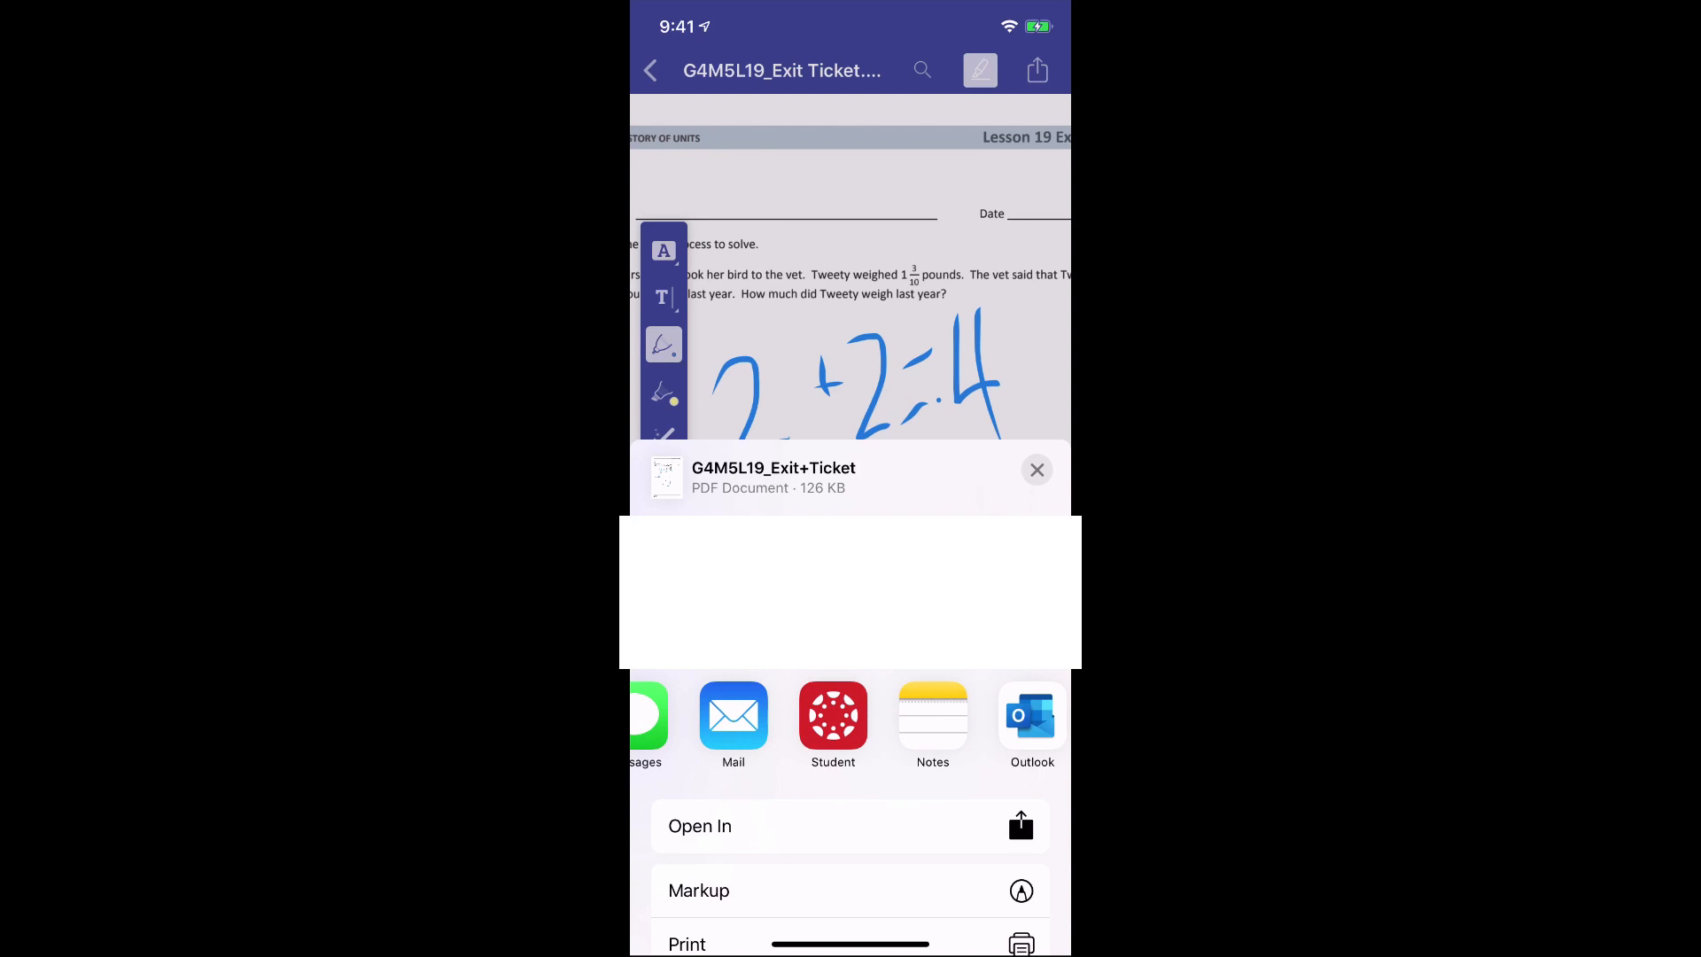
scroll(left, 3)
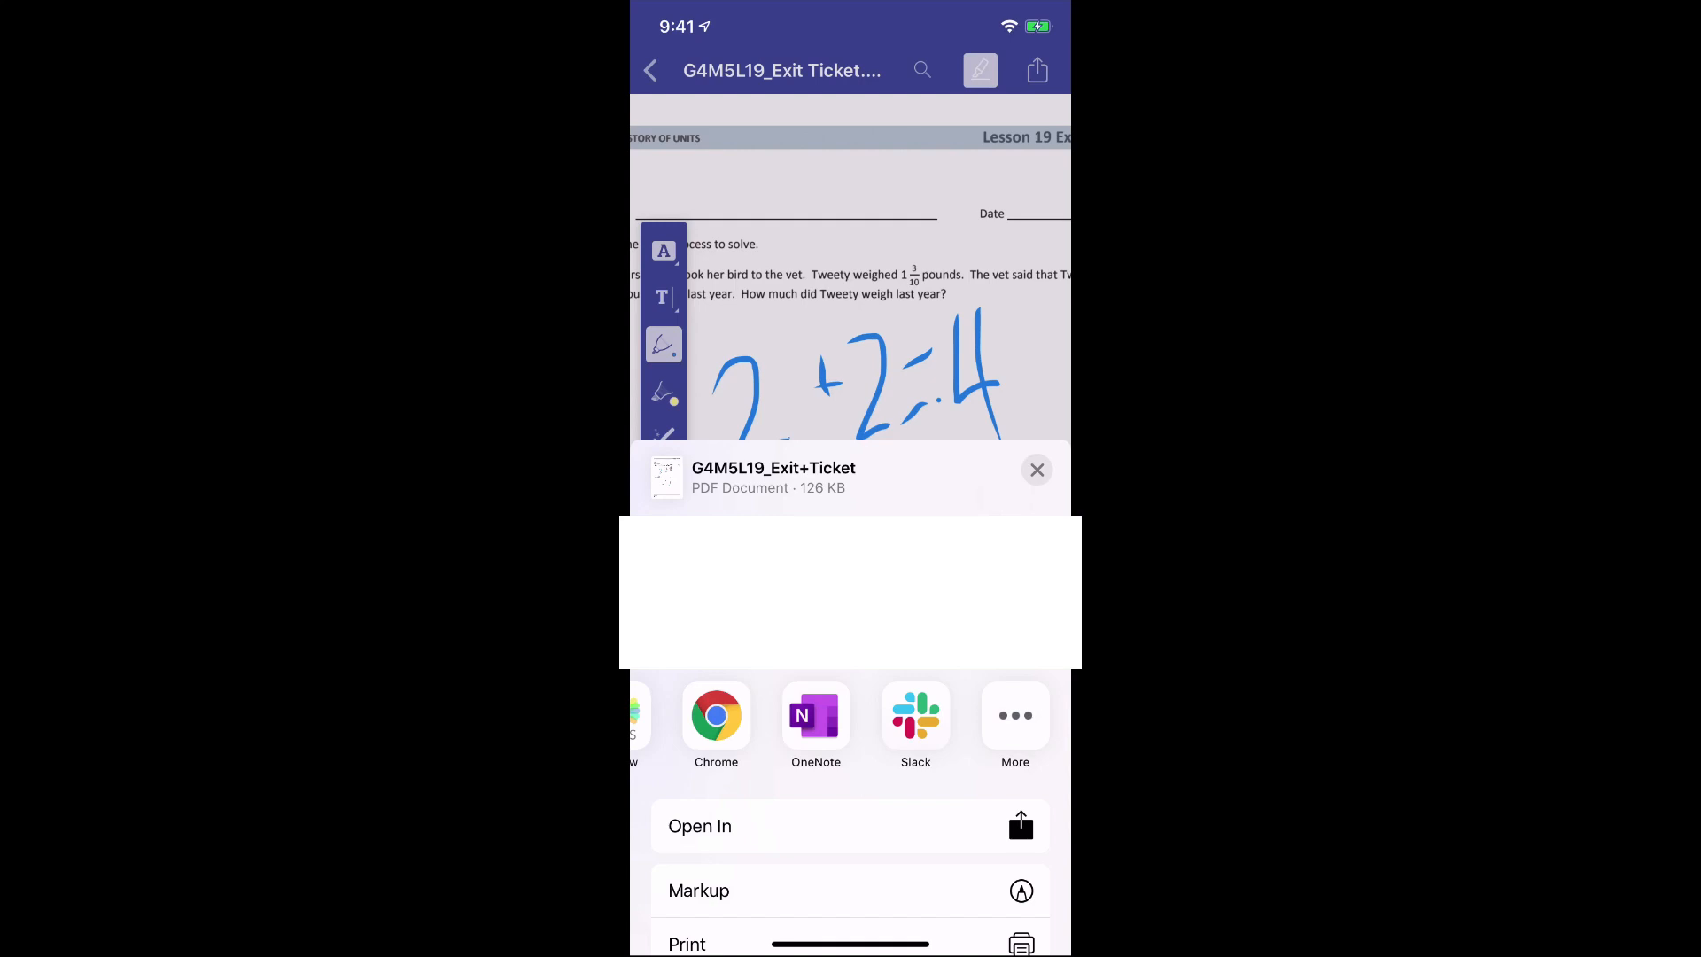
scroll(left, 3)
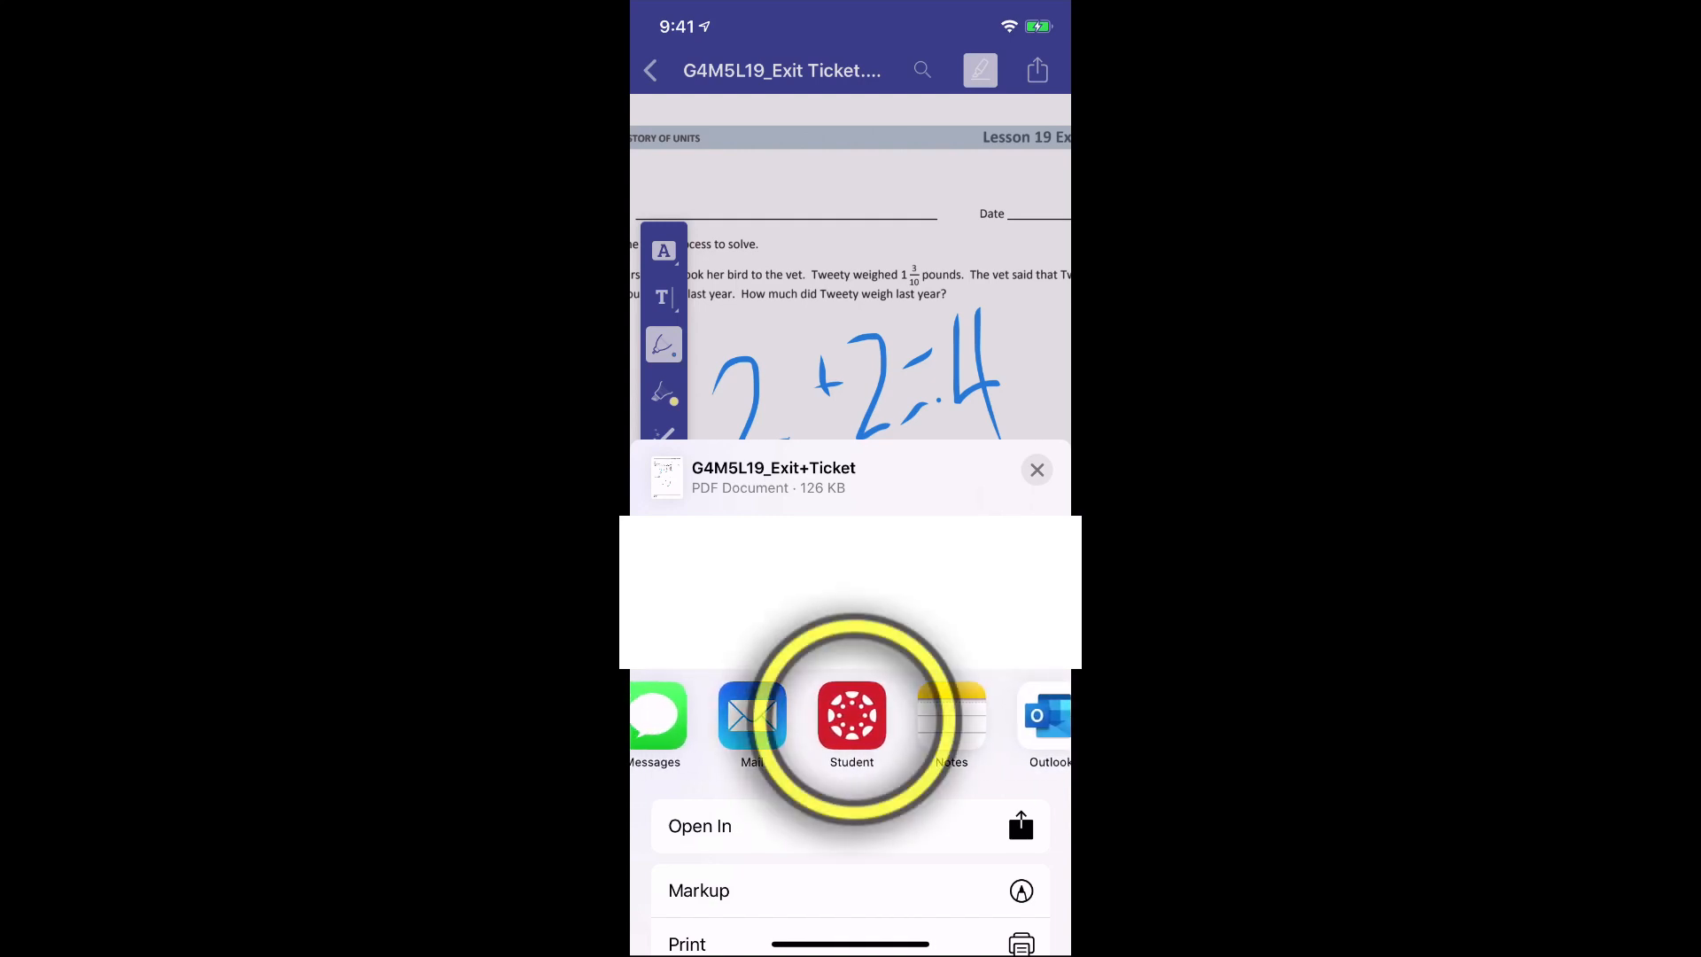
click(852, 721)
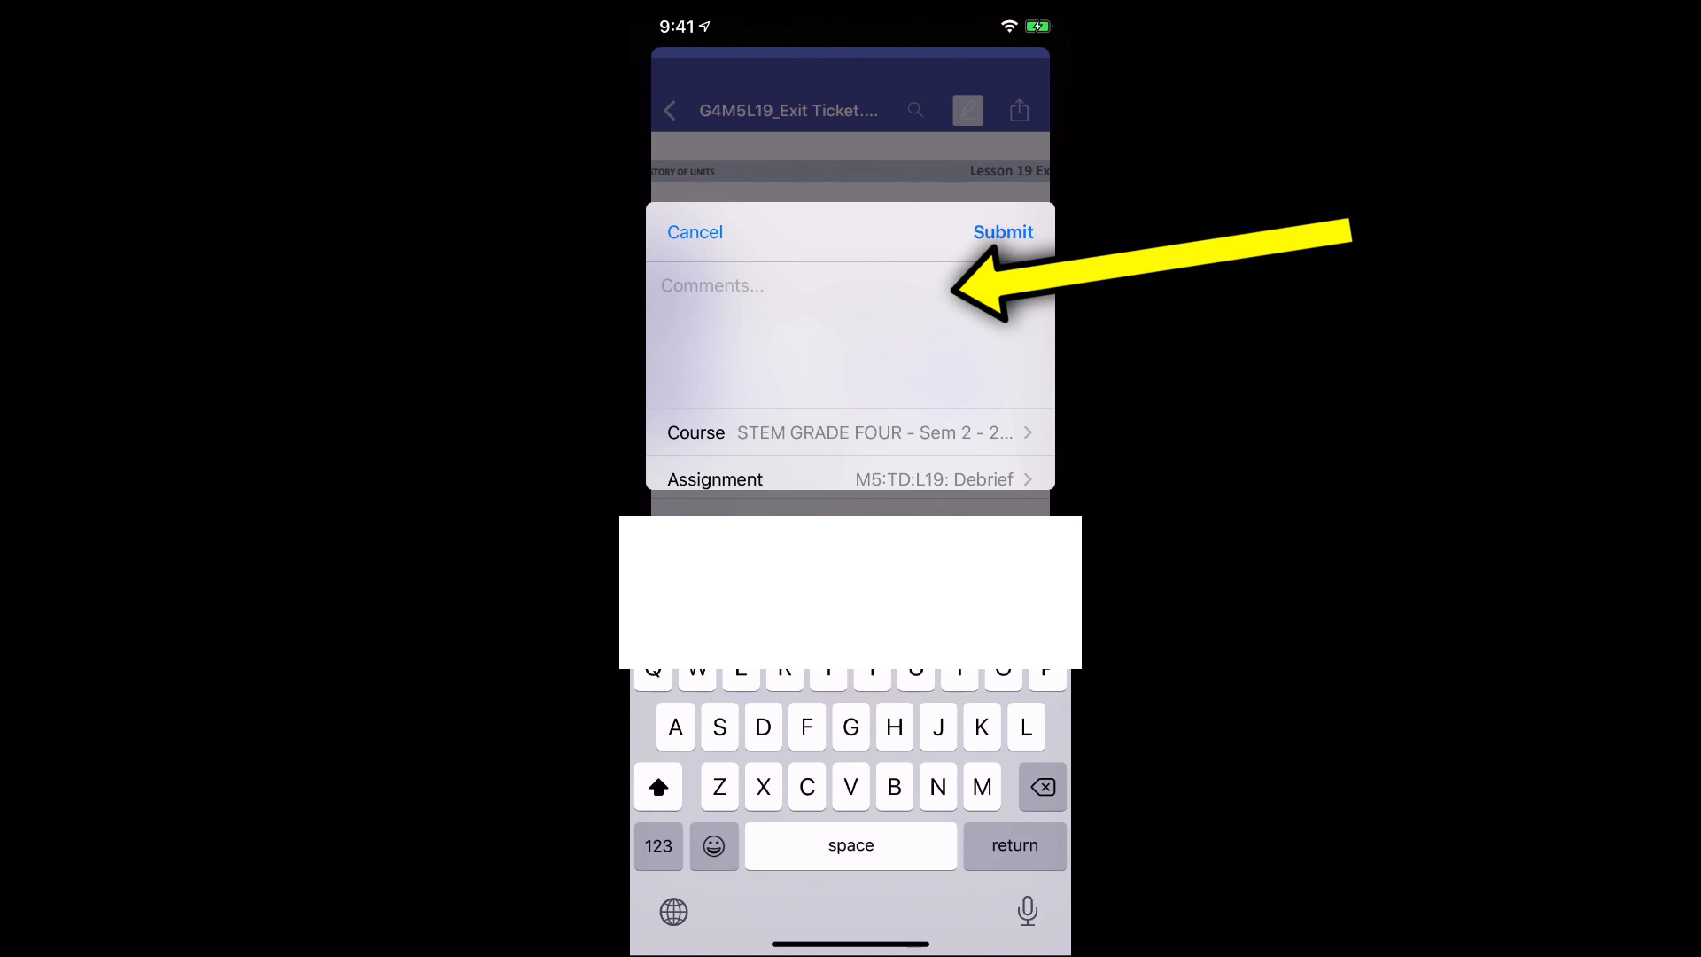
Submit the annotated Exit Ticket to M5:TD:L19: Debrief with the comment 'Enjoy!'.
text(Hop)
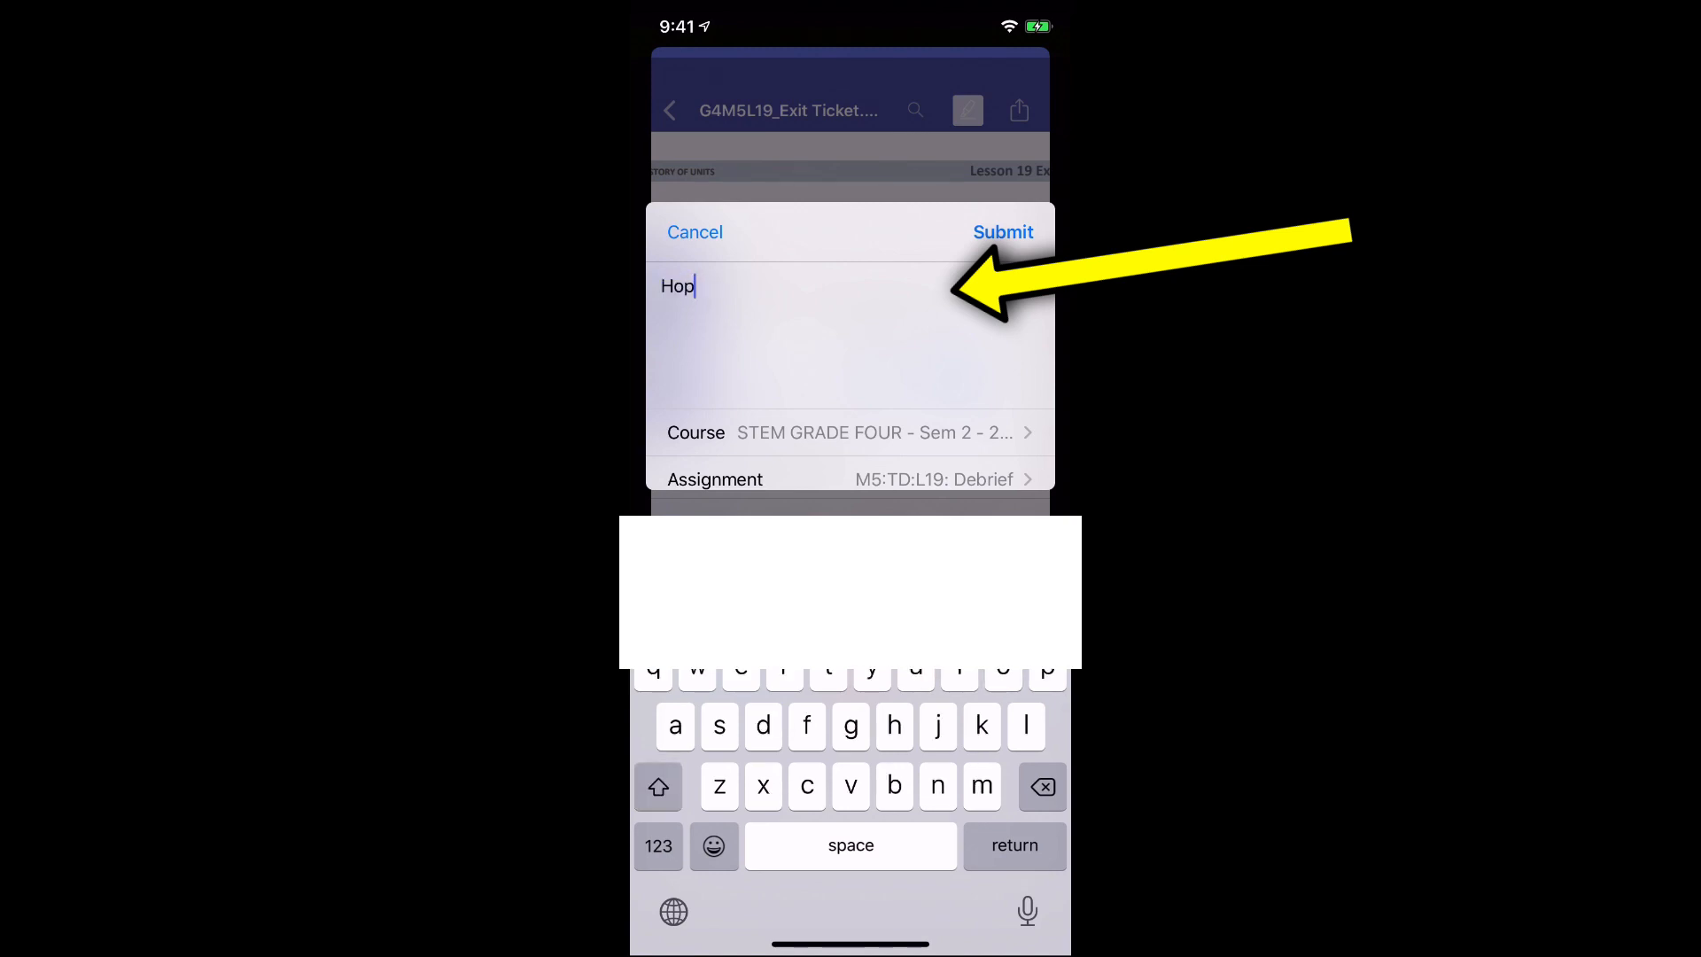
text(e)
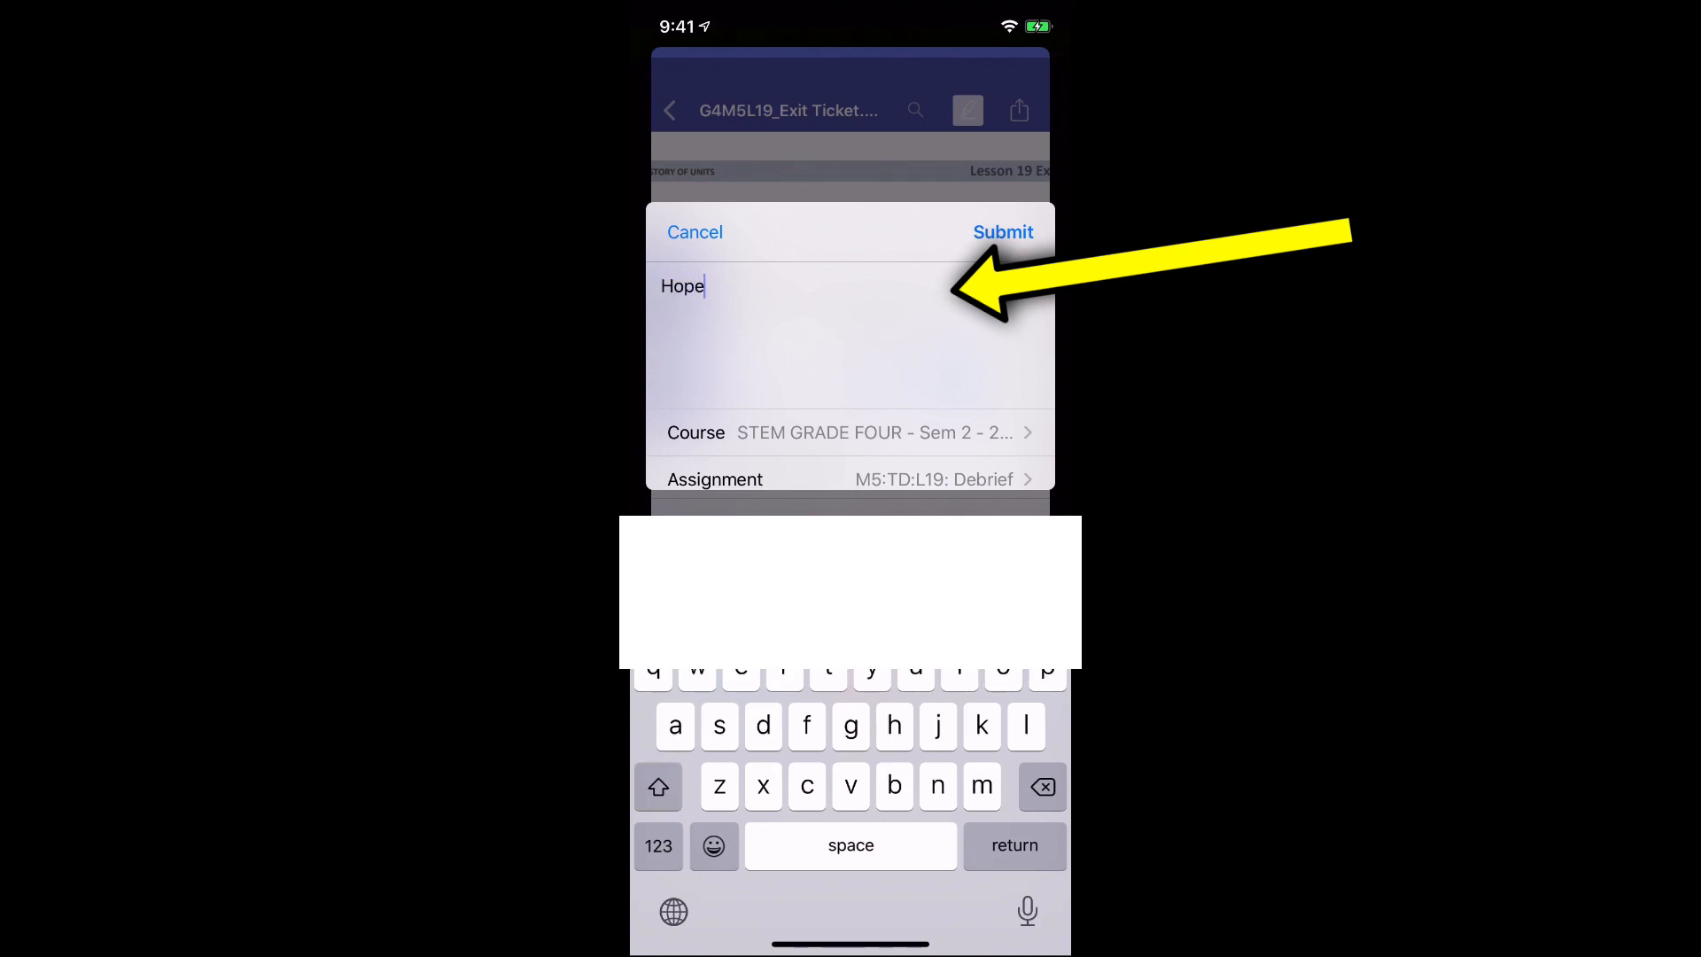
click(657, 845)
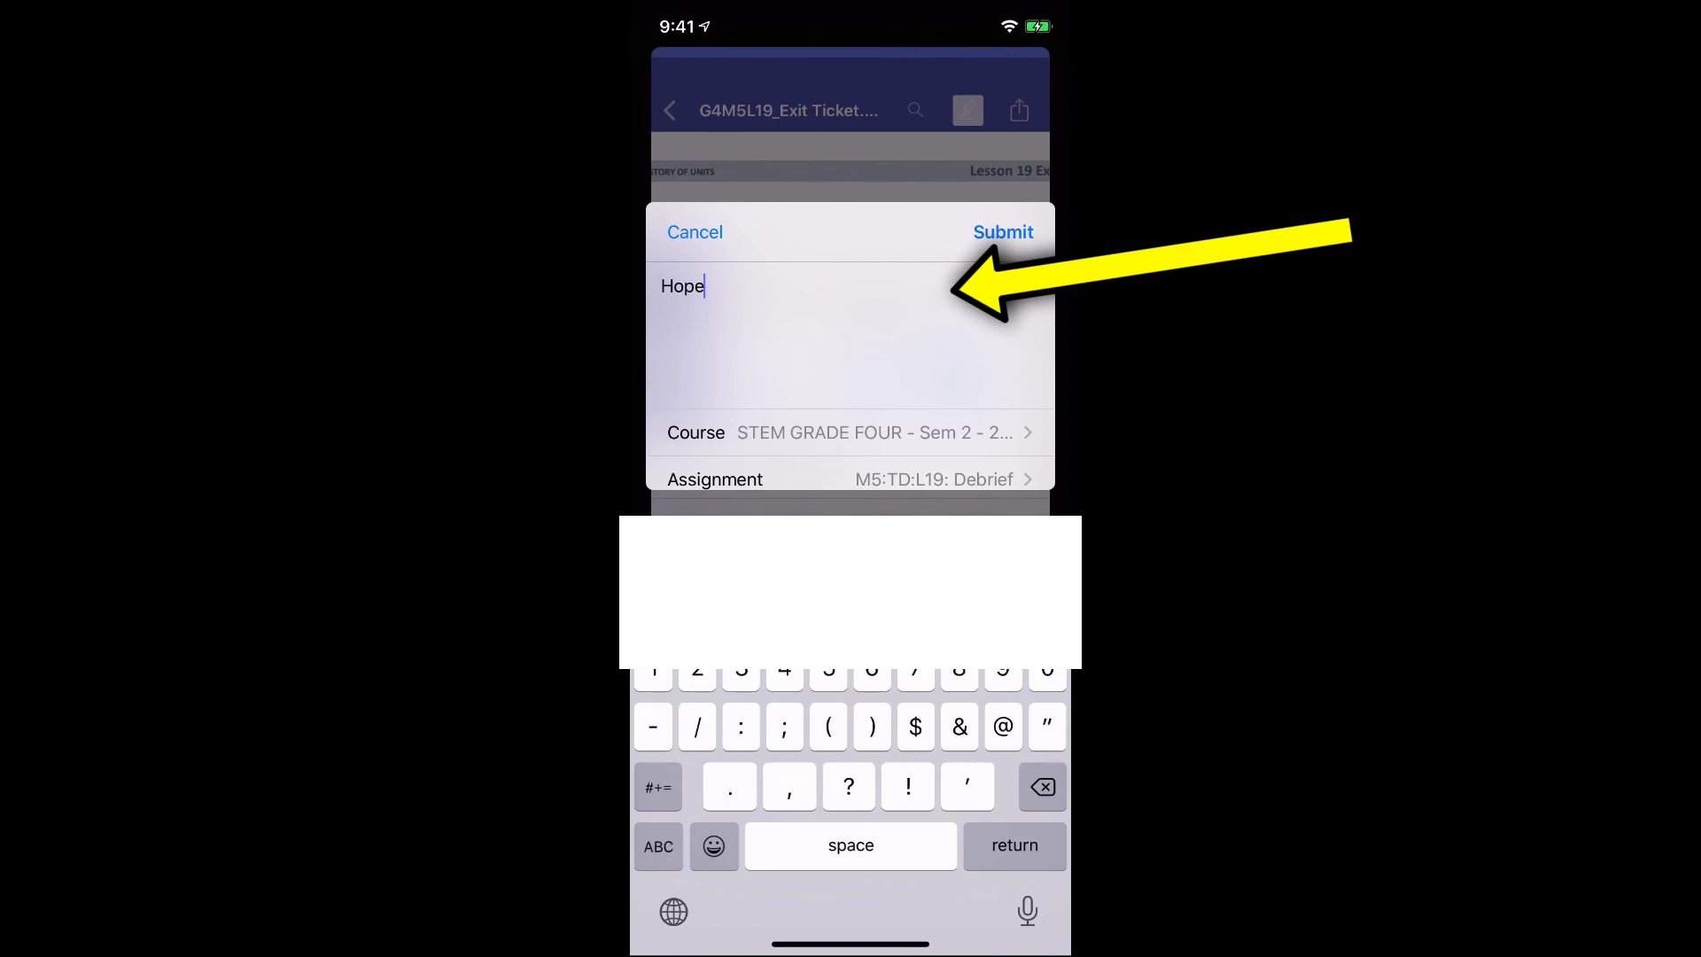
text(Enjoy!)
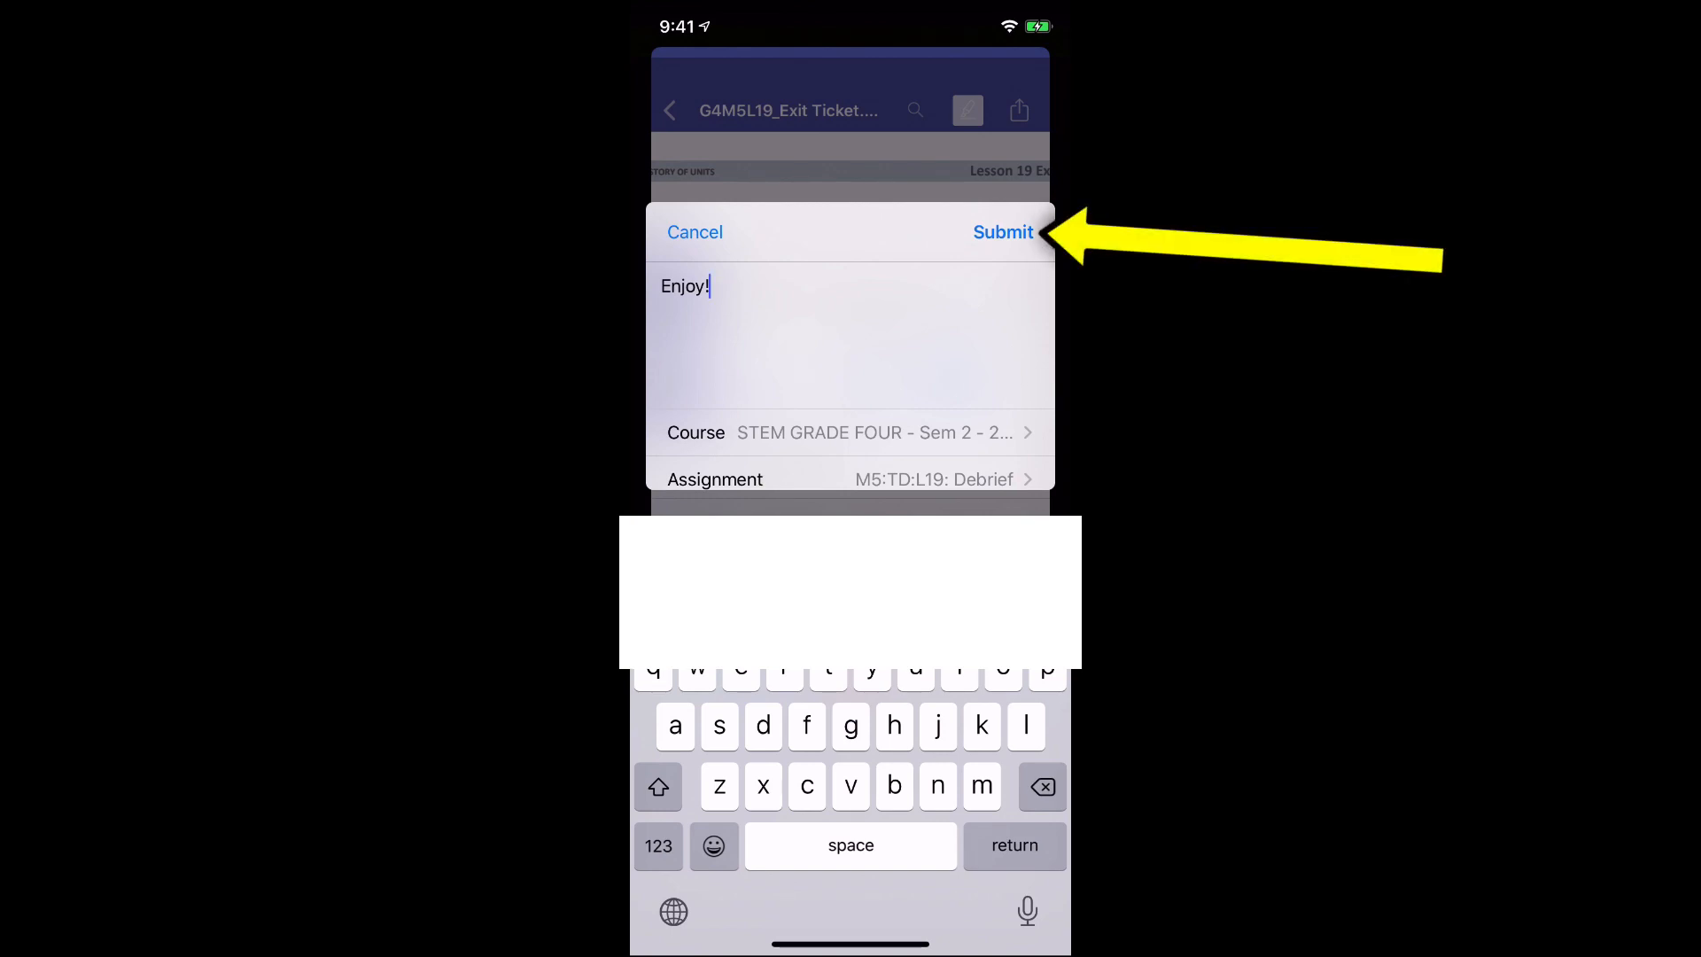
click(1001, 232)
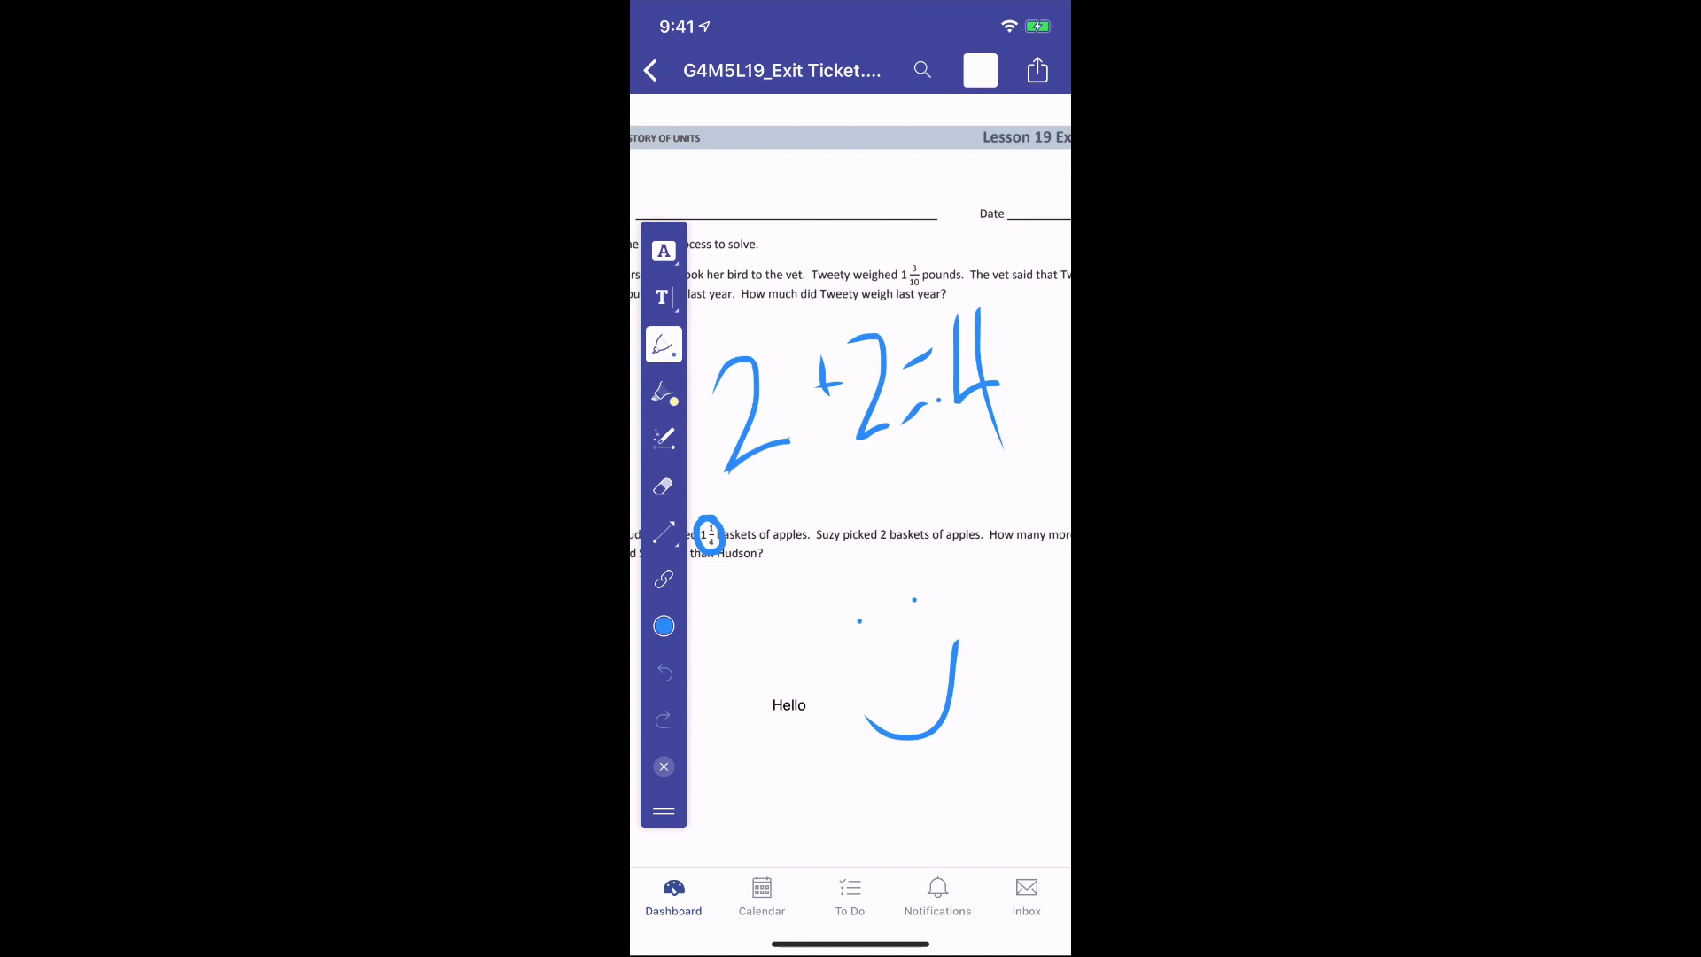
Navigate back to the course's Modules list.
click(649, 71)
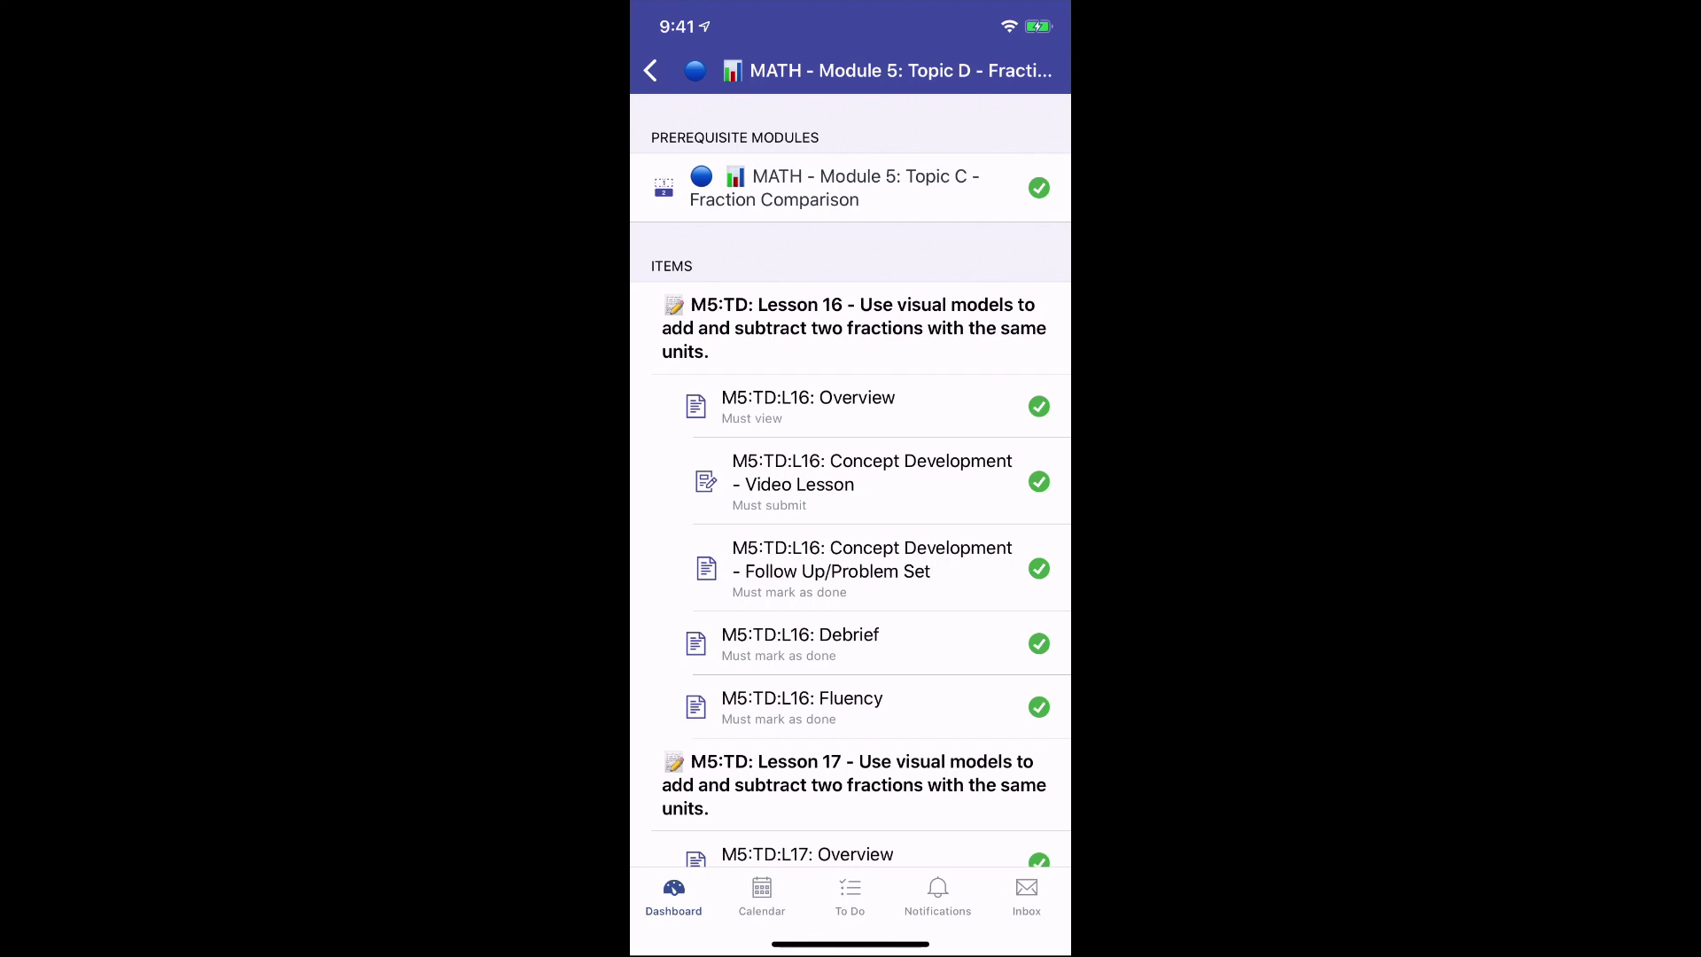
click(651, 71)
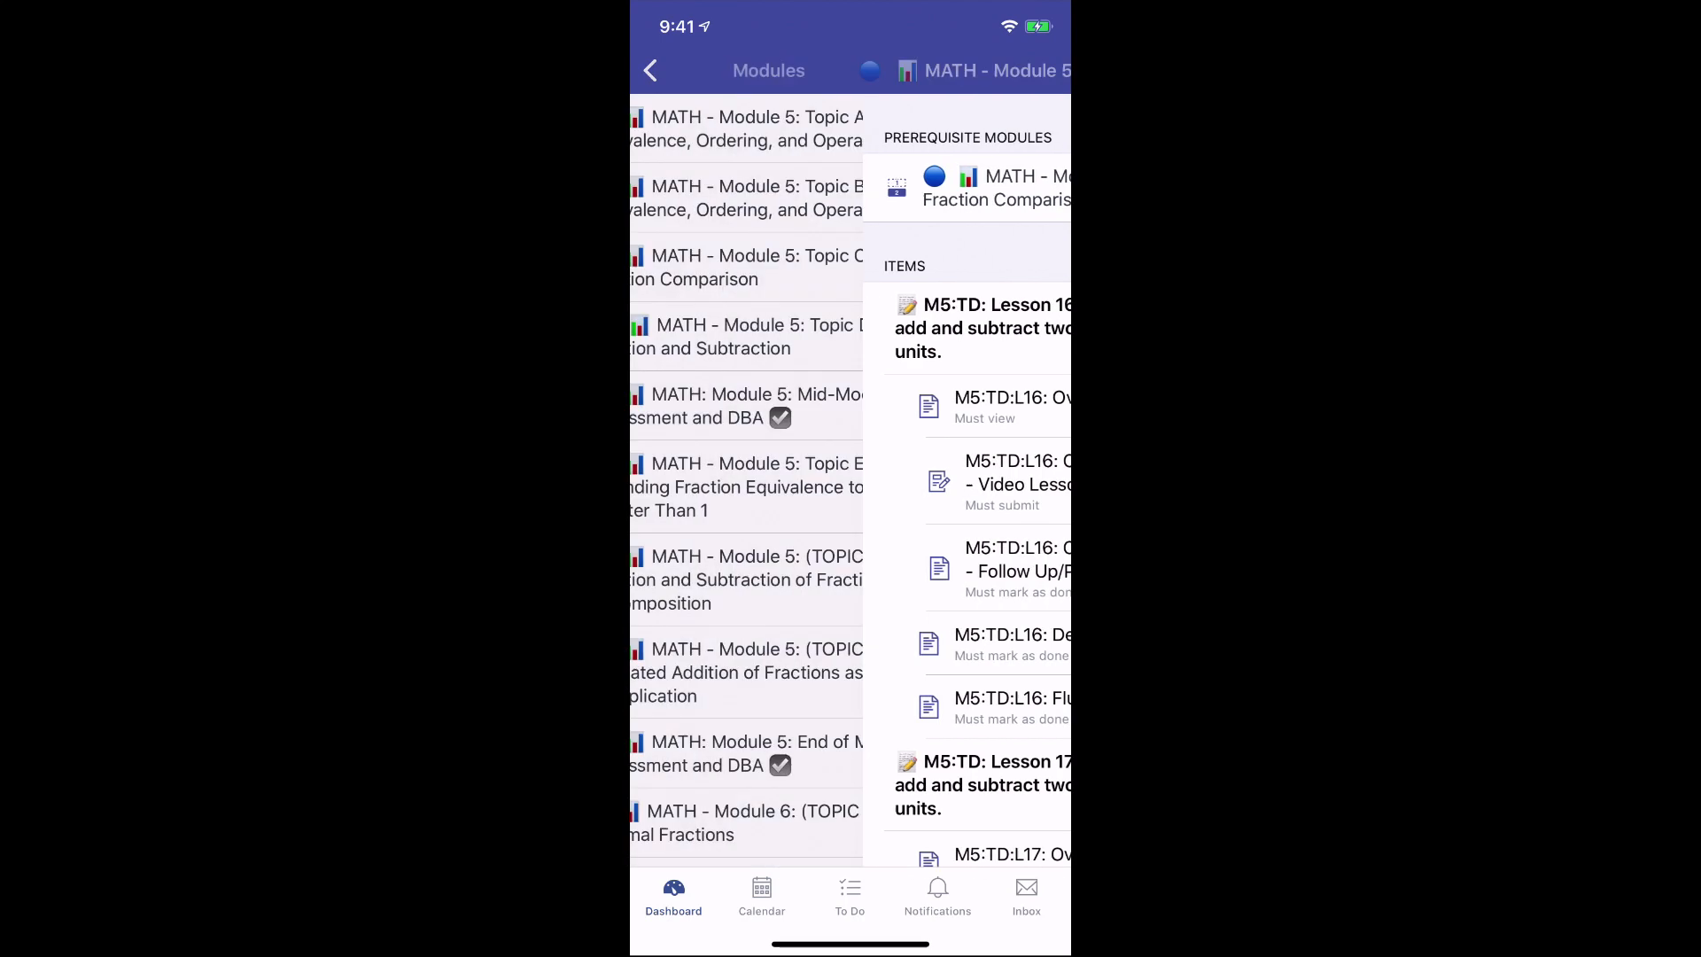
click(649, 71)
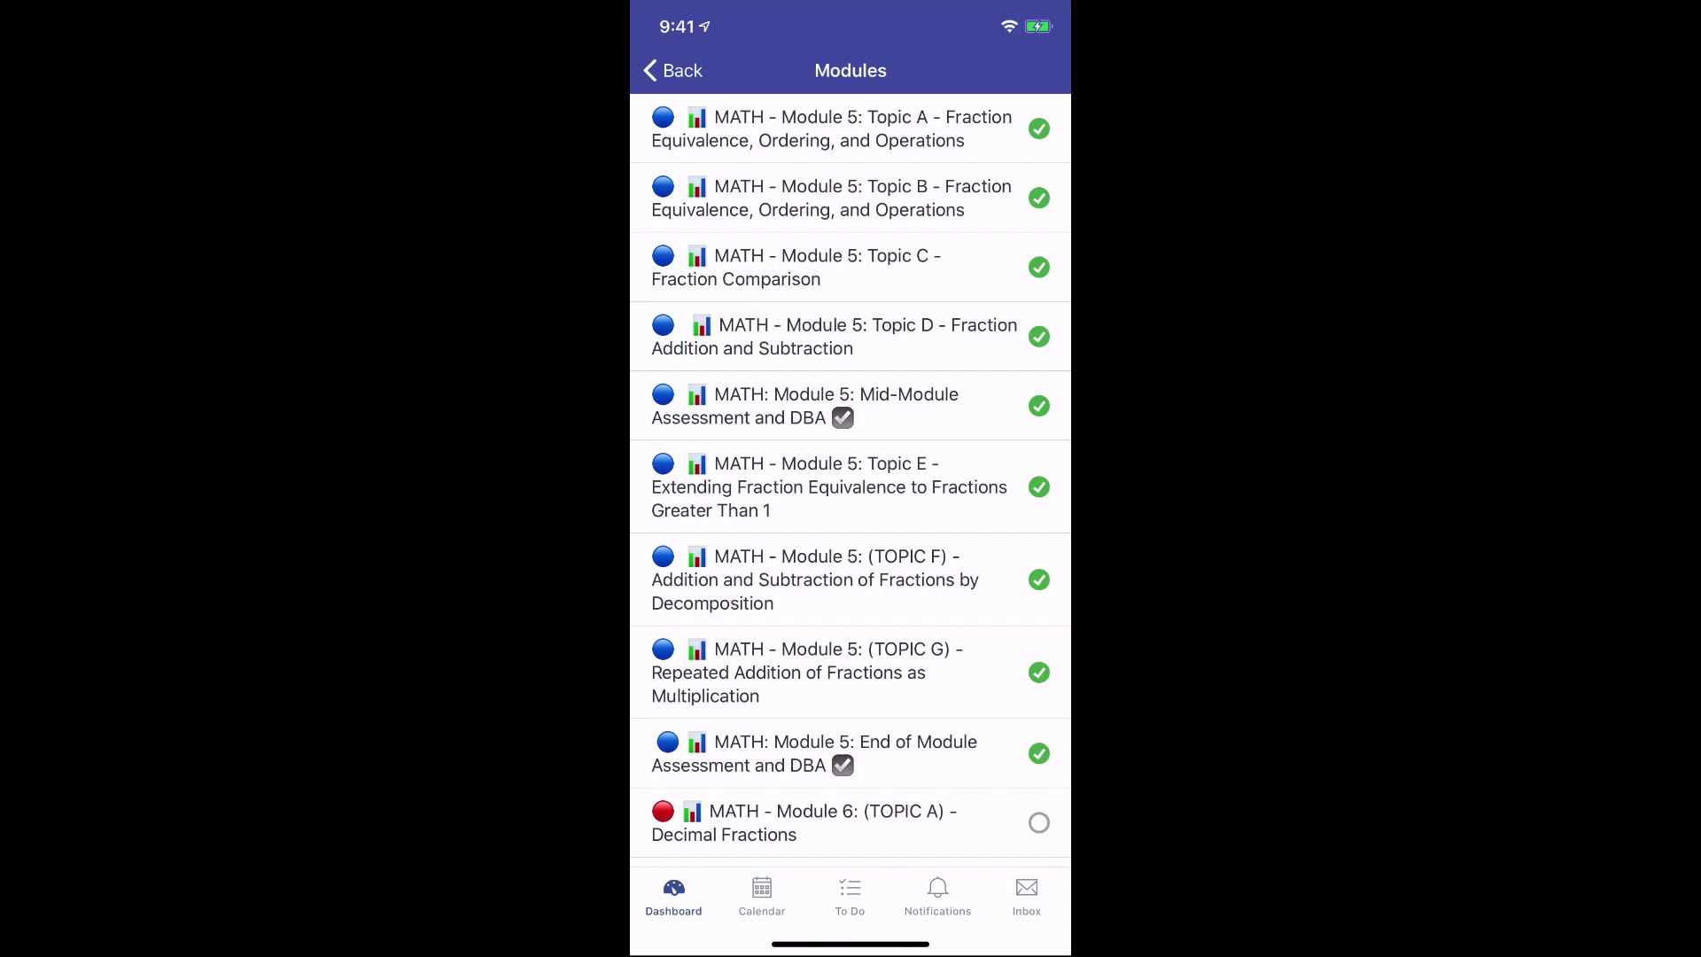
Open the Topic C Lesson 12 Problem Set worksheet and scribble freehand lines on it.
click(808, 266)
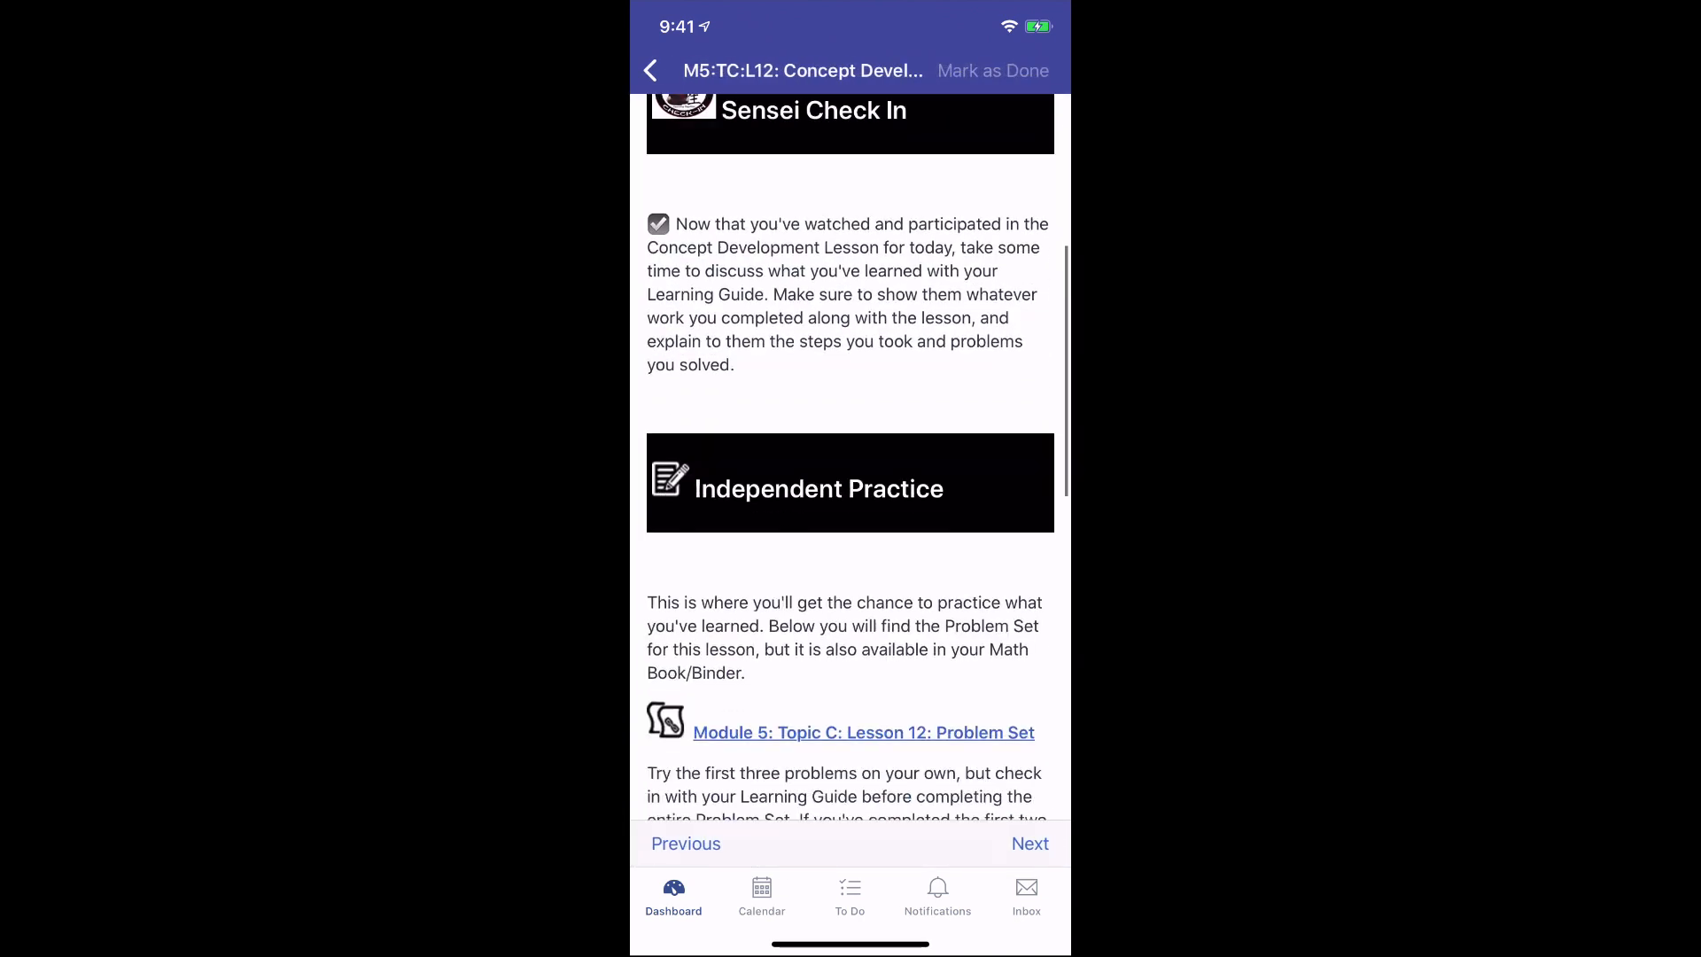
scroll(down, 3)
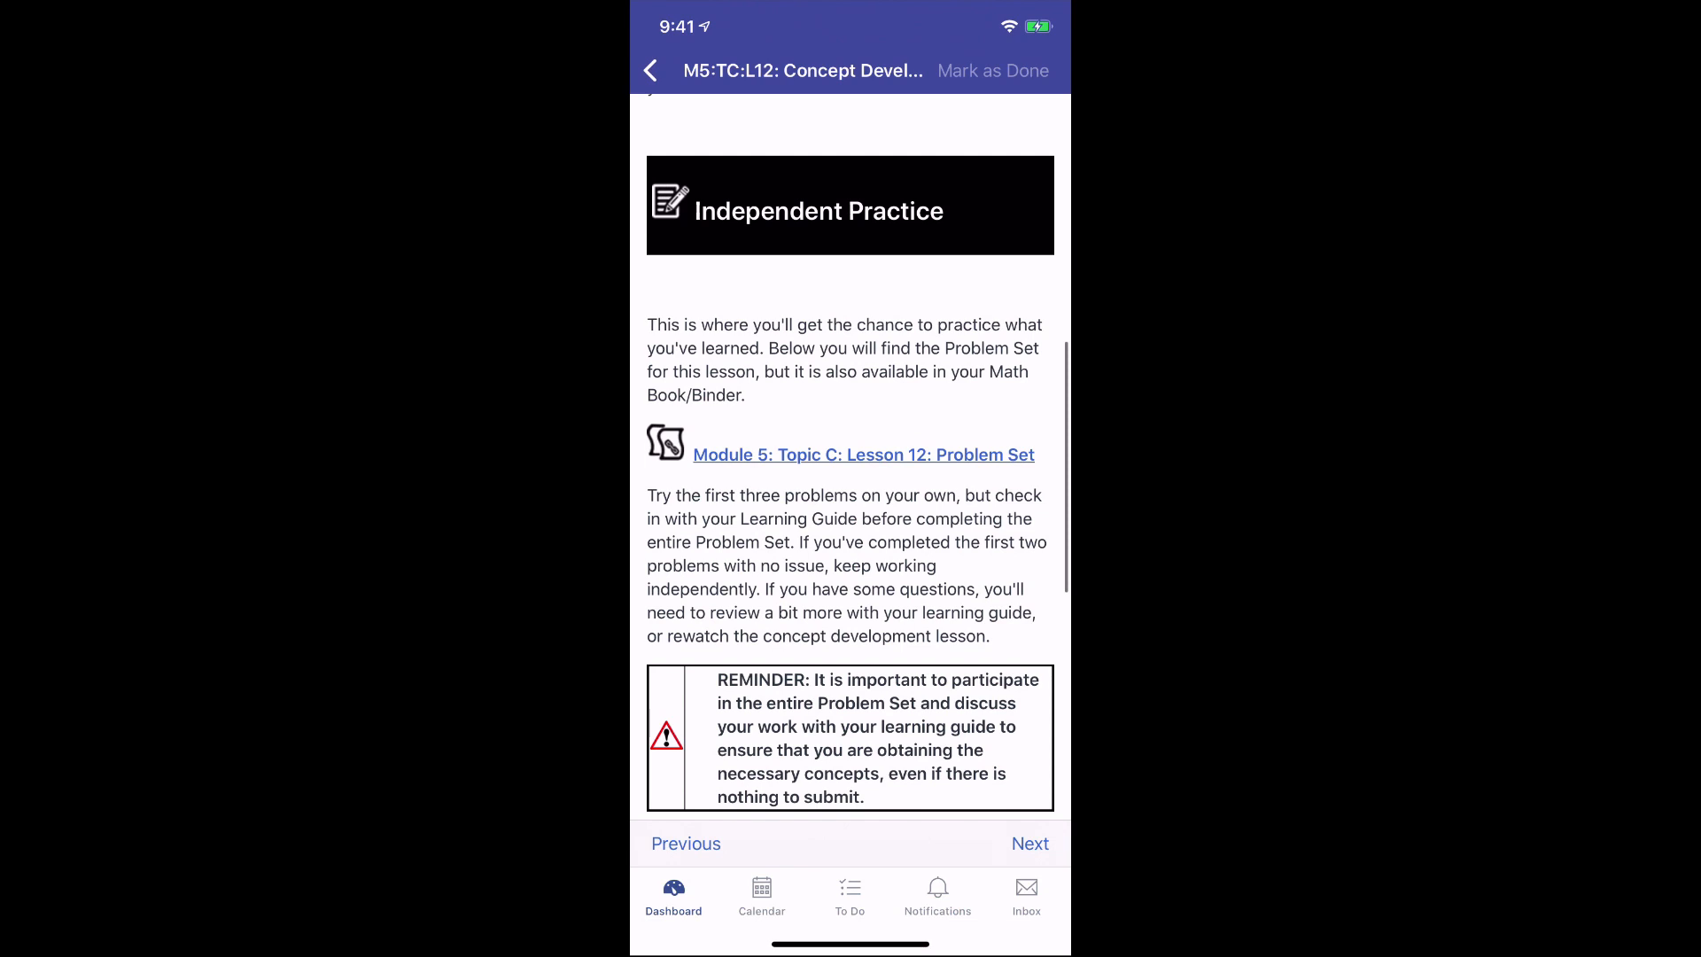
click(862, 455)
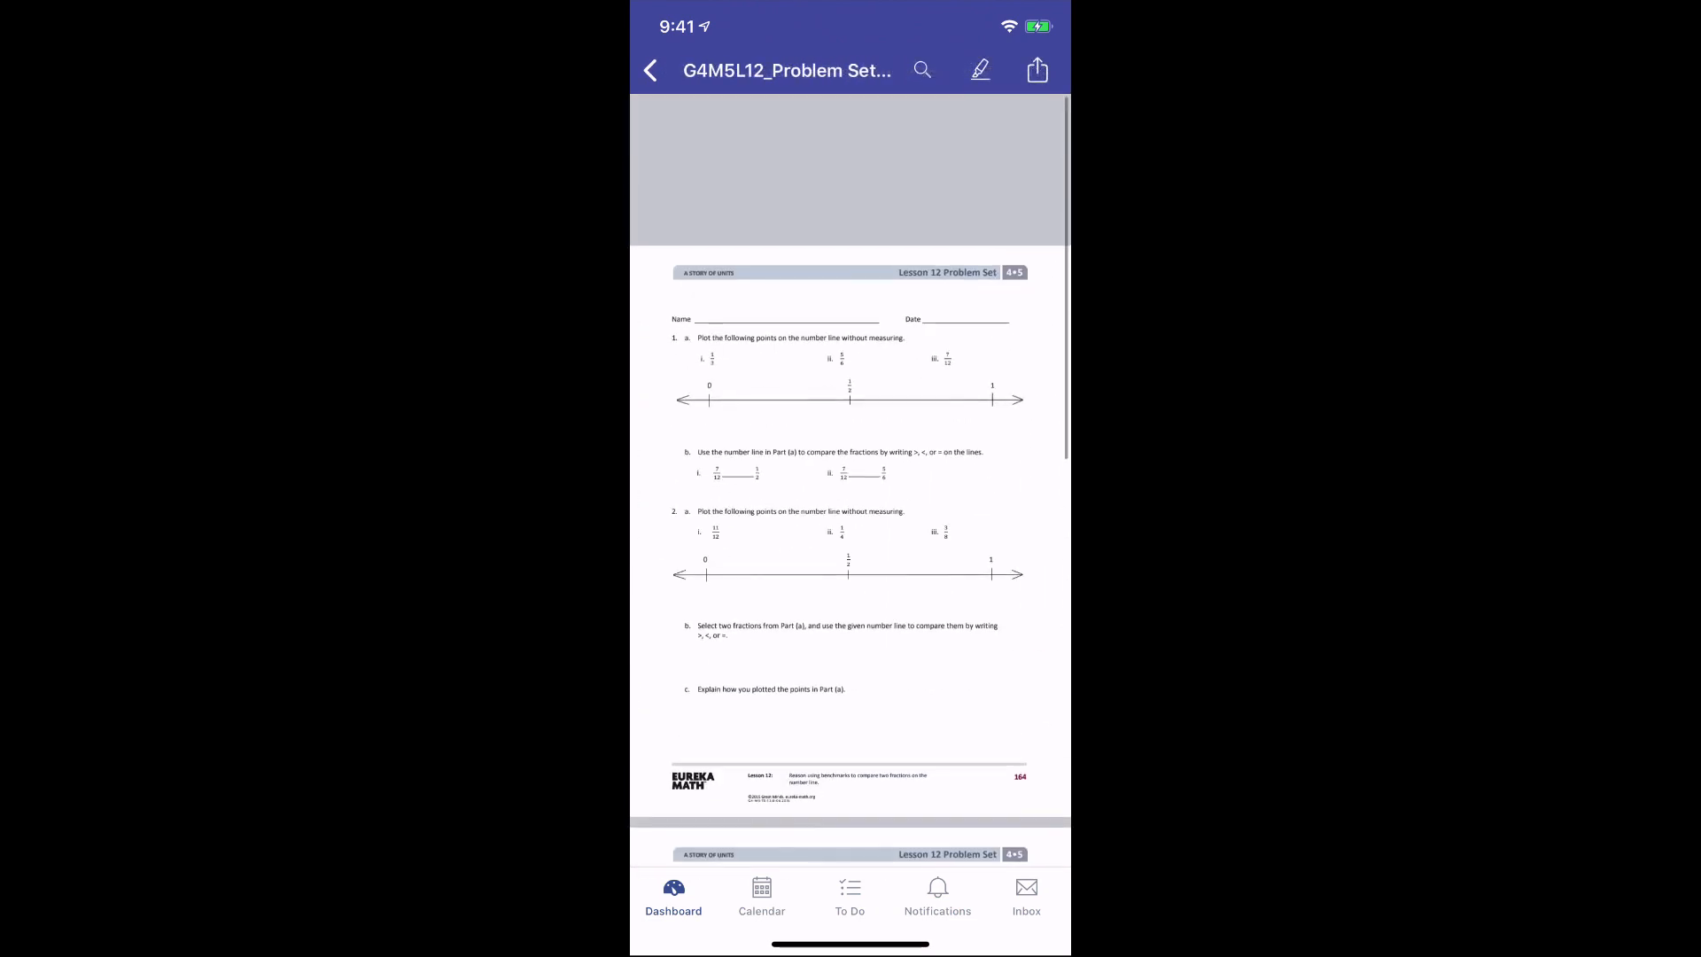
click(978, 69)
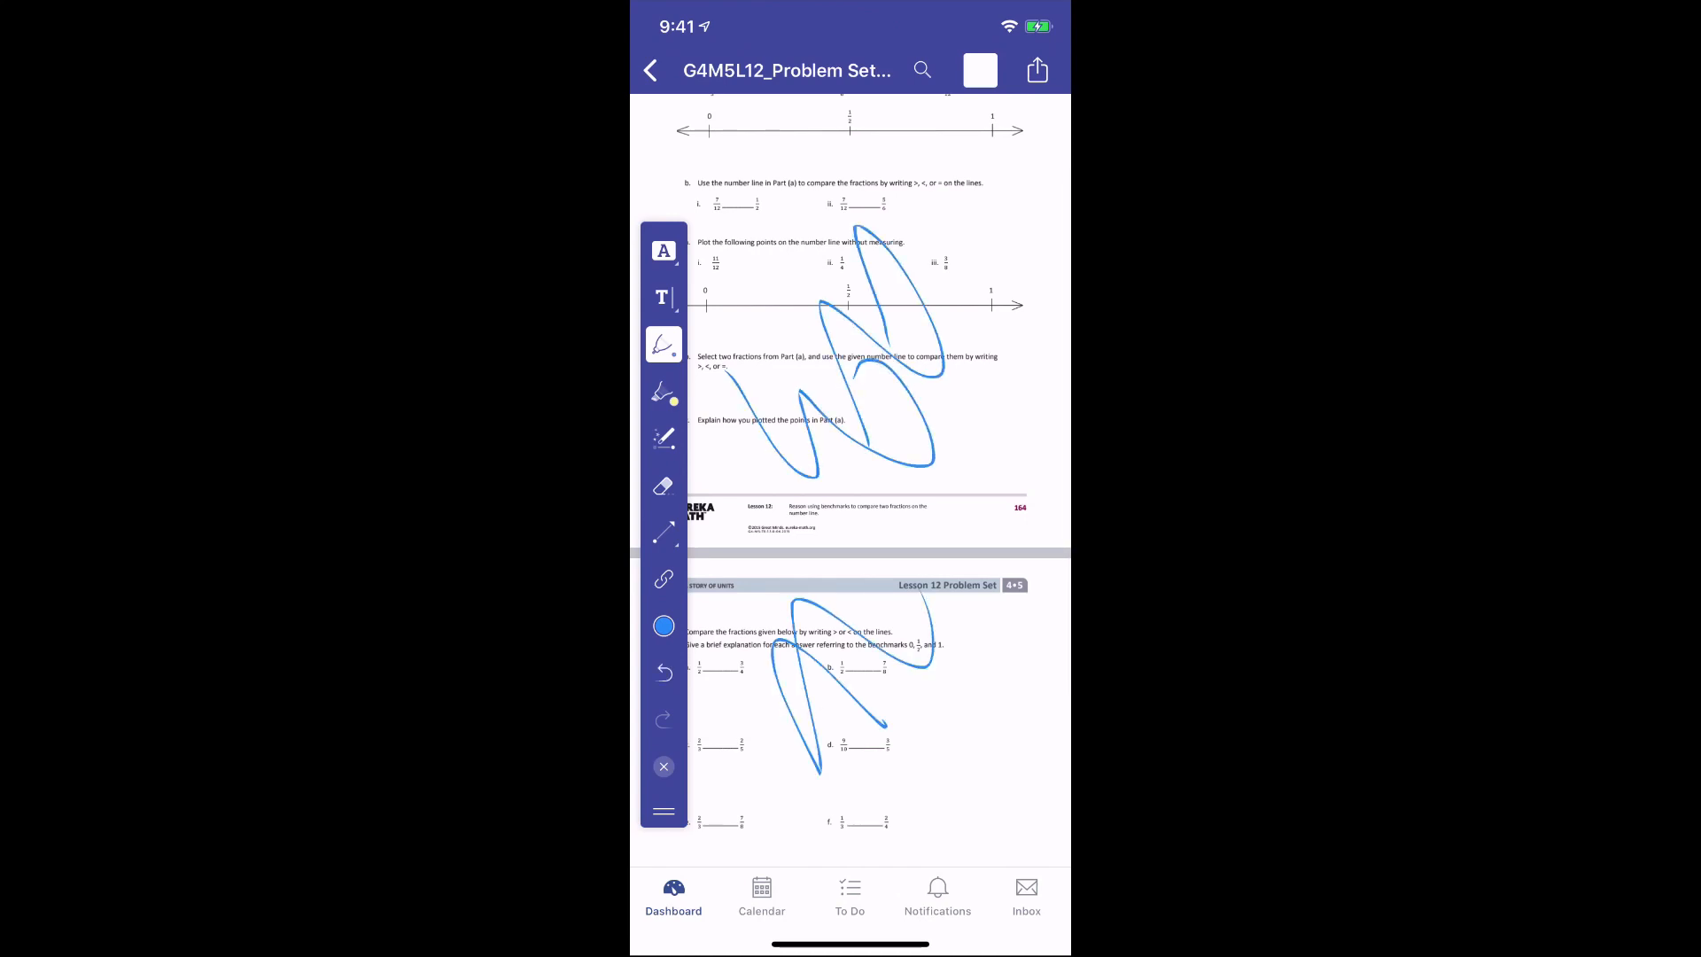
Submit the scribbled problem set to the S:A:2.02: Evidence of Erosion assignment.
click(662, 672)
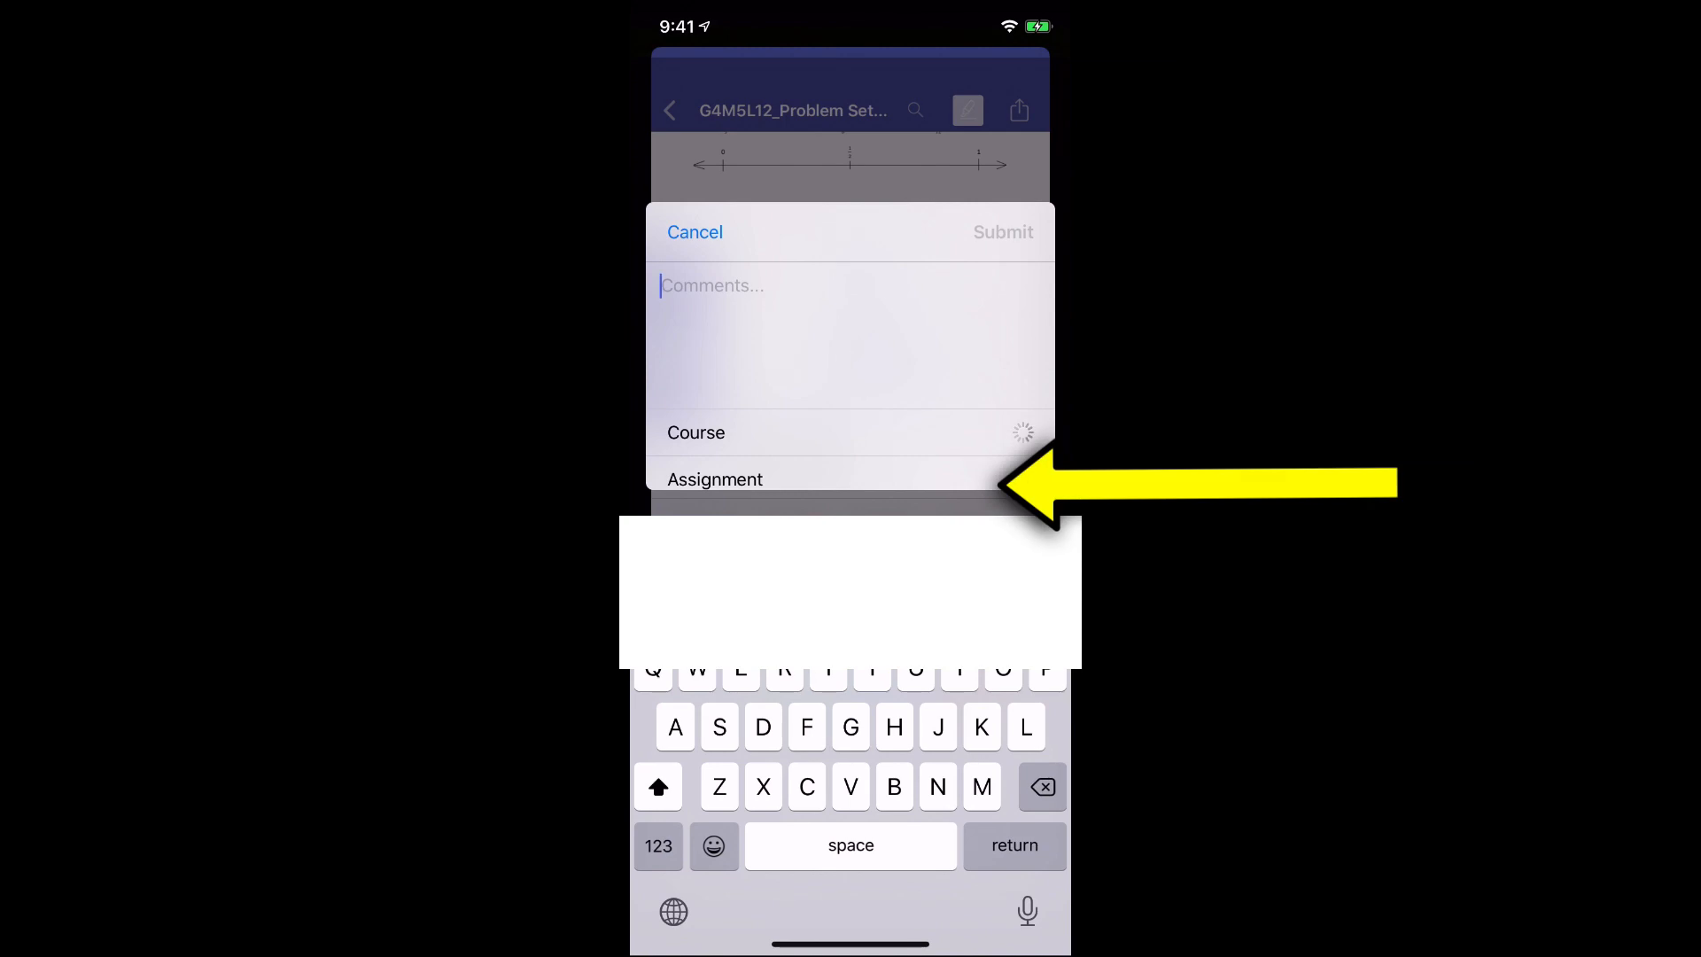
click(715, 480)
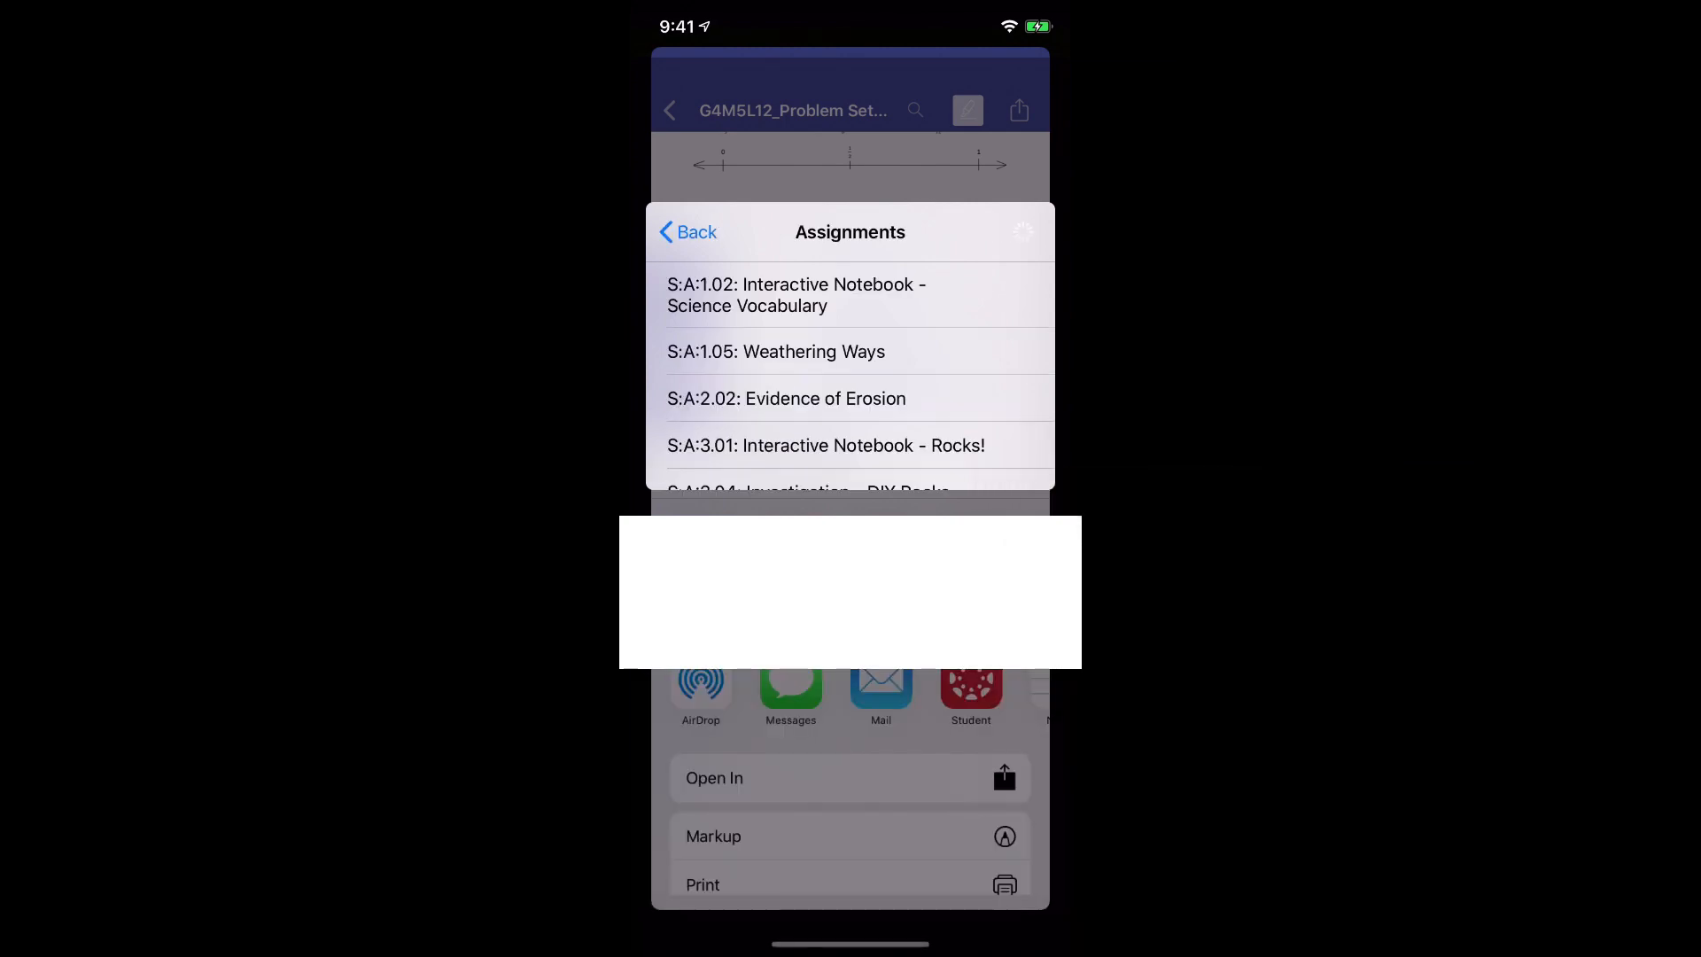
scroll(down, 3)
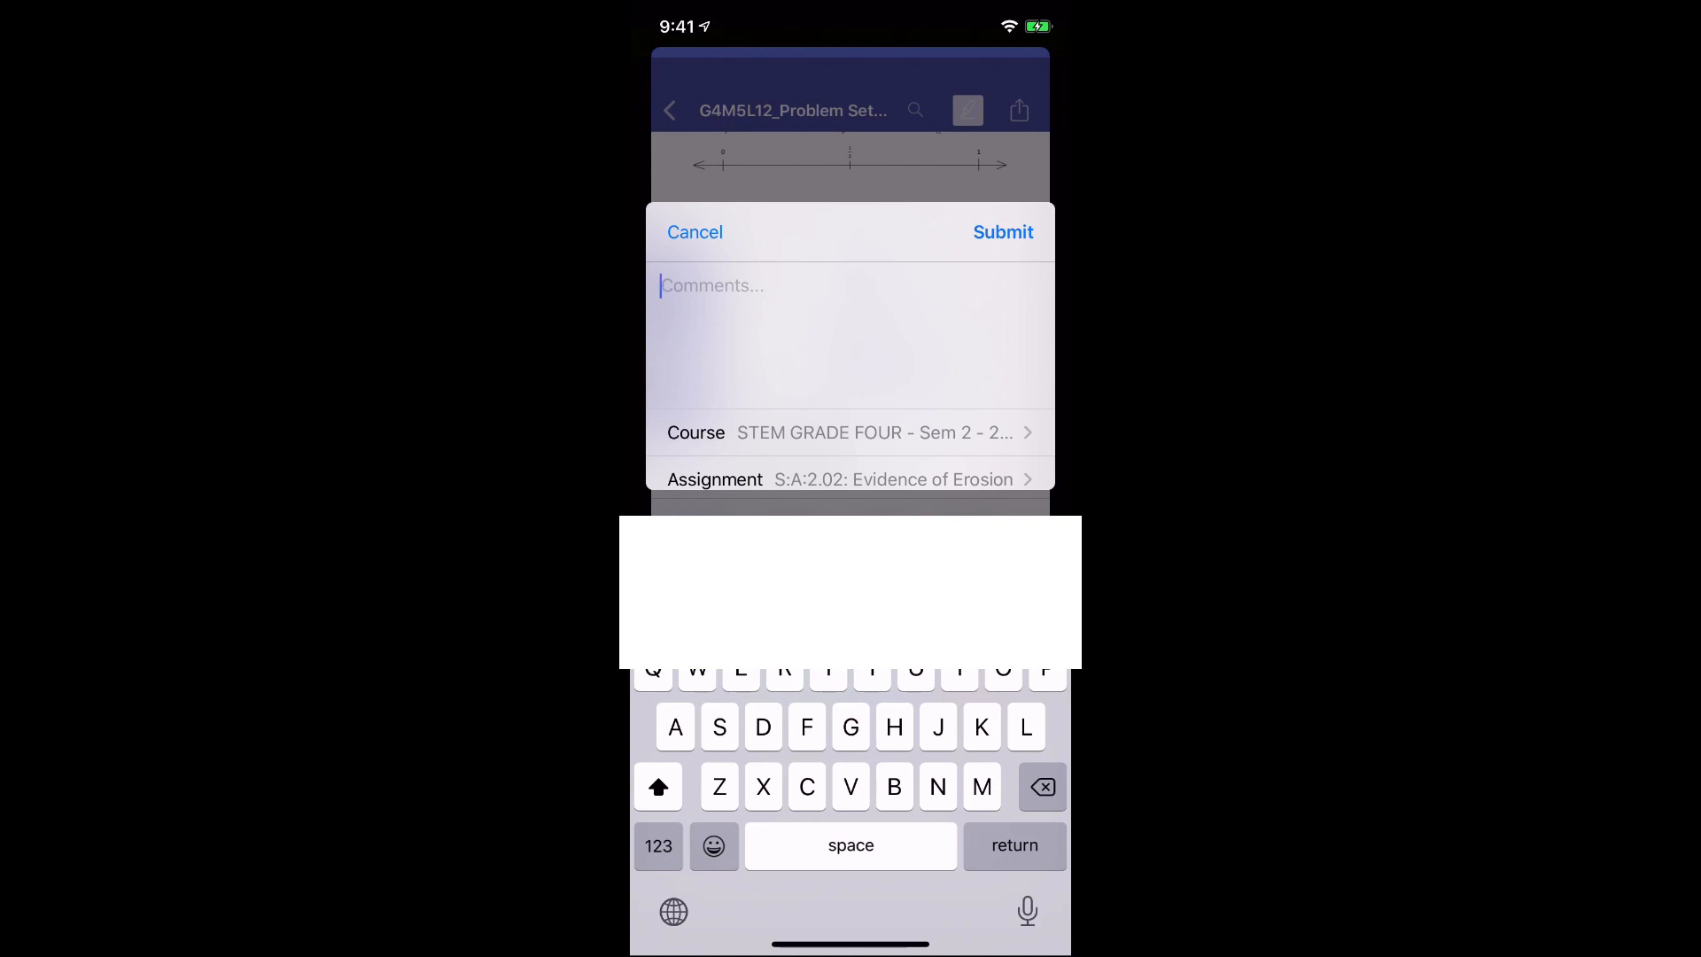
click(694, 232)
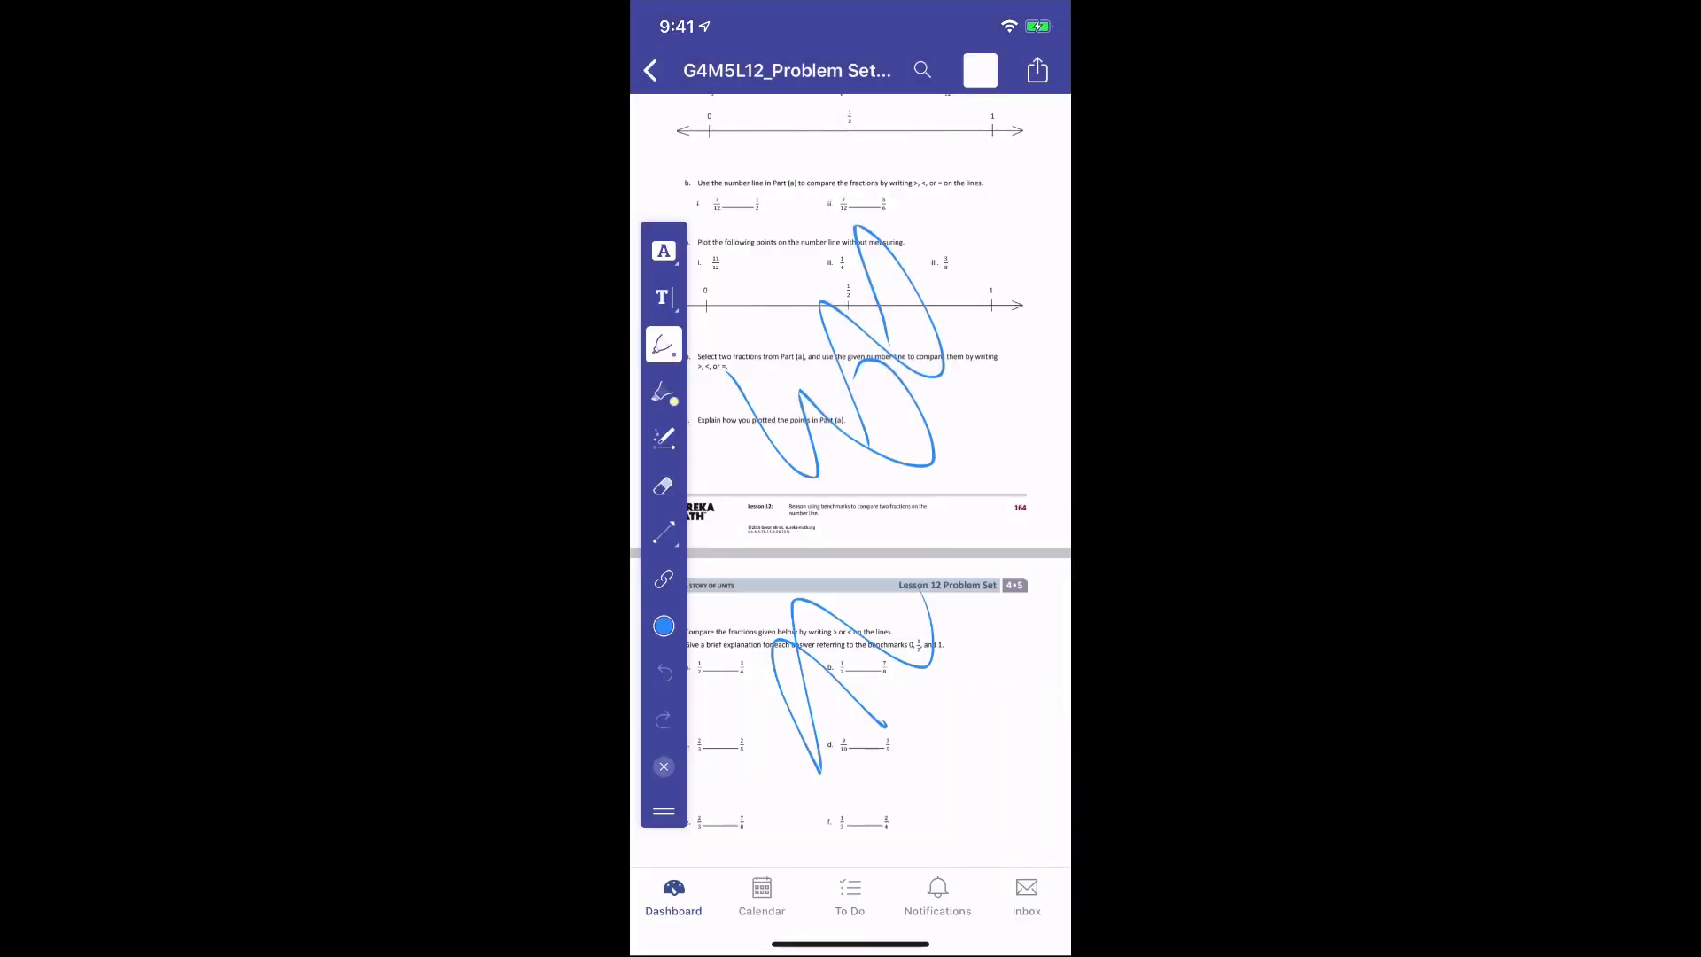
Back out of the Math module's lesson items to the 4th Grade STEM course home page.
click(650, 69)
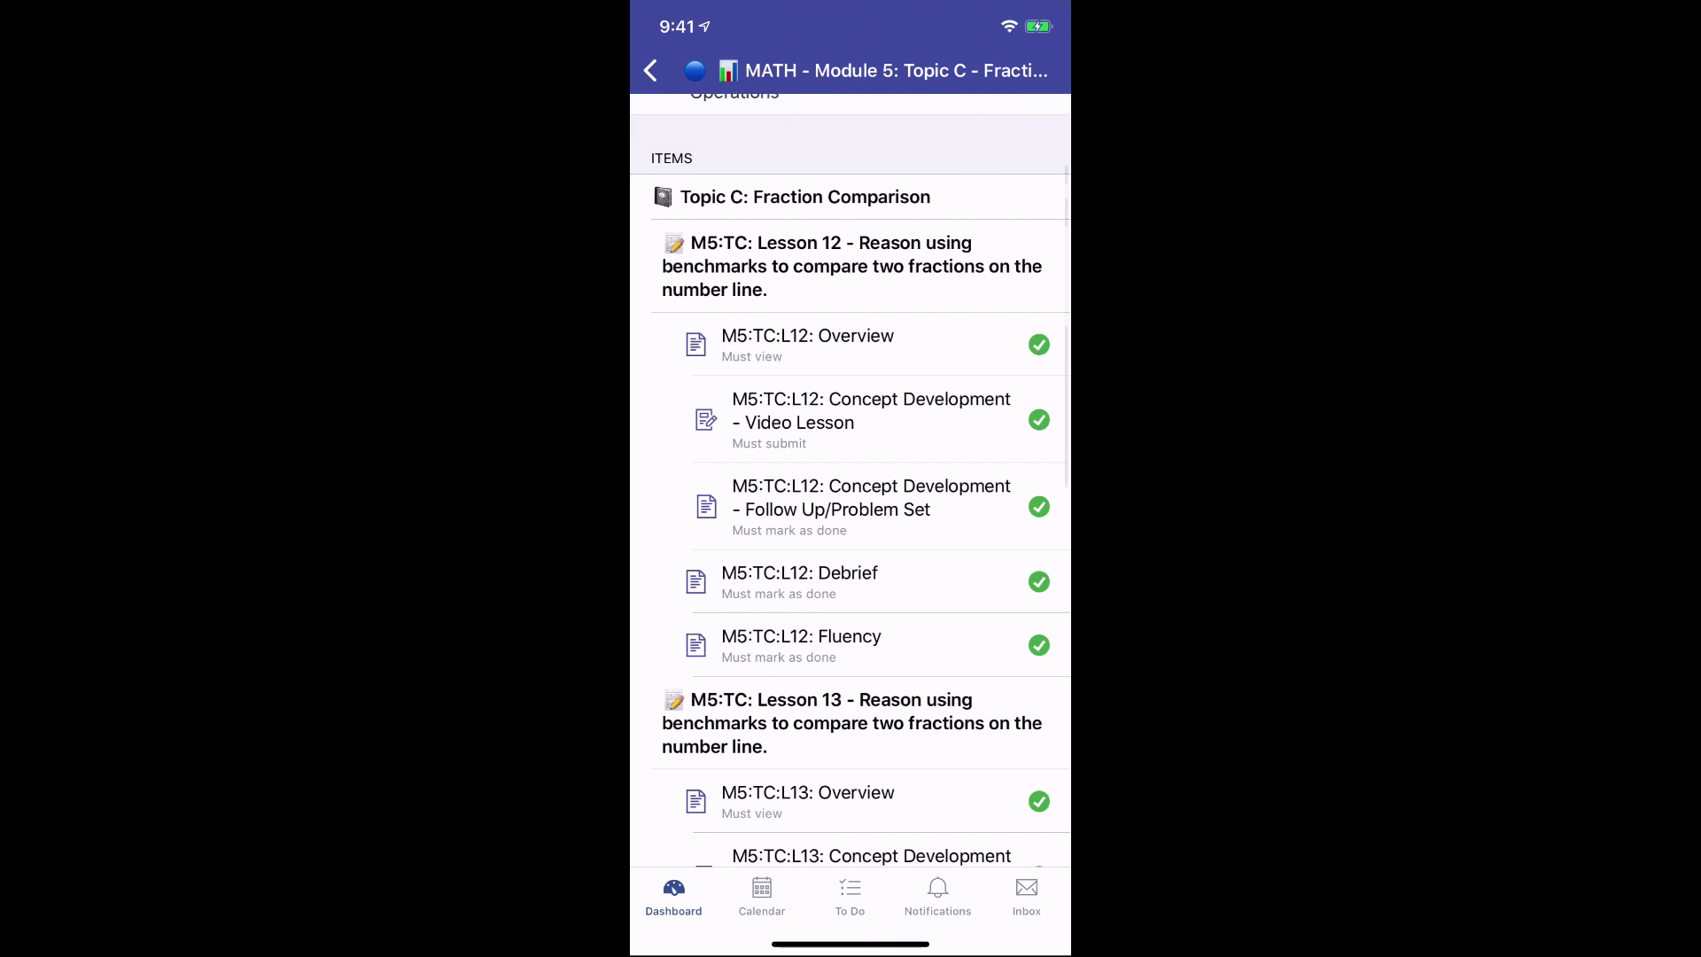
click(652, 71)
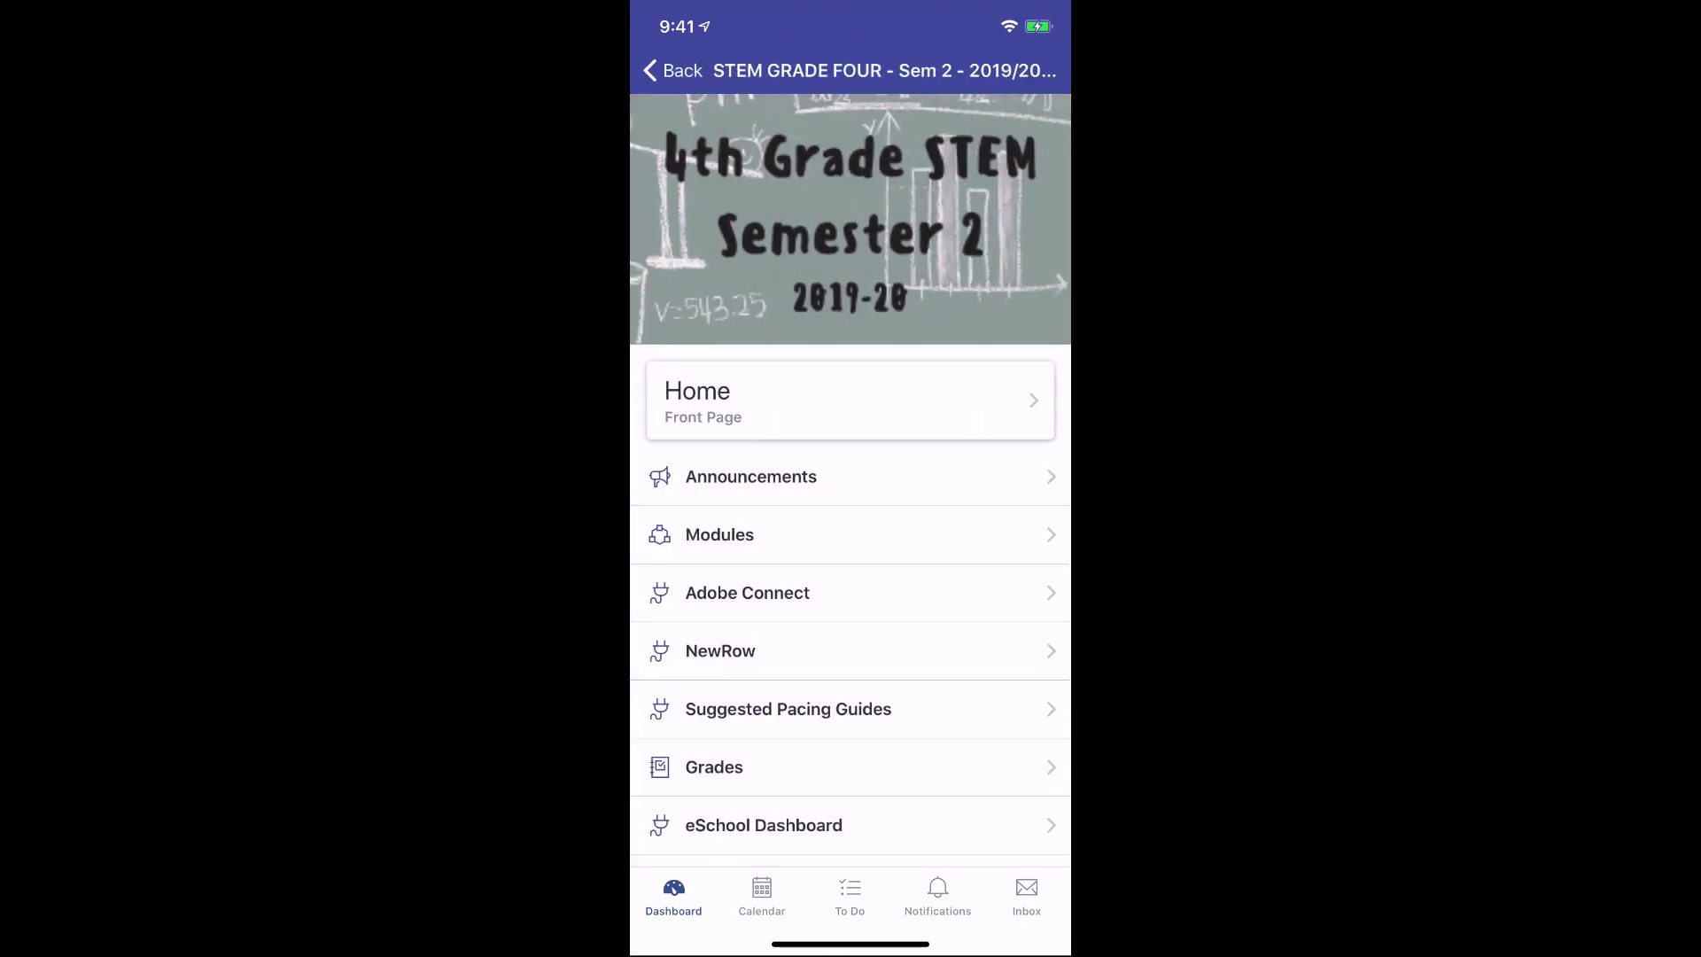
click(670, 71)
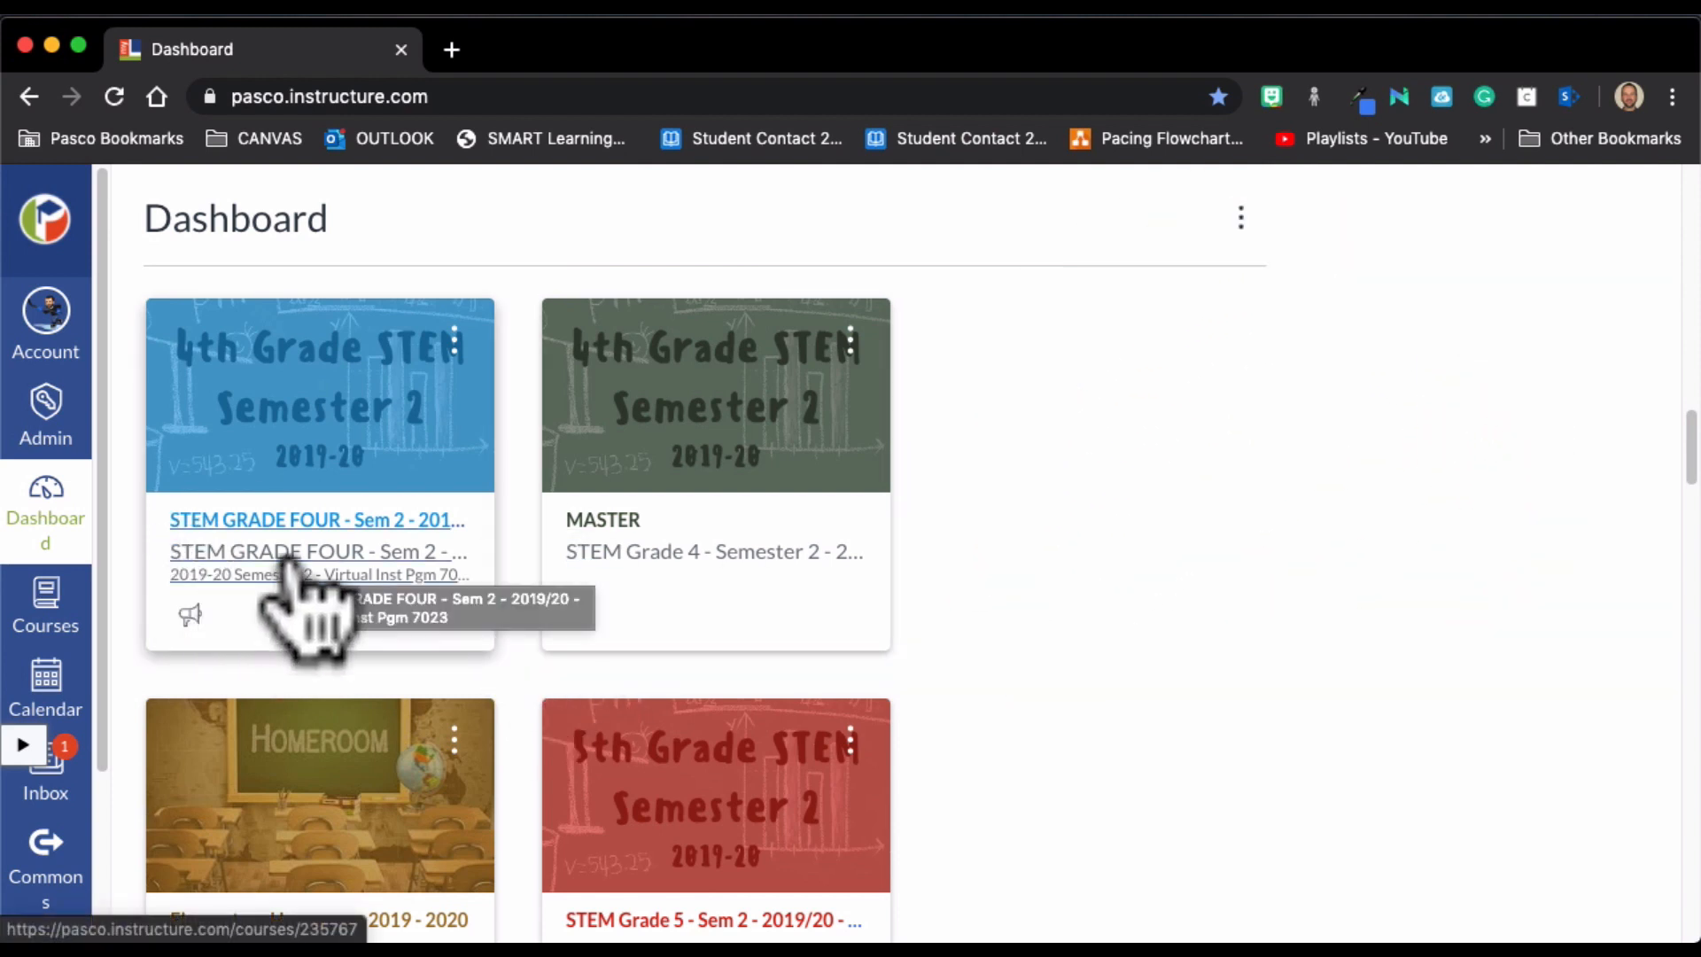
Open the STEM GRADE FOUR course card and go to its Modules list.
click(314, 520)
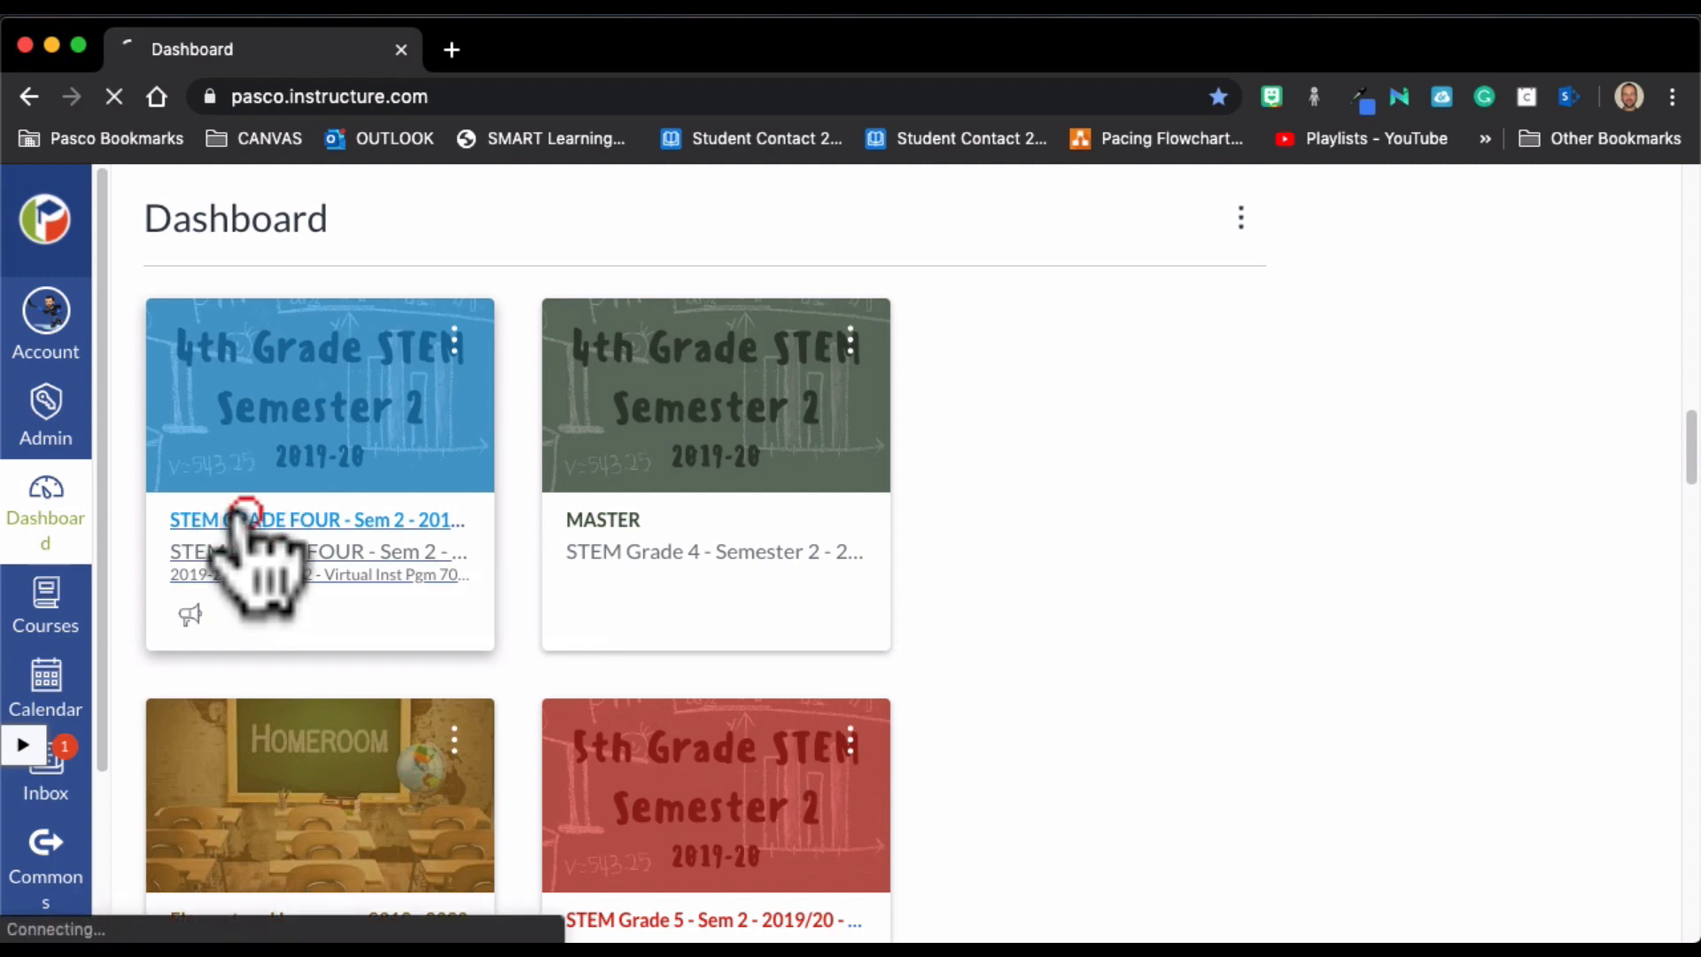
click(314, 520)
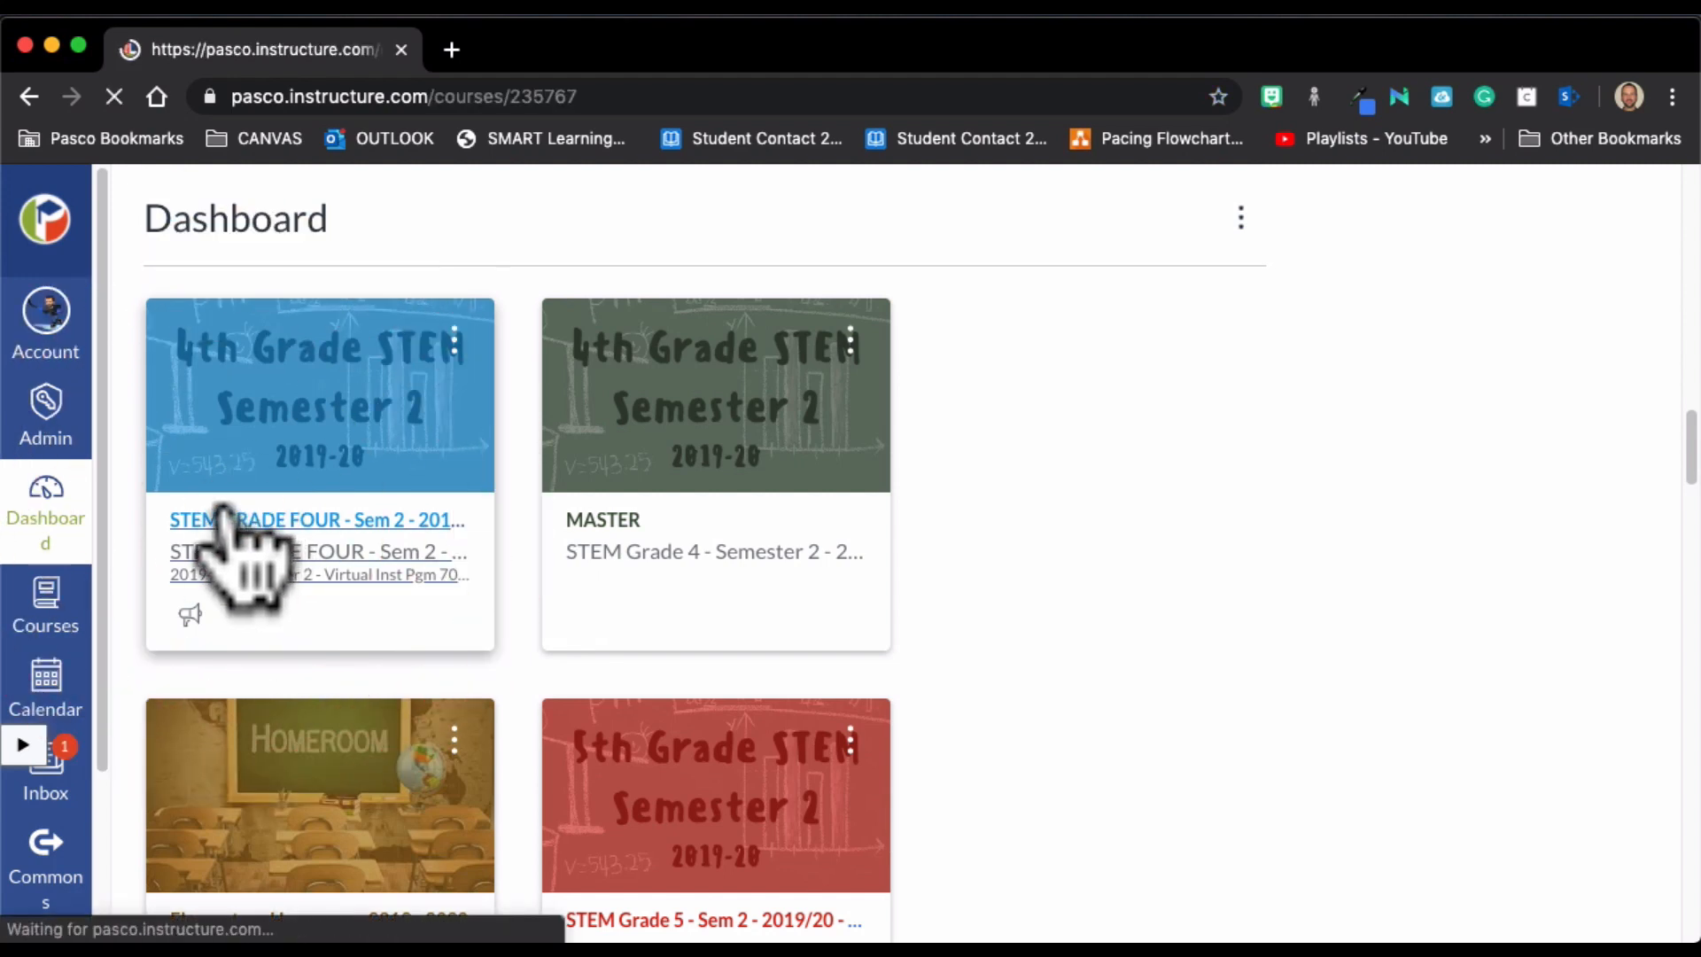
click(314, 520)
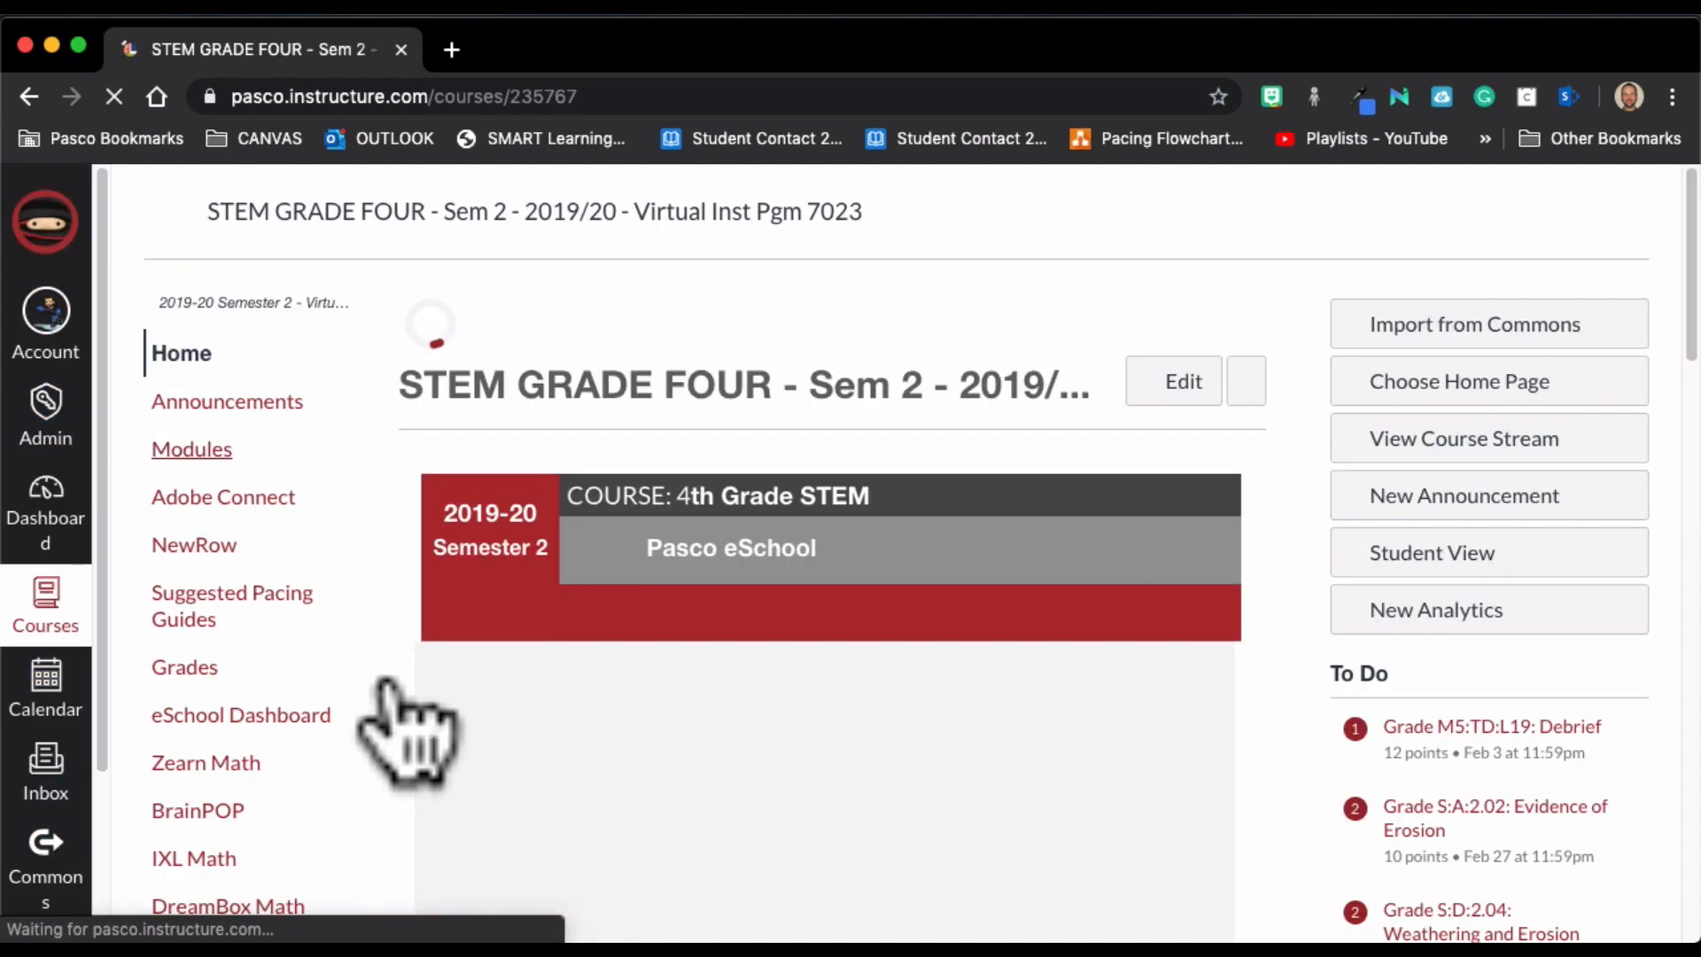
click(191, 449)
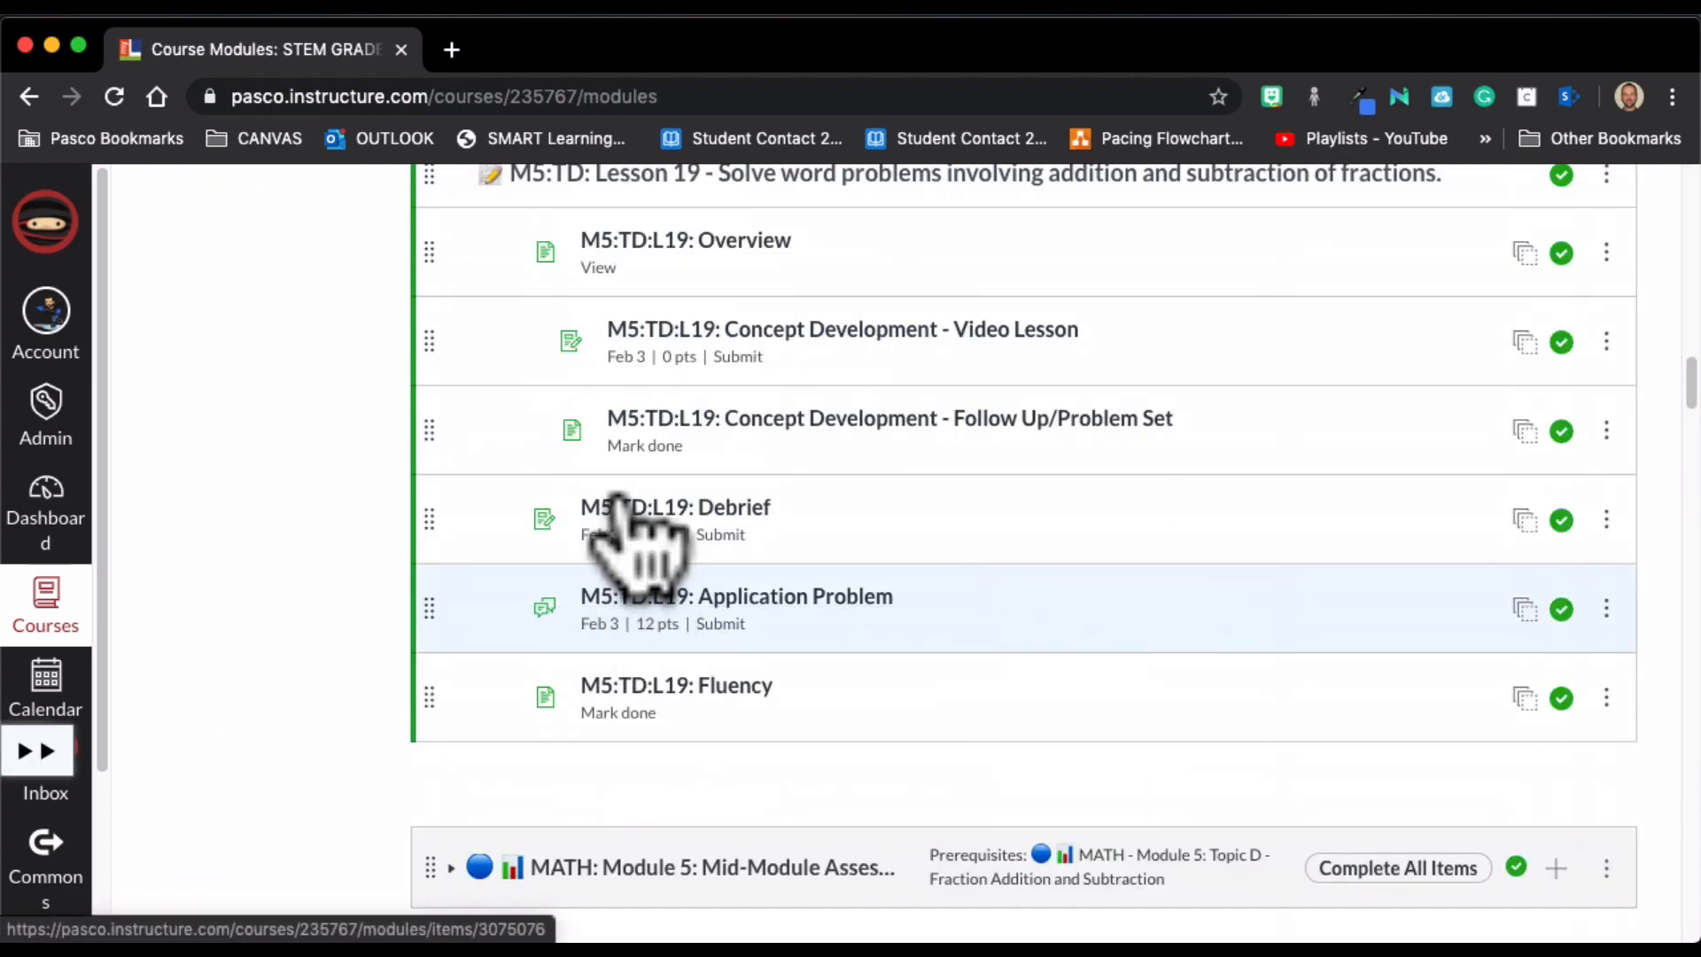
Open M5:TD:L19: Debrief in a new tab and switch to it.
click(676, 507)
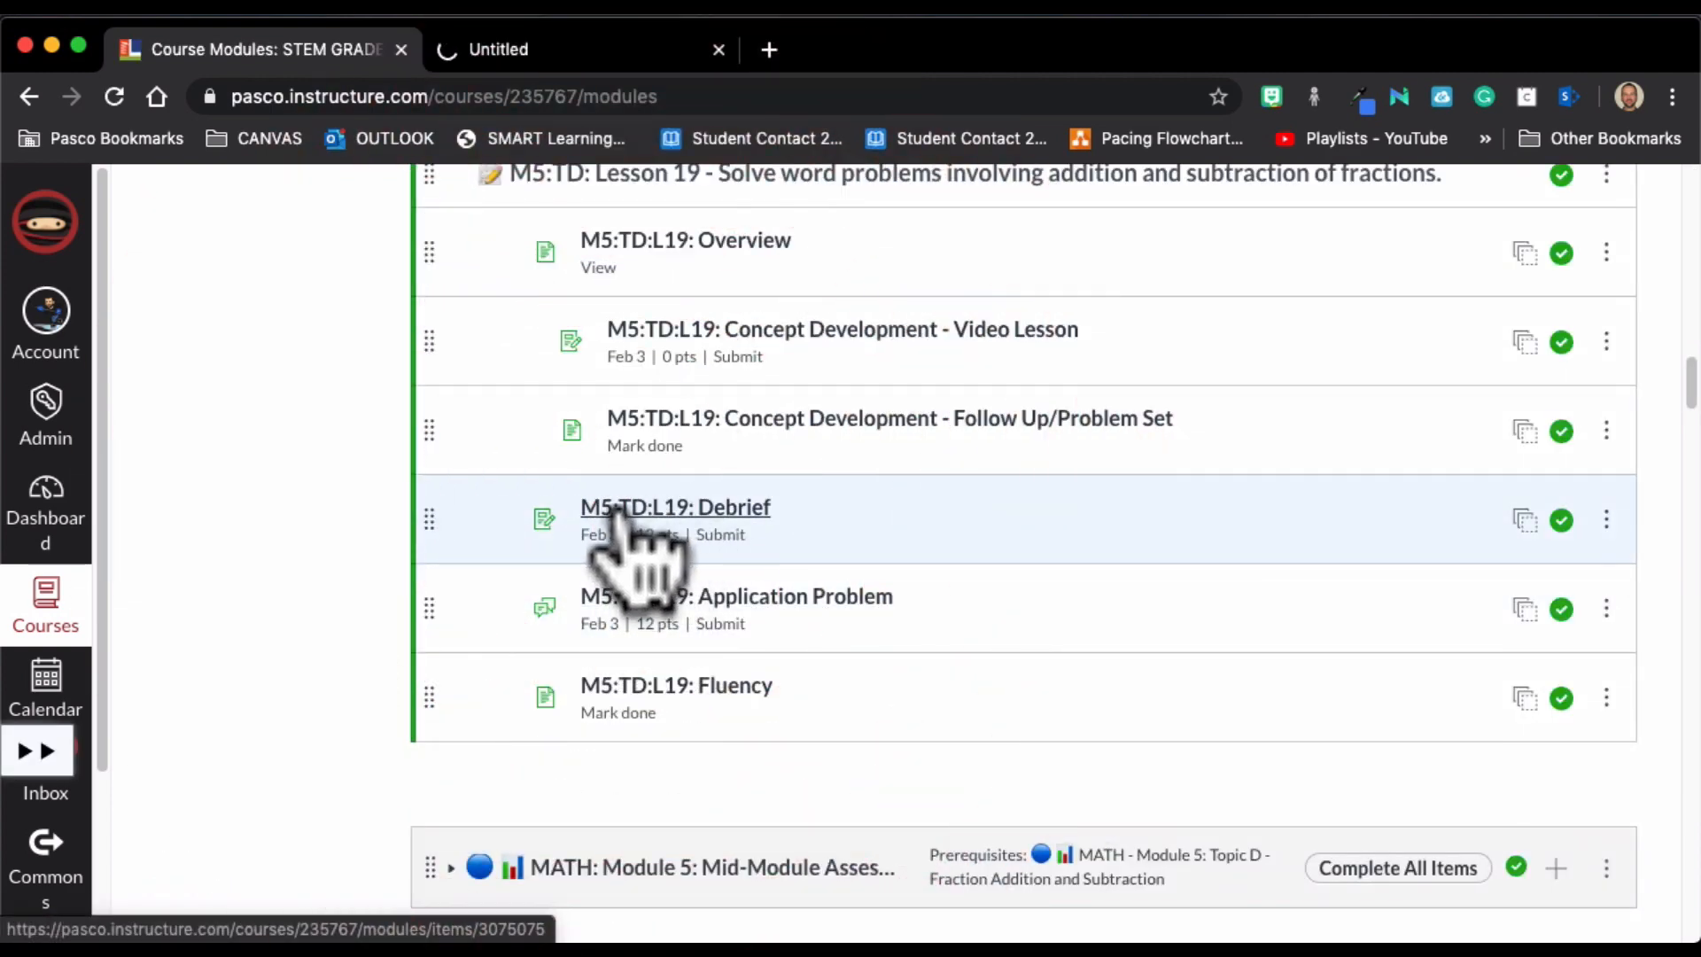
click(675, 506)
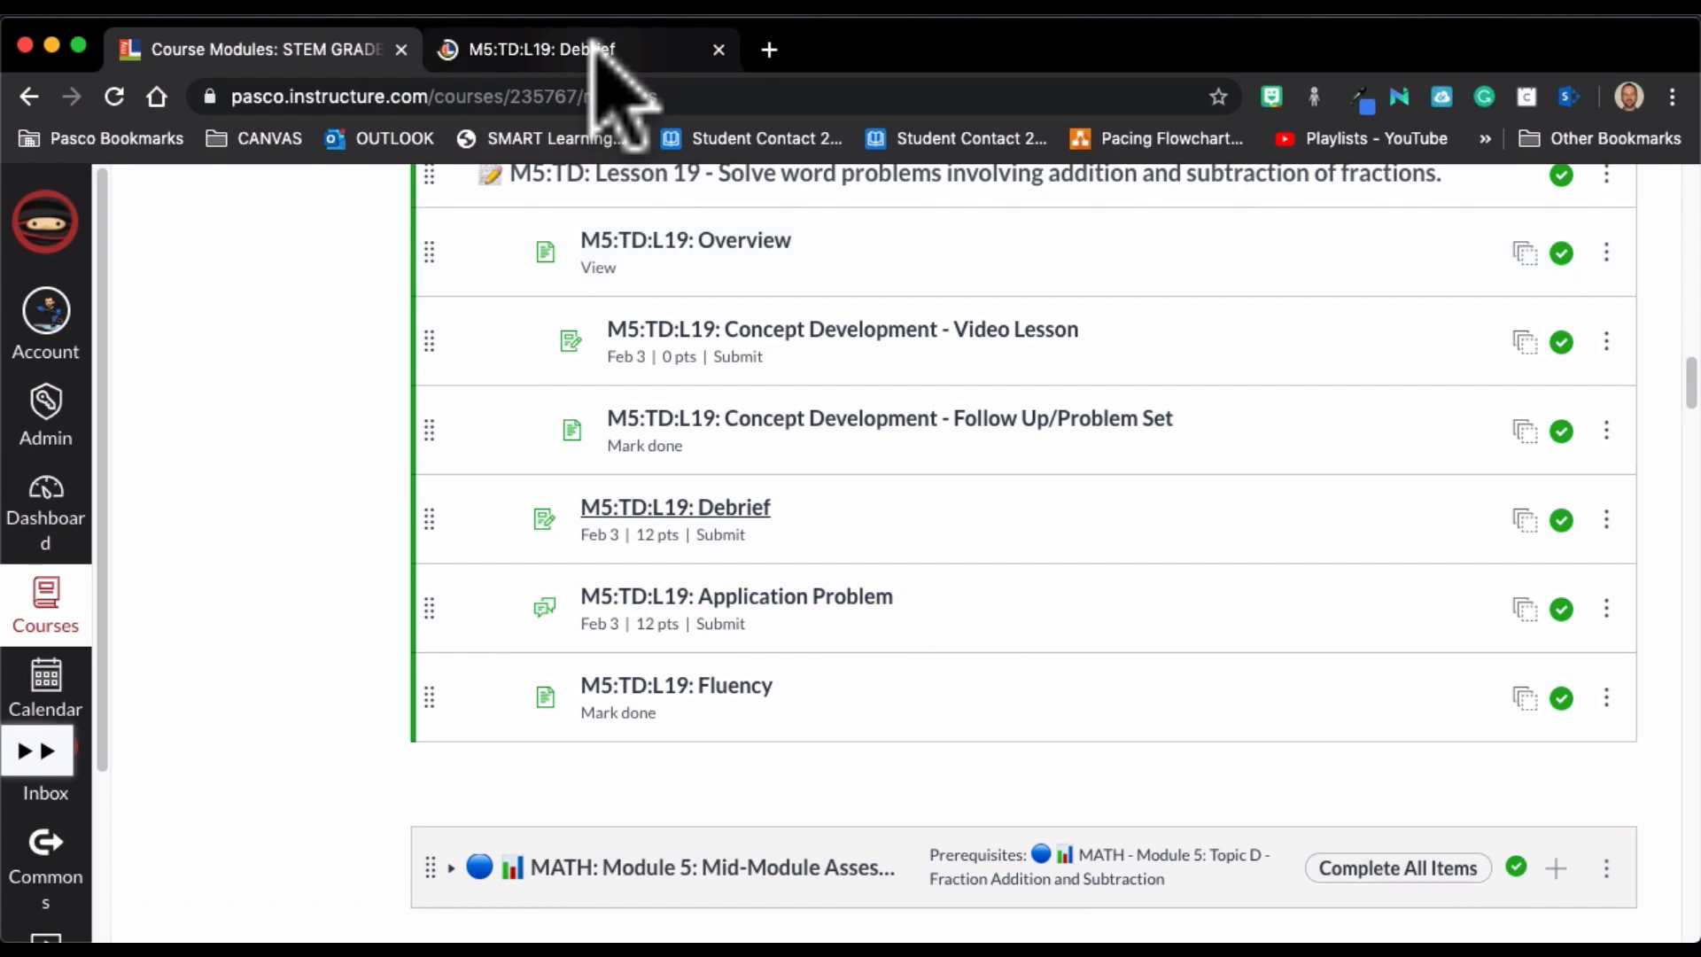
click(673, 507)
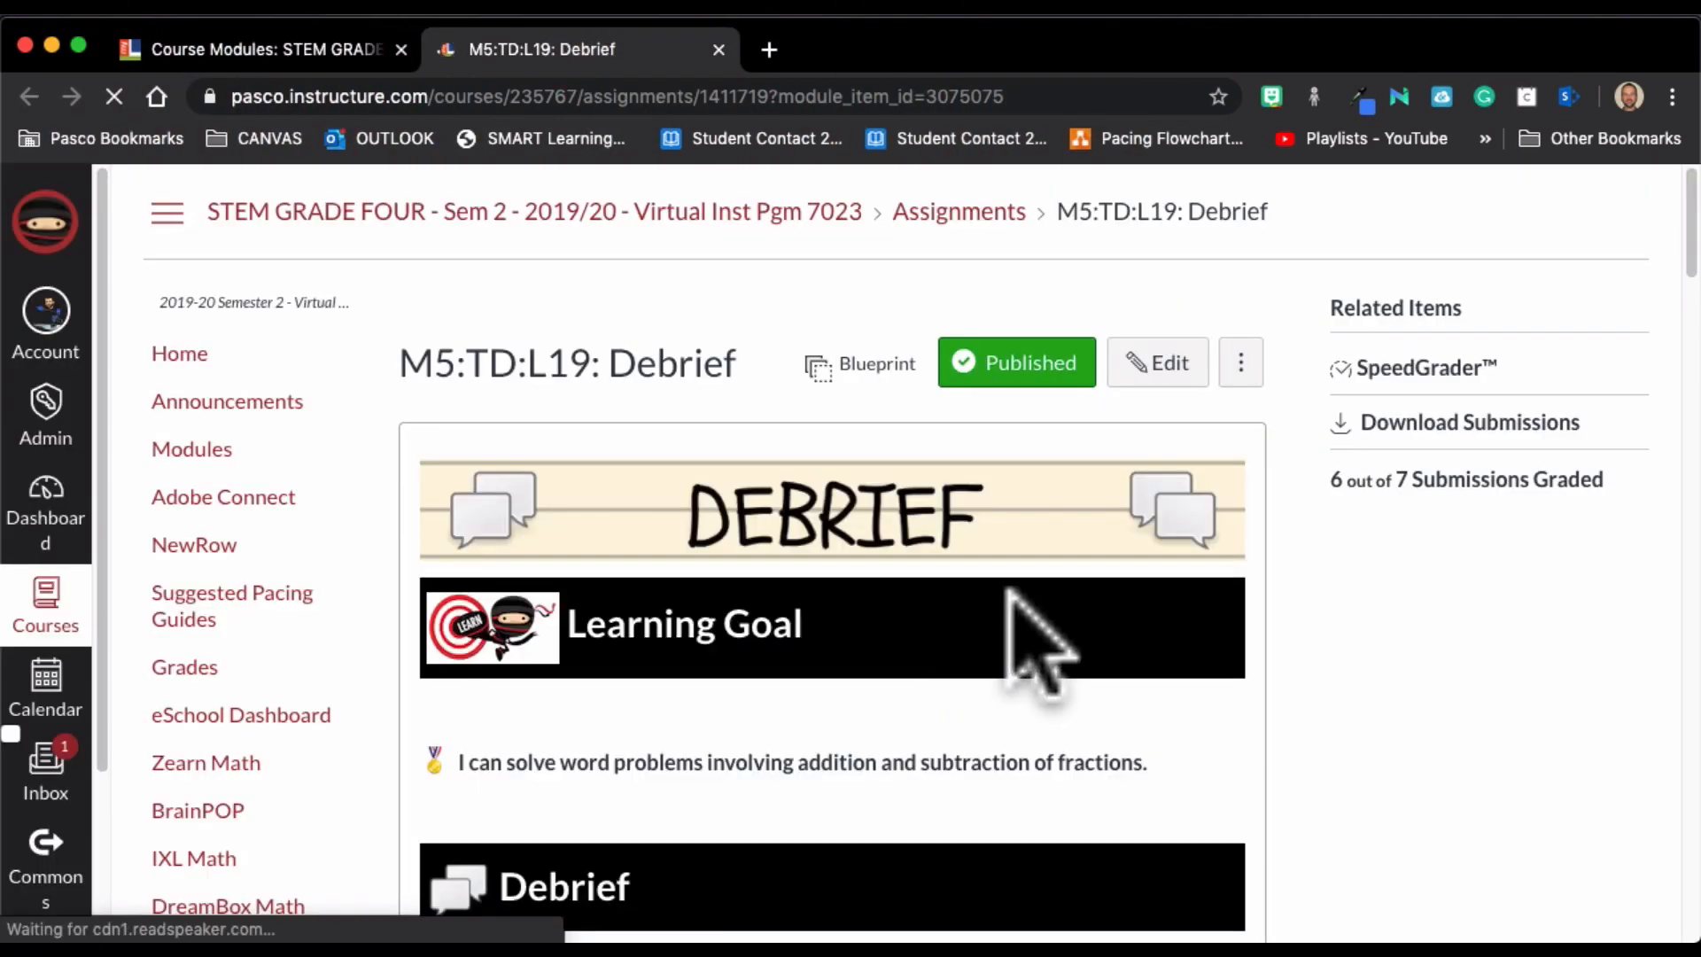
mouse_move(1432, 488)
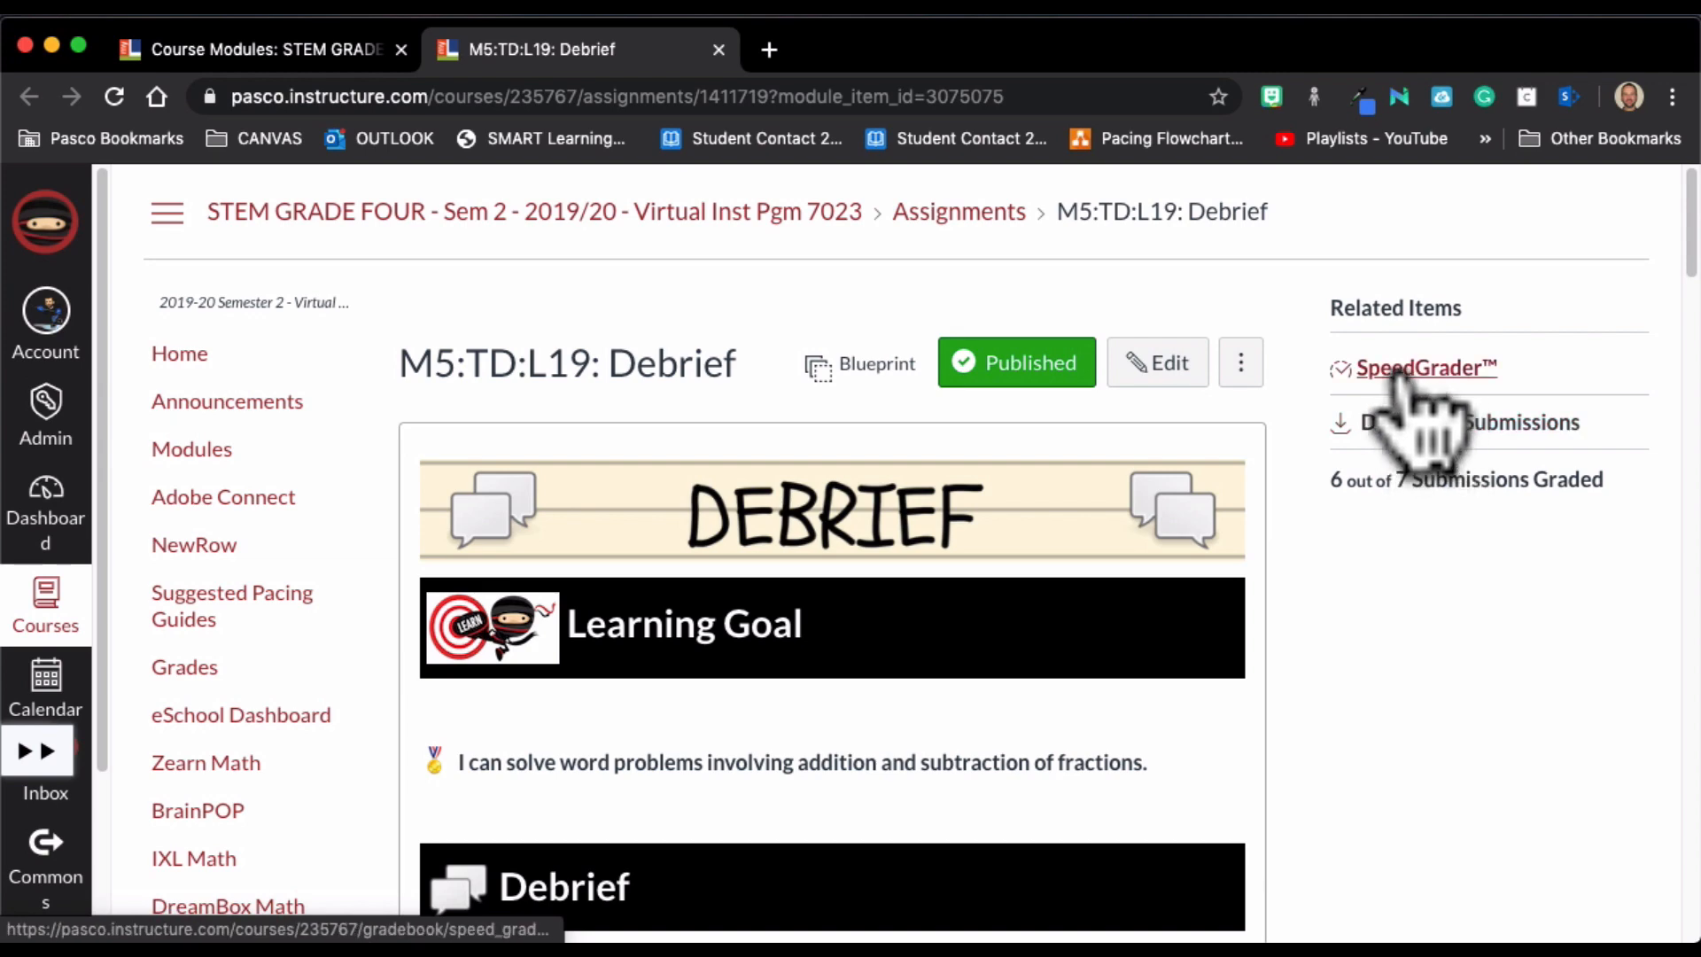
Open SpeedGrader for Debrief and scroll through the student's G4M5L19_Exit+Ticket.pdf.
click(1425, 368)
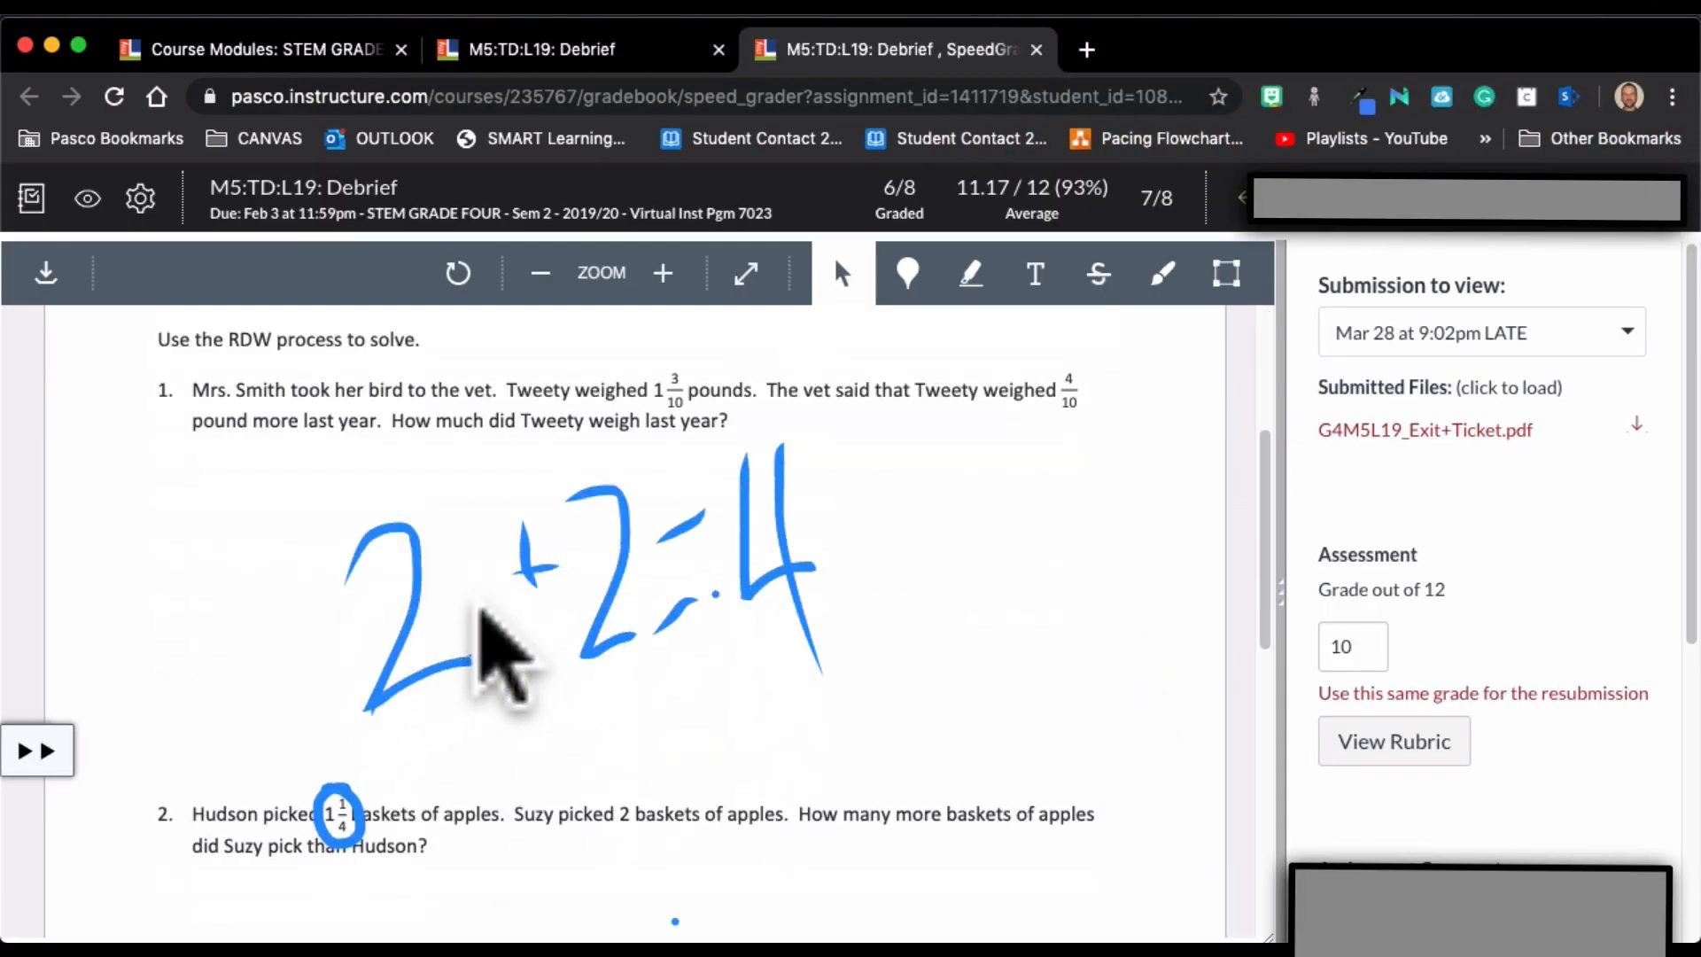
mouse_move(439, 830)
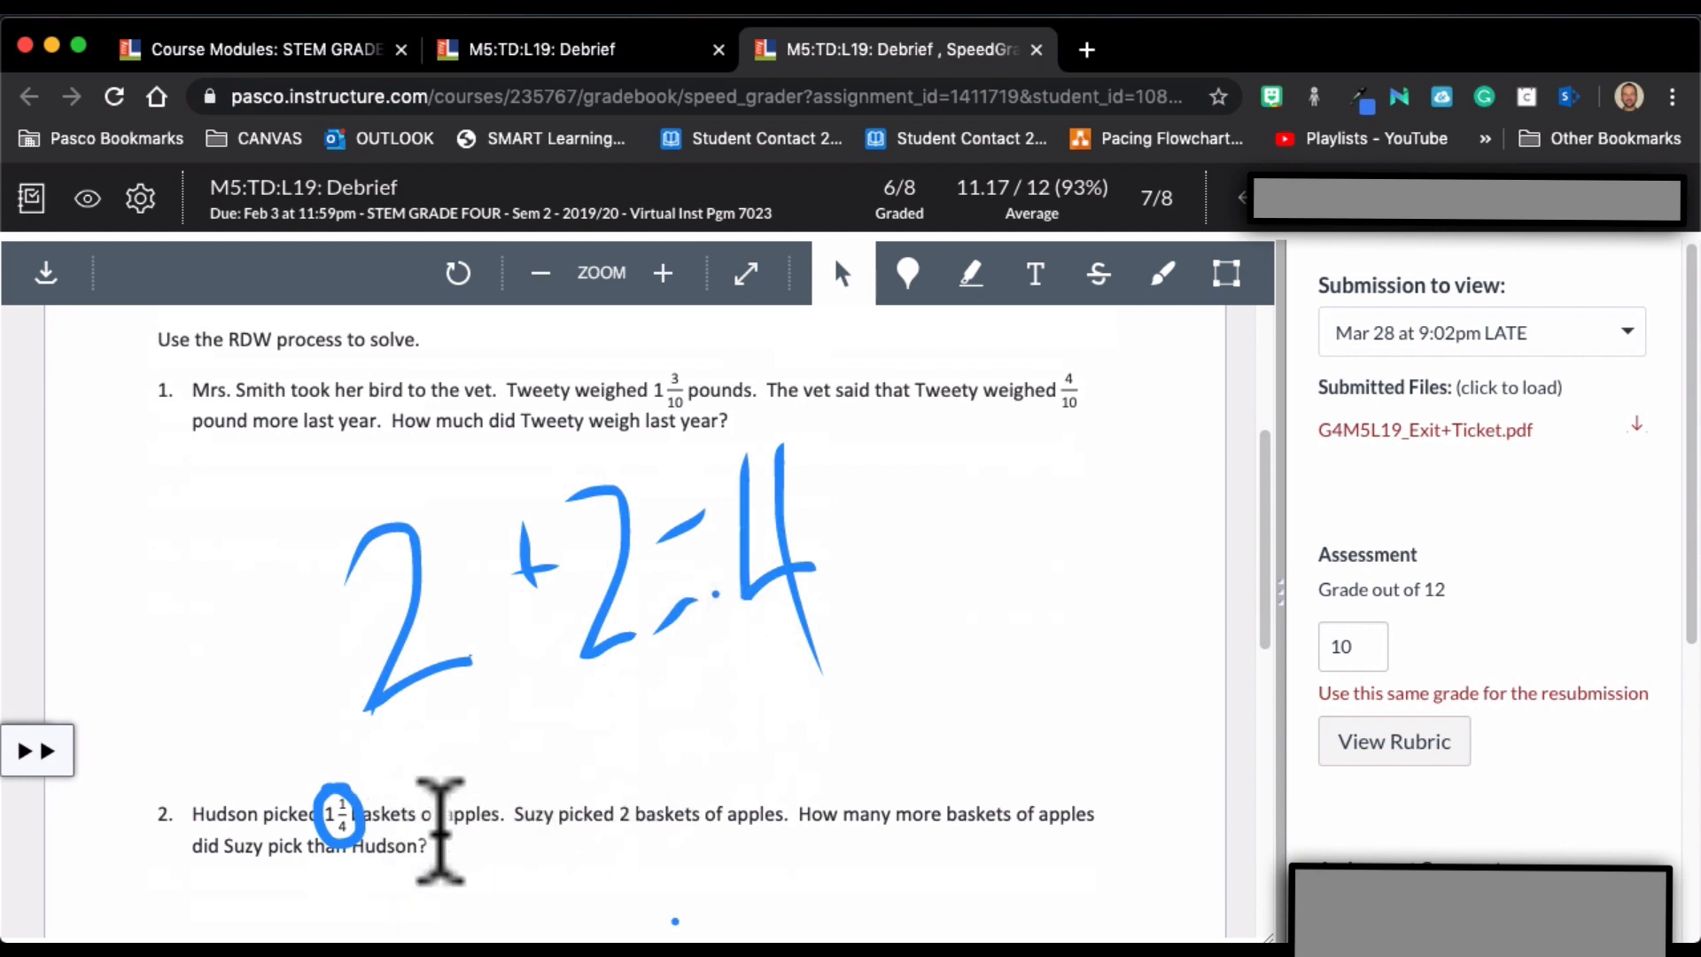
scroll(down, 3)
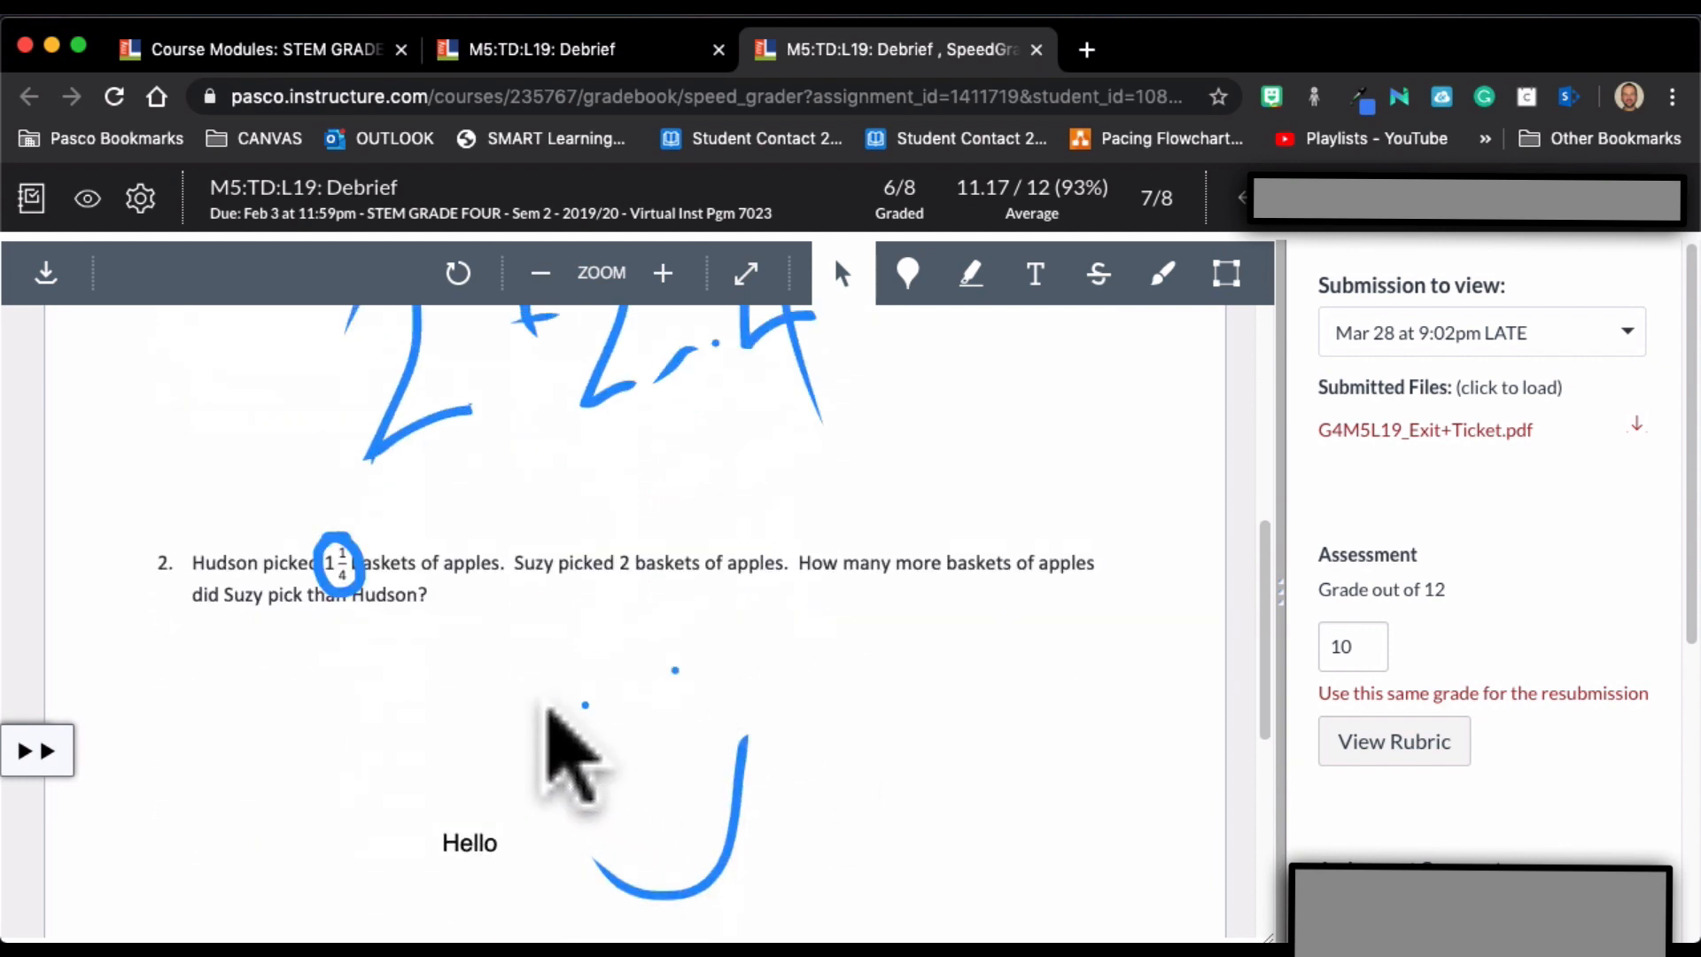
scroll(up, 3)
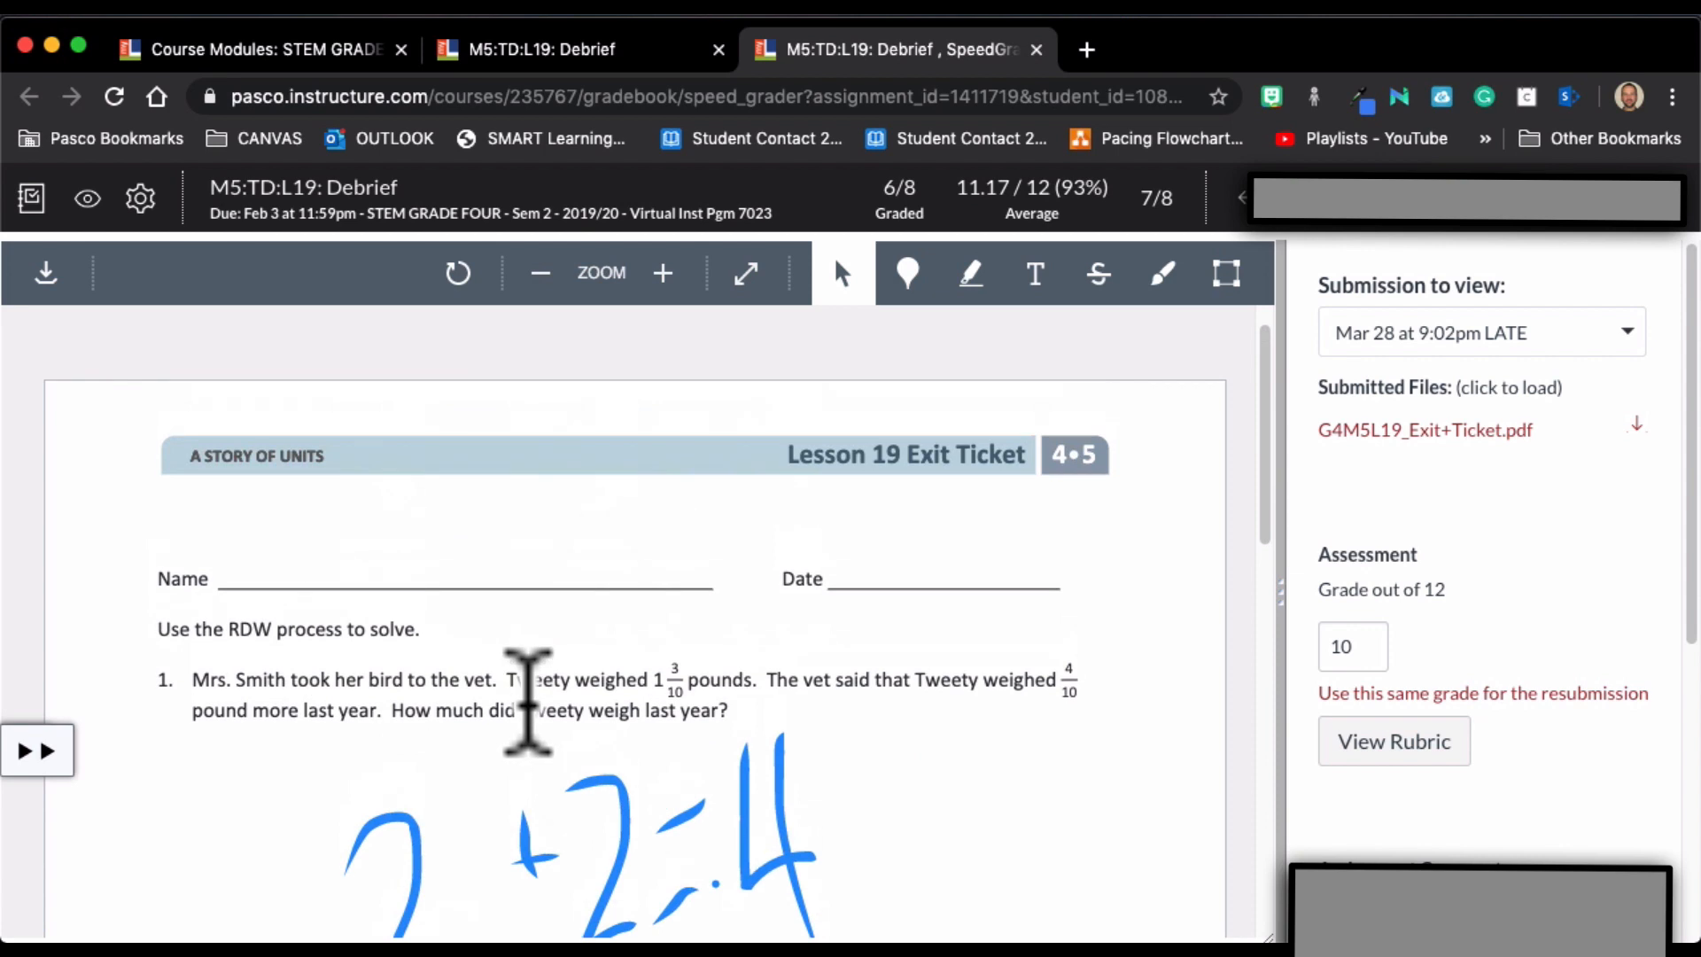
scroll(down, 3)
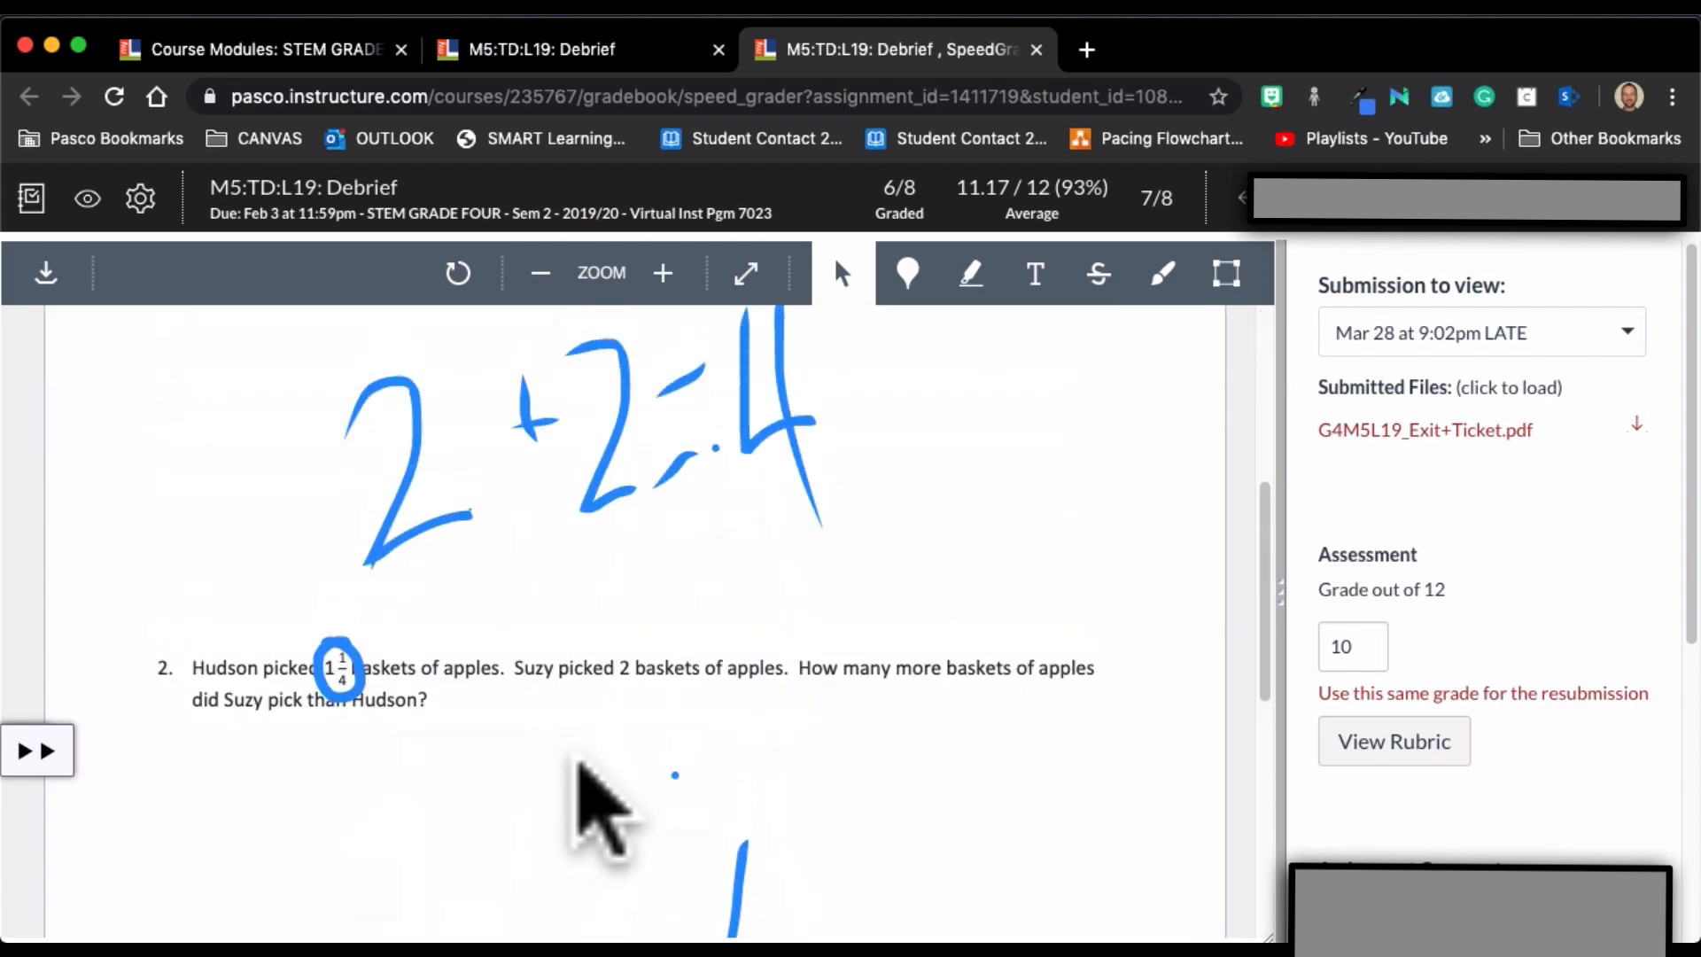
scroll(up, 3)
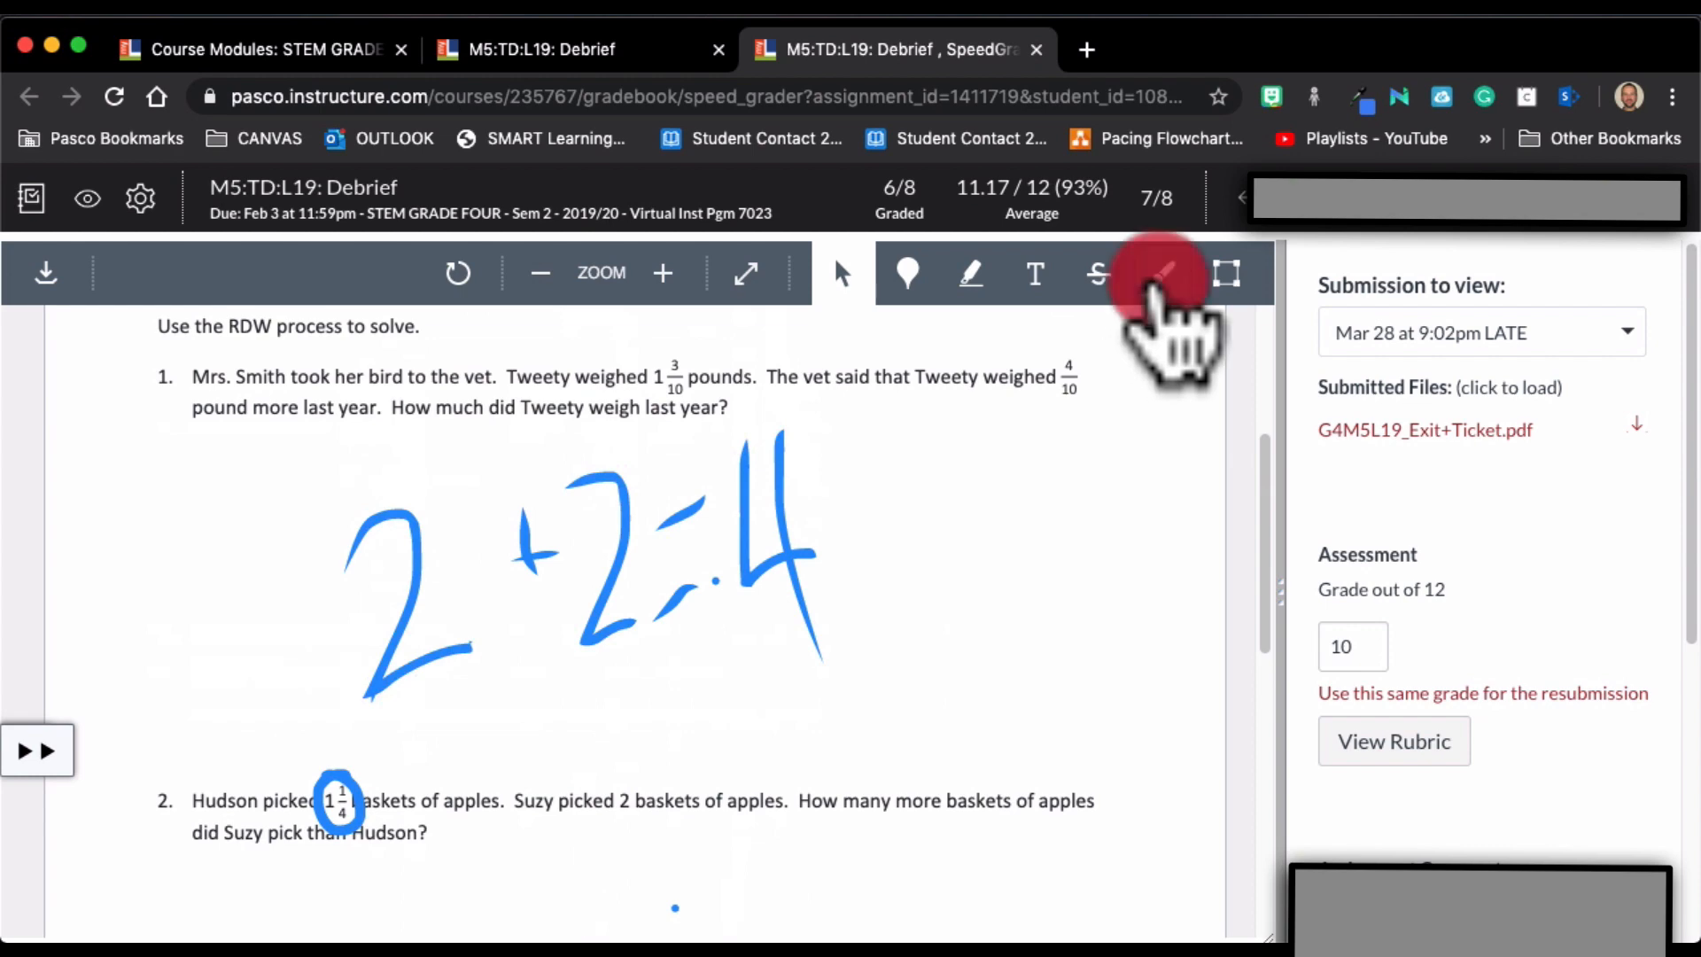
Draw a freehand stroke in the space beneath question 2 on the Exit Ticket.
click(1160, 272)
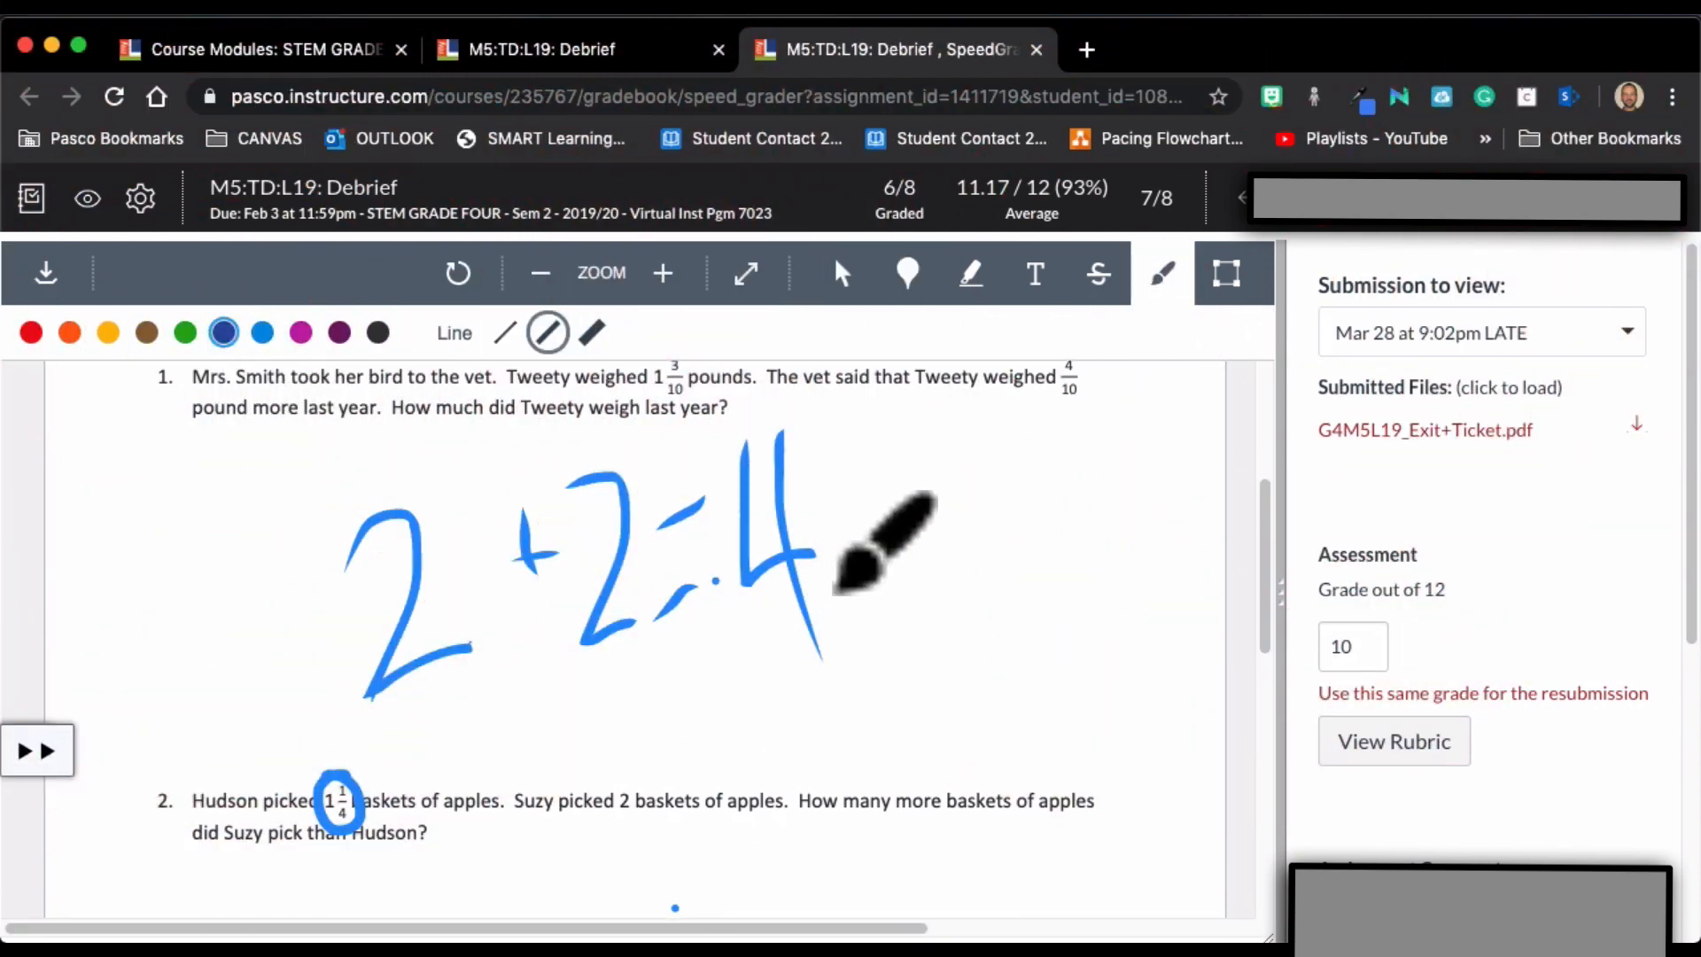
scroll(down, 3)
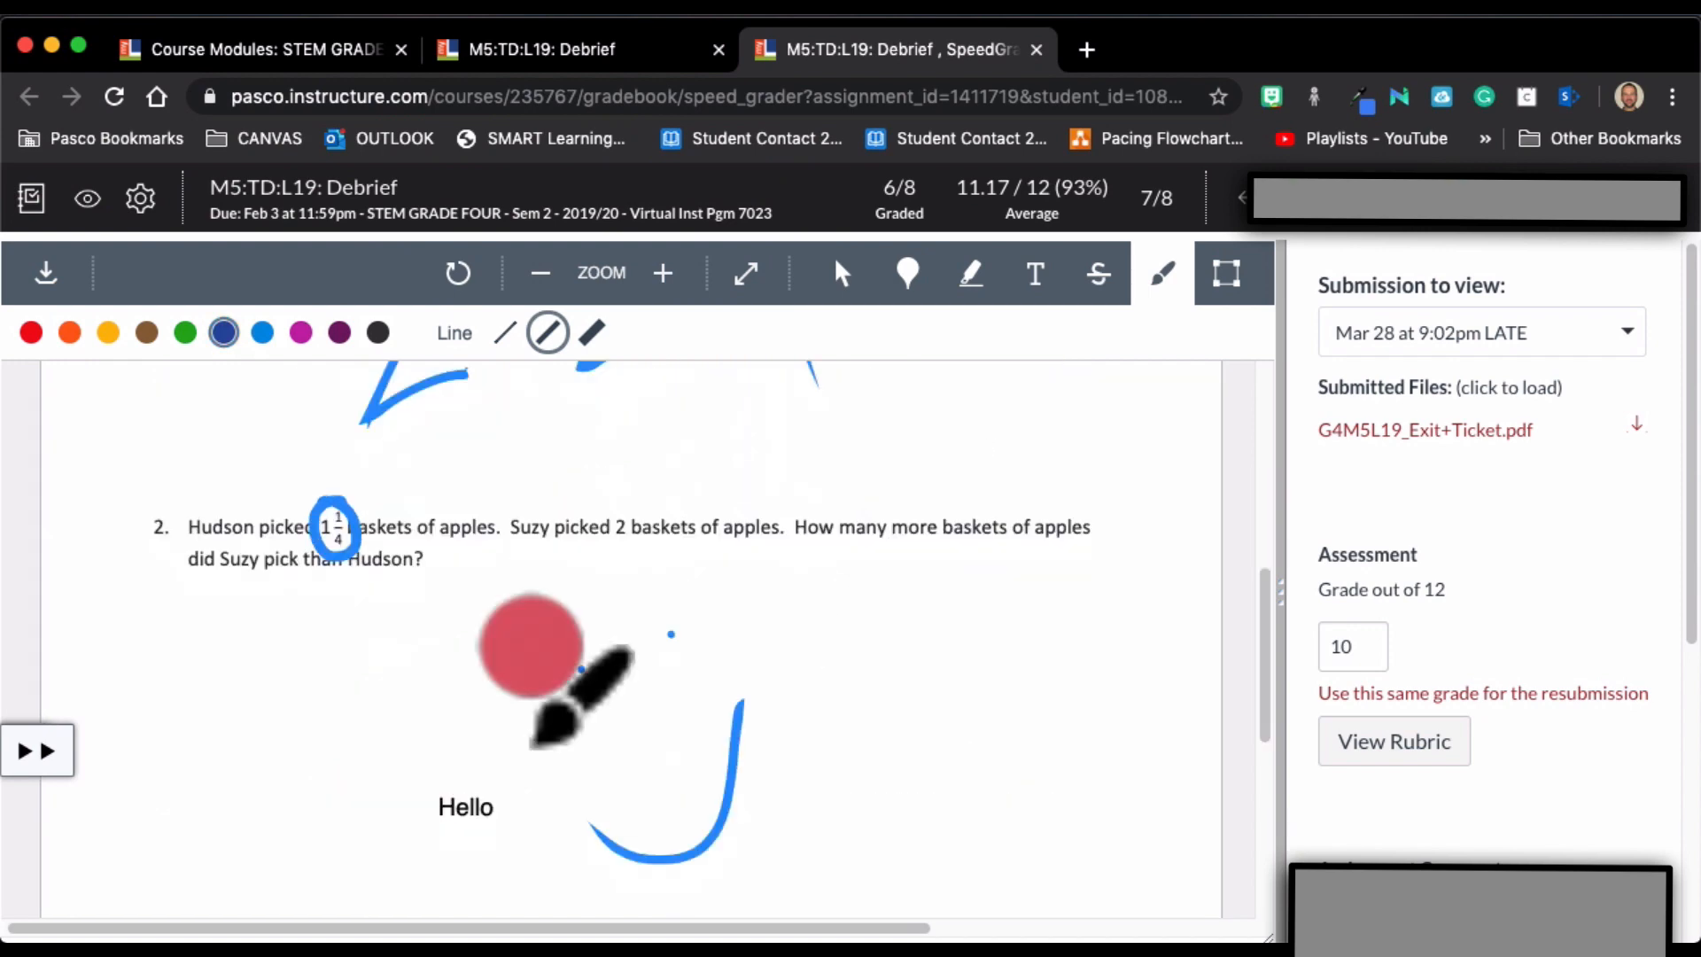
click(531, 639)
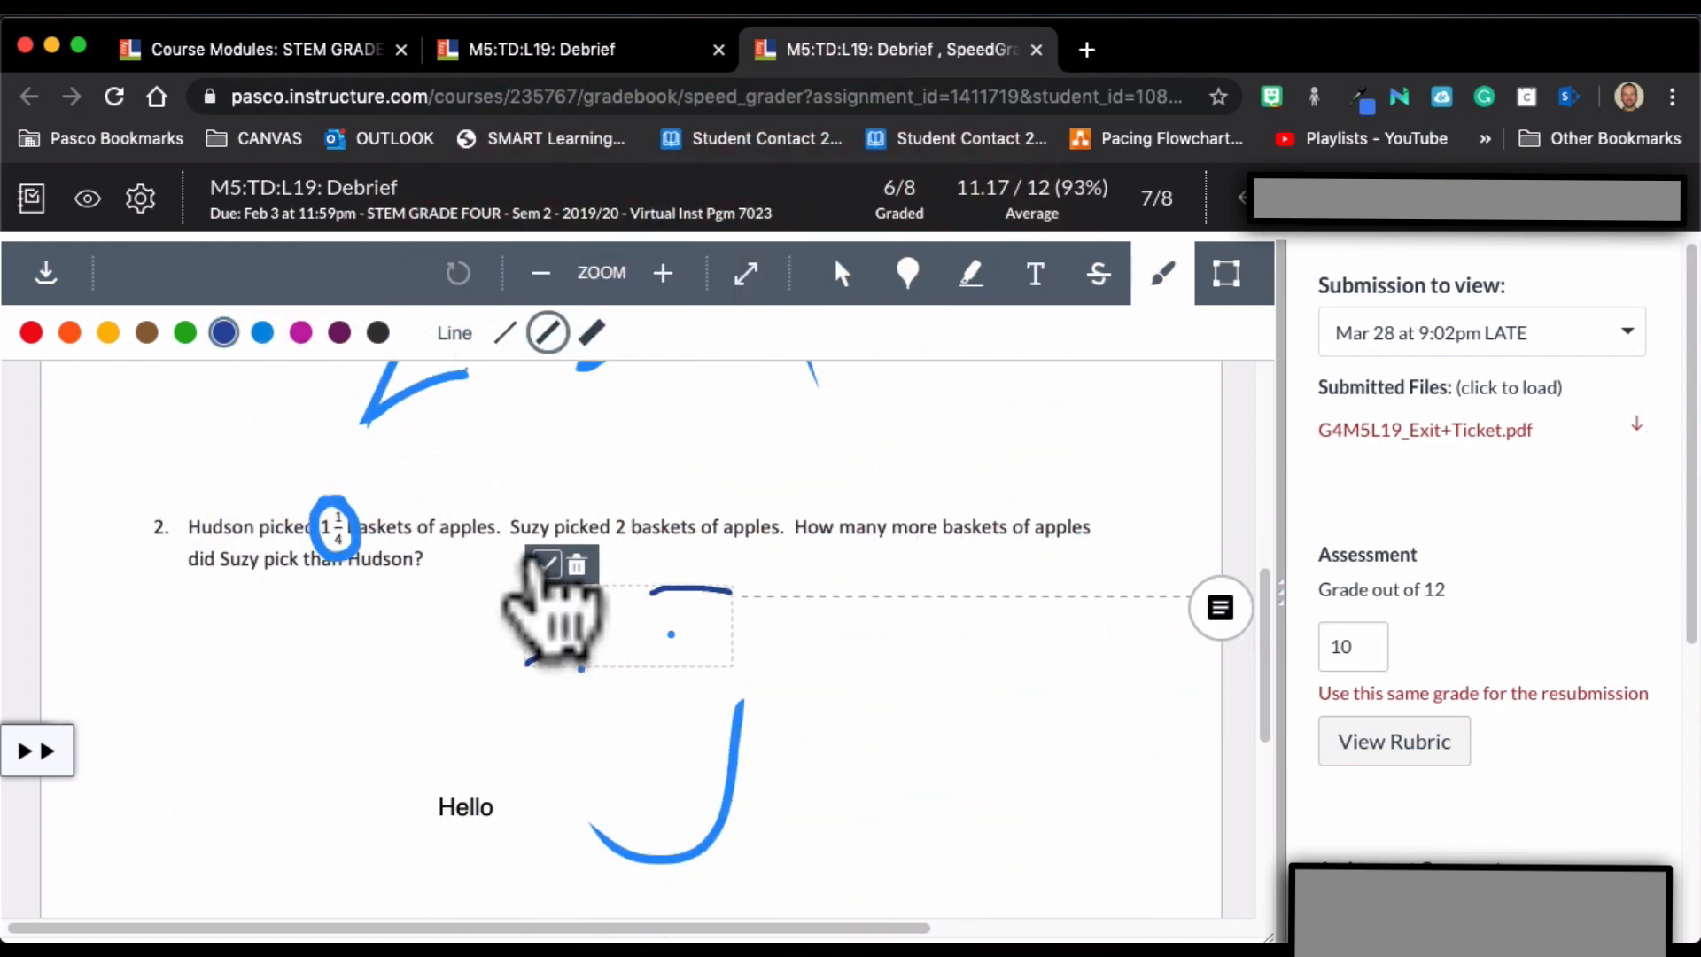
scroll(up, 3)
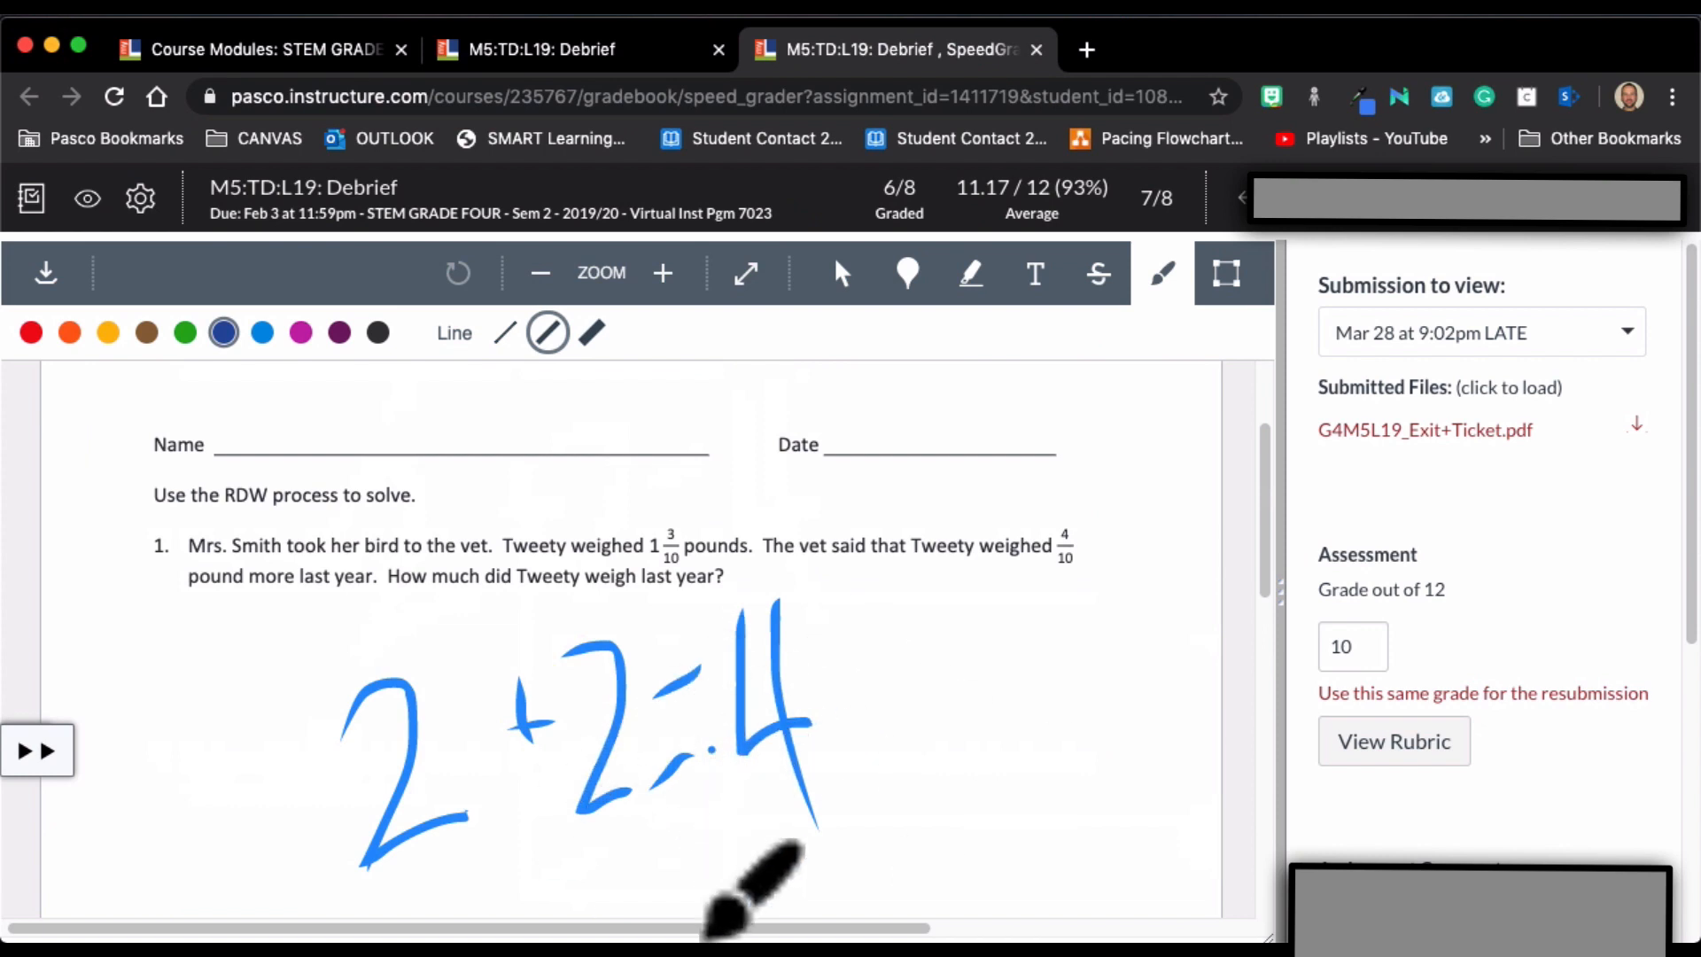
scroll(down, 3)
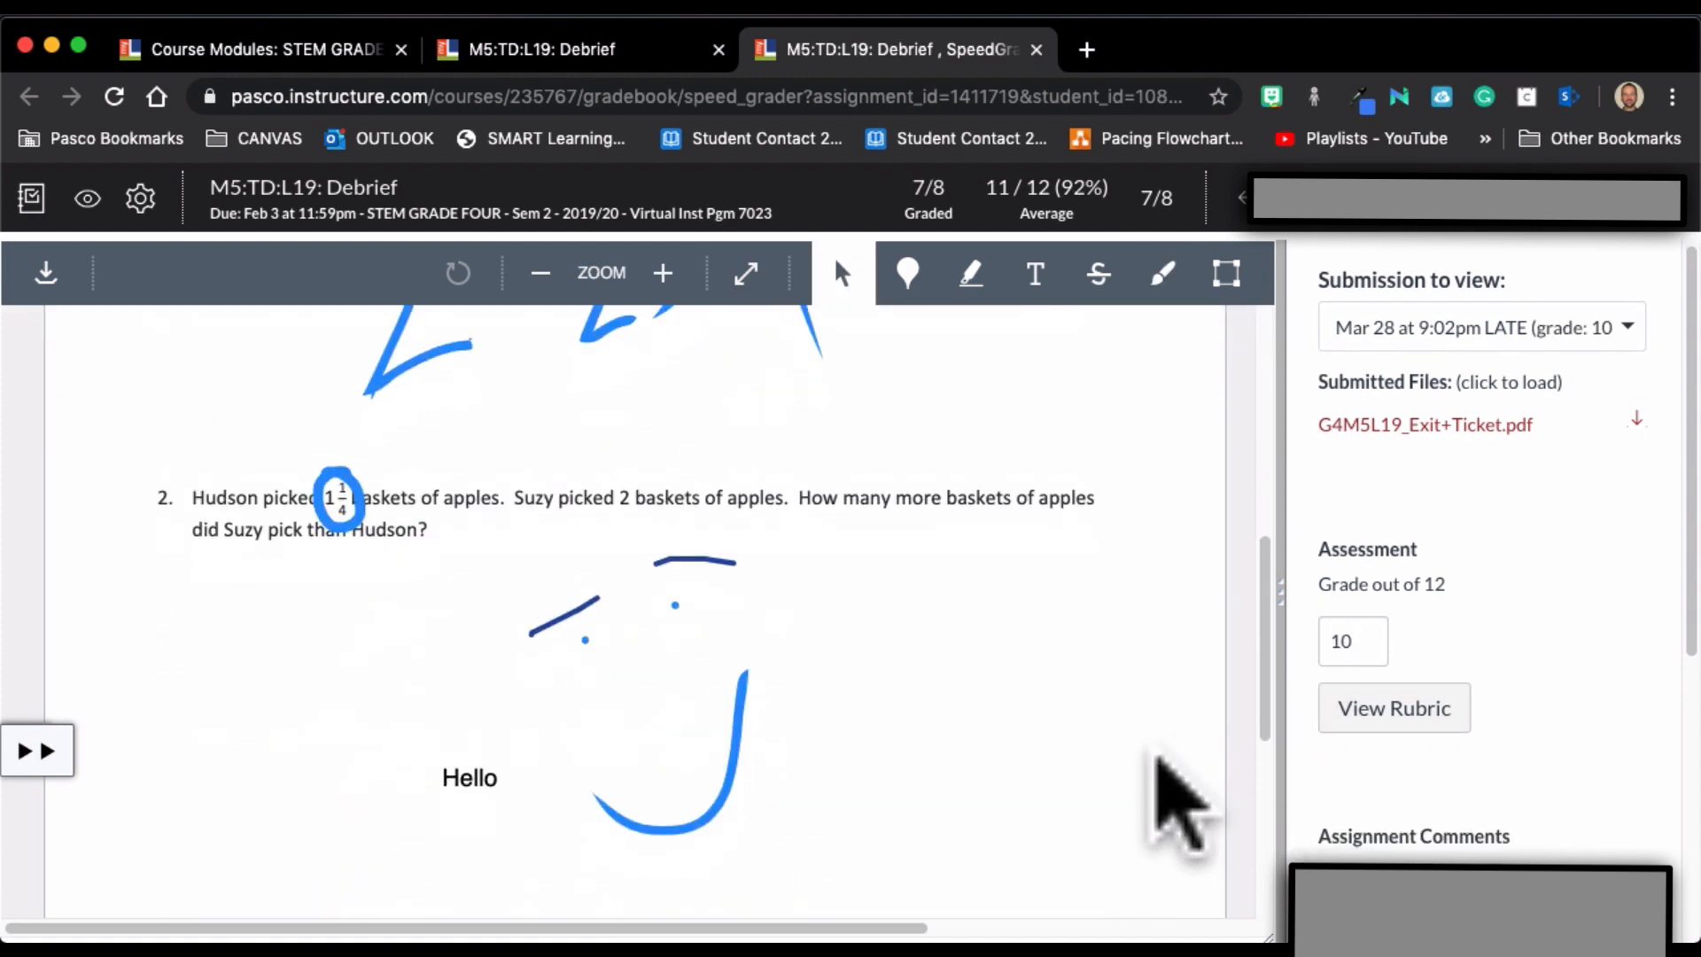
mouse_move(1166, 782)
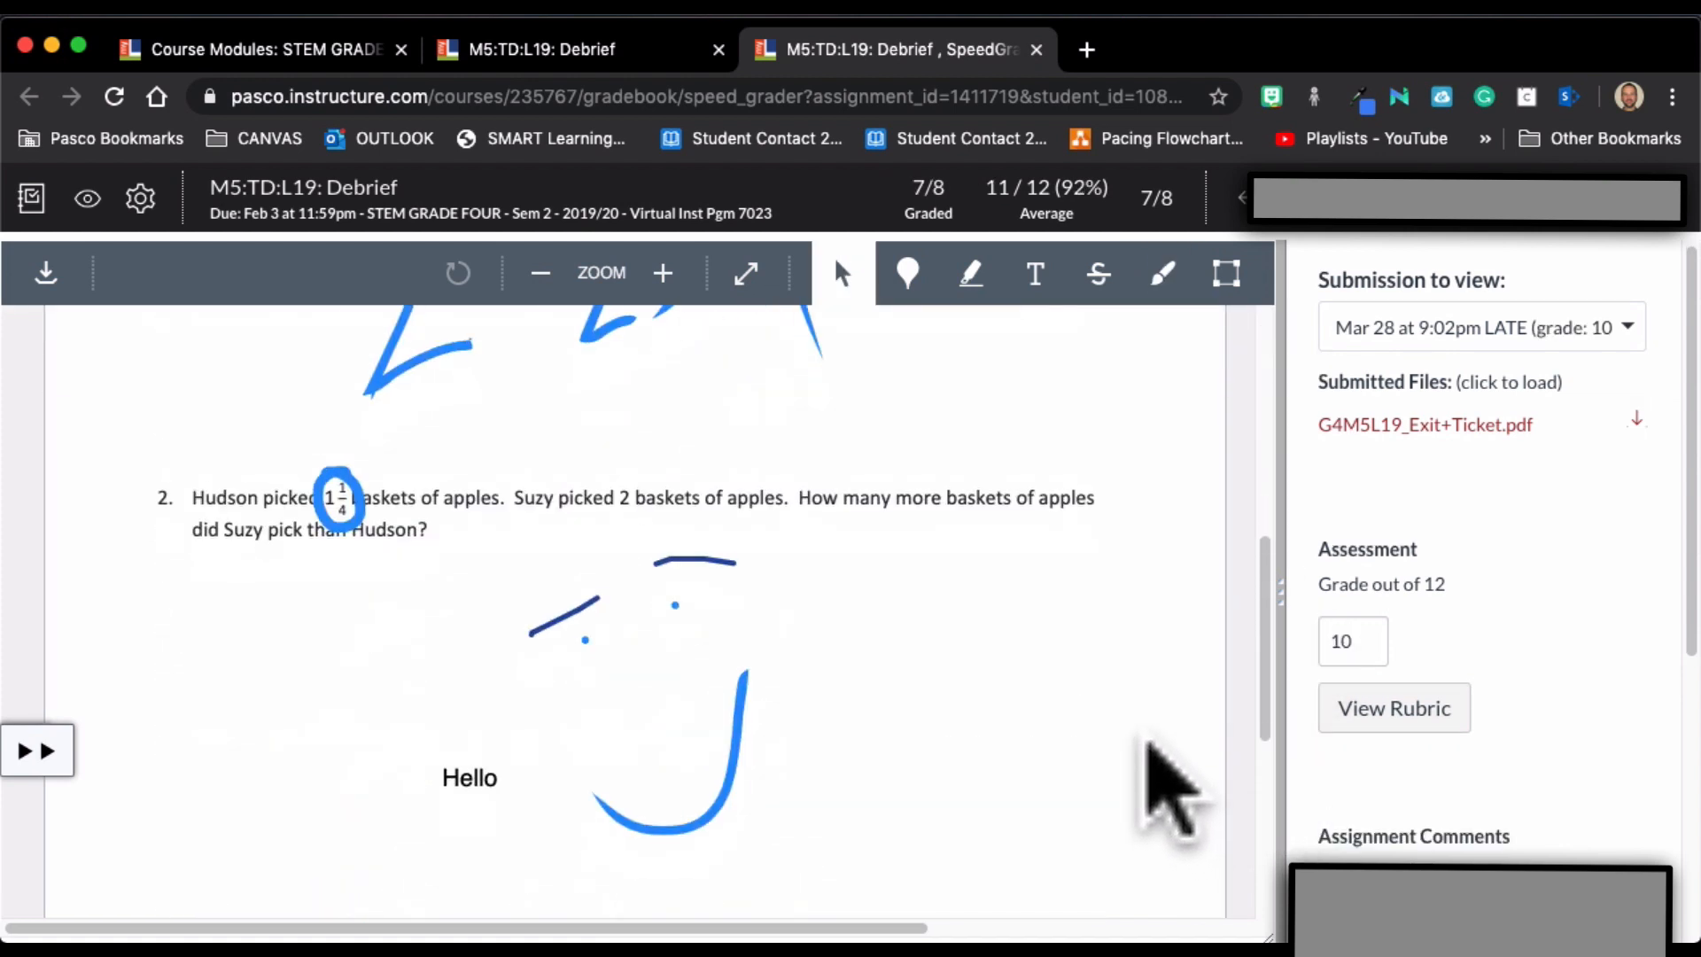